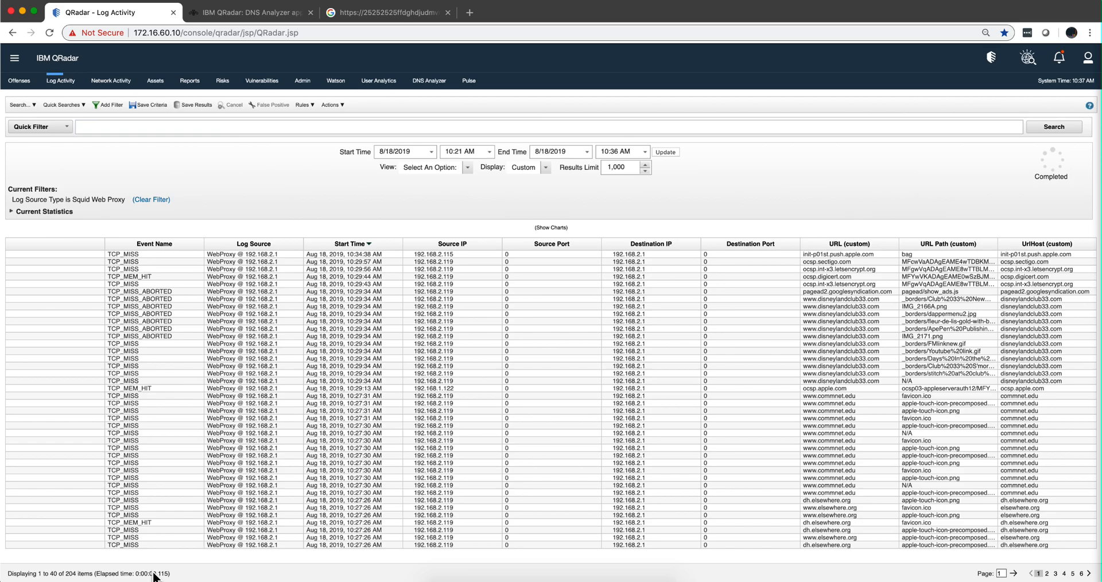
pyautogui.moveTo(256, 376)
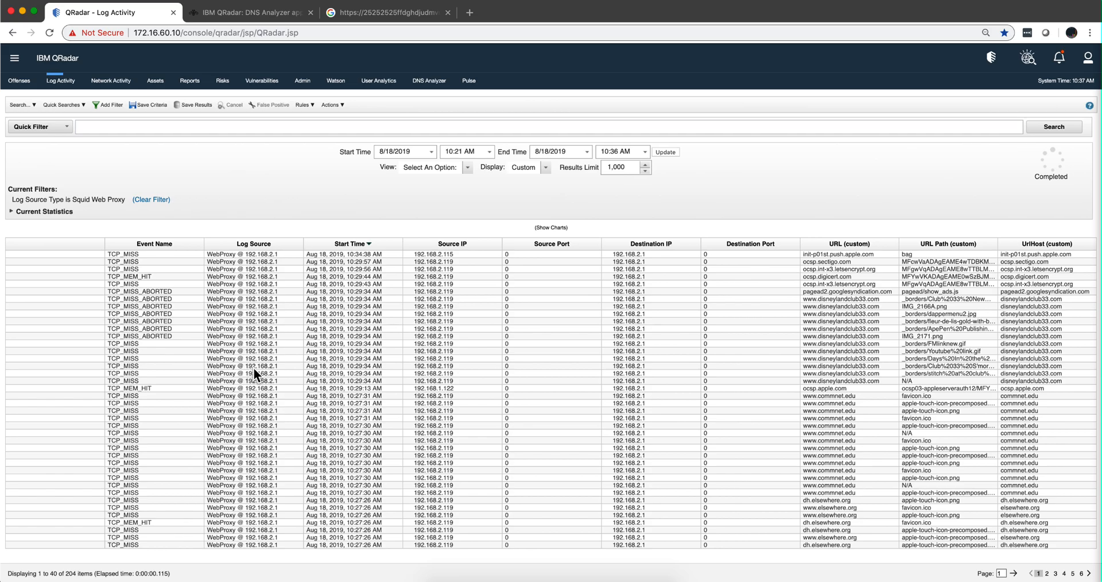
pyautogui.moveTo(838, 321)
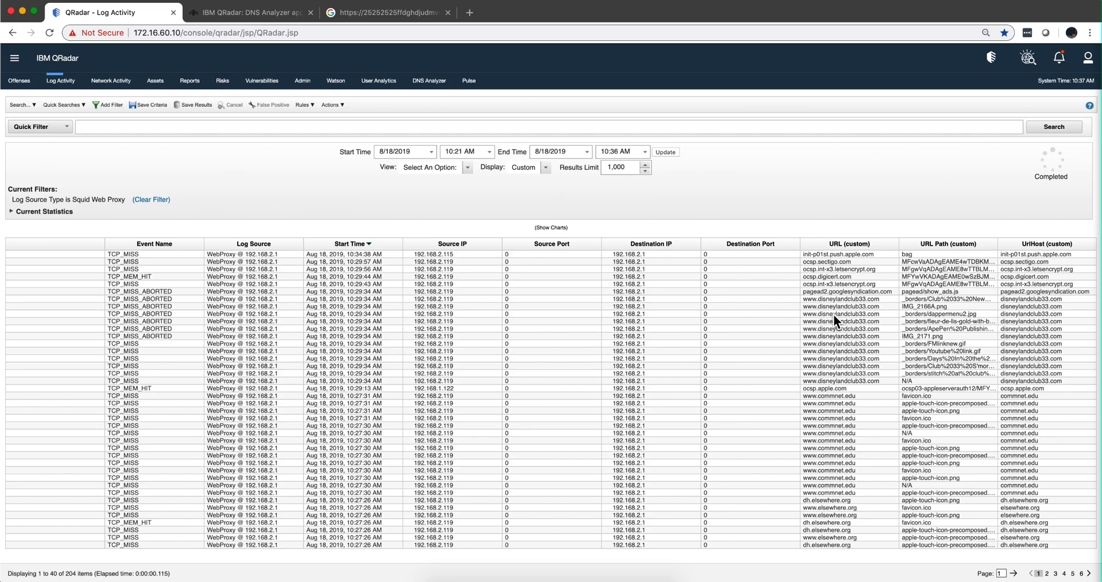
pyautogui.moveTo(804, 181)
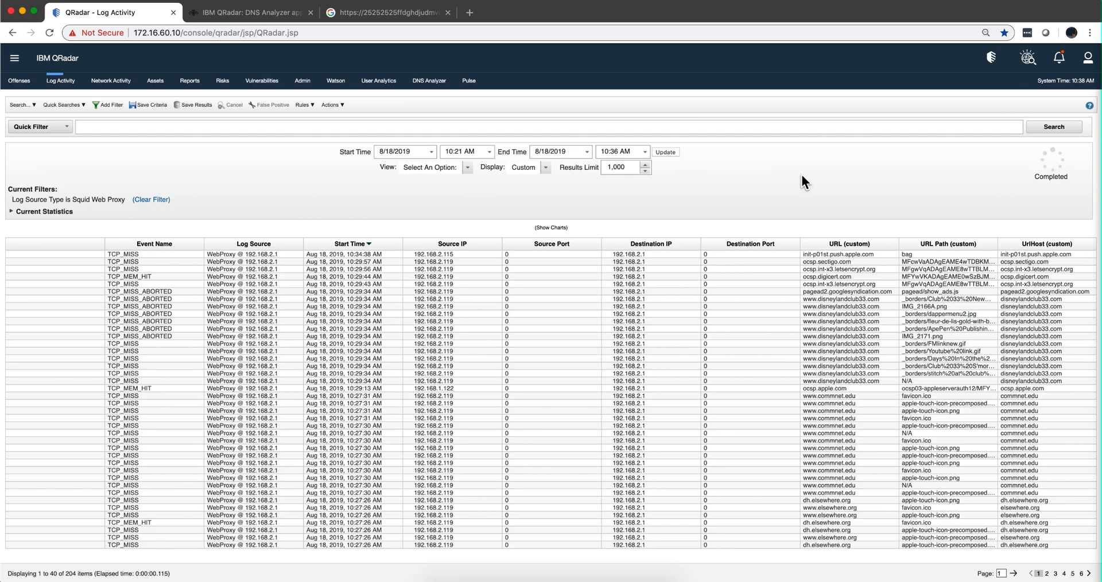
pyautogui.moveTo(696, 194)
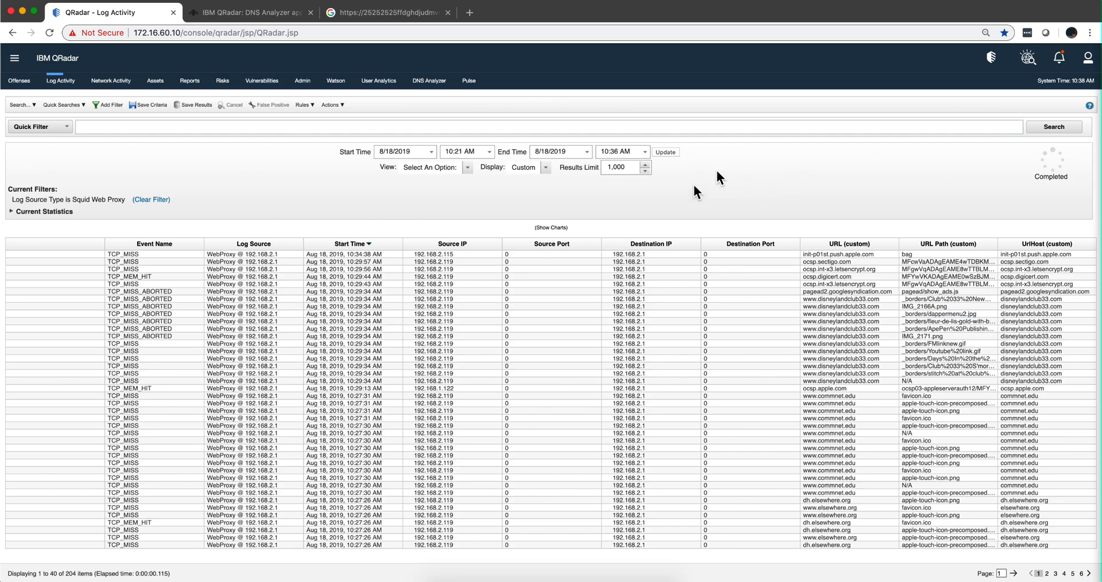
pyautogui.moveTo(899, 322)
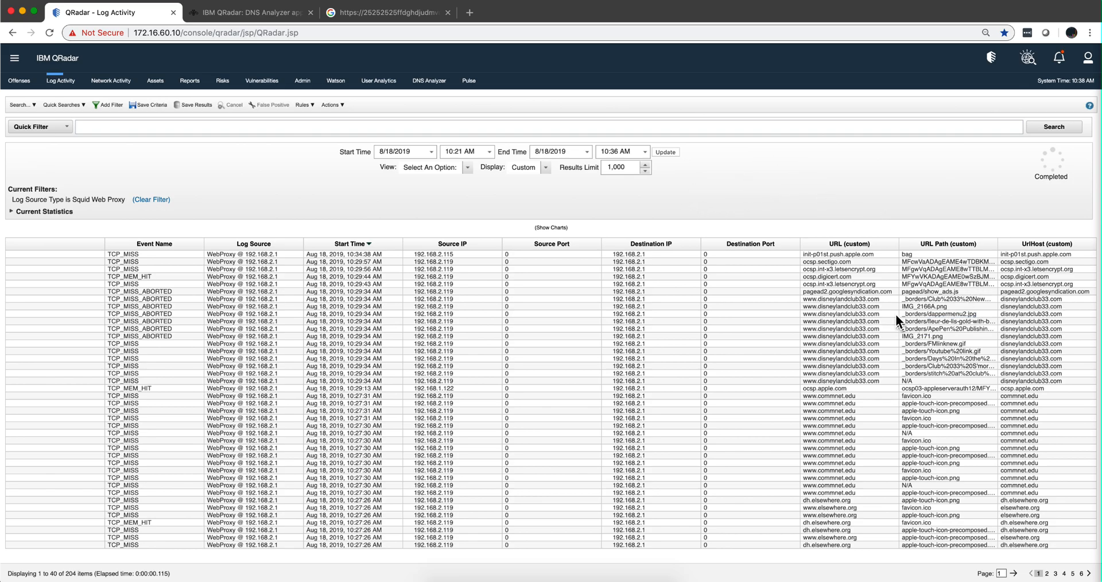
pyautogui.moveTo(935, 426)
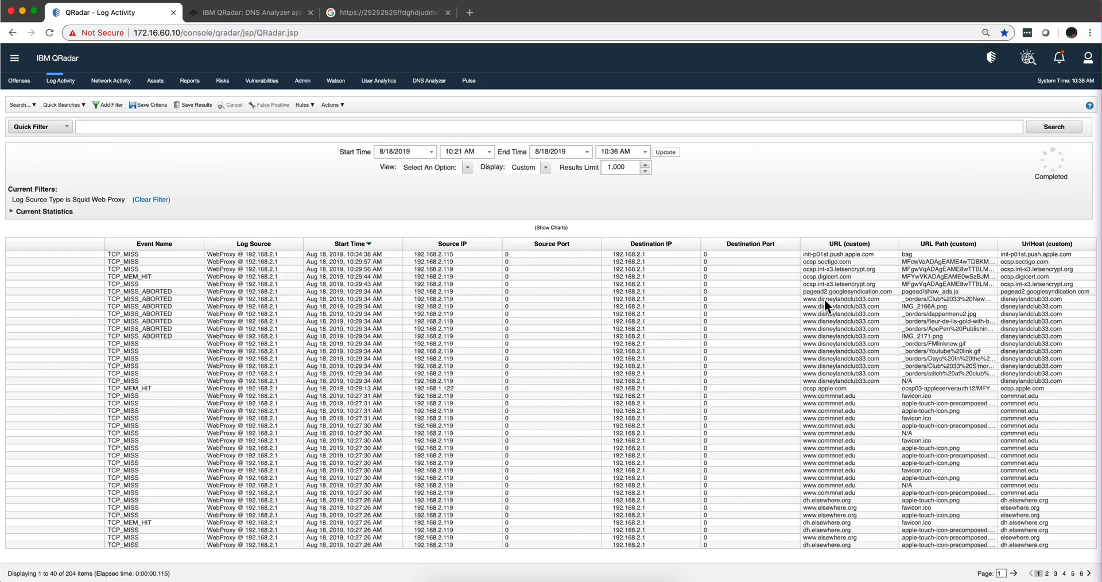
pyautogui.moveTo(711, 207)
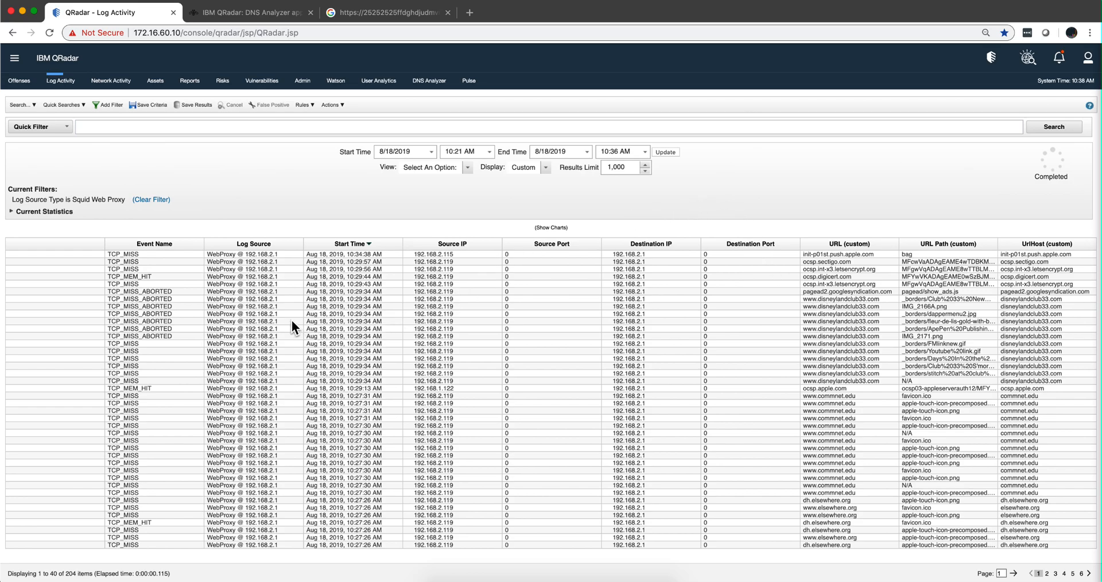
pyautogui.moveTo(346, 320)
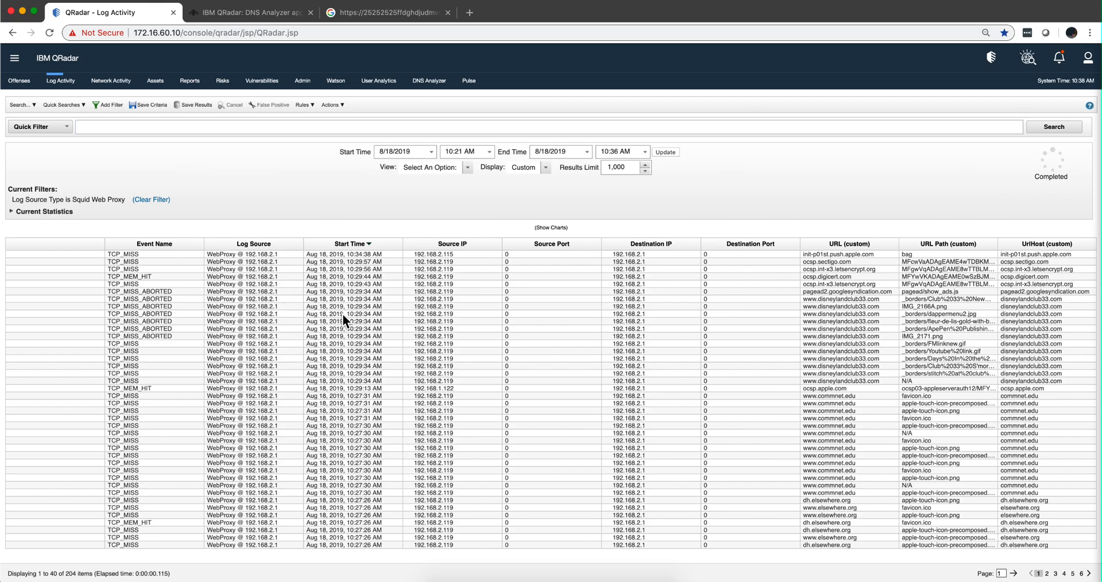
pyautogui.moveTo(315, 326)
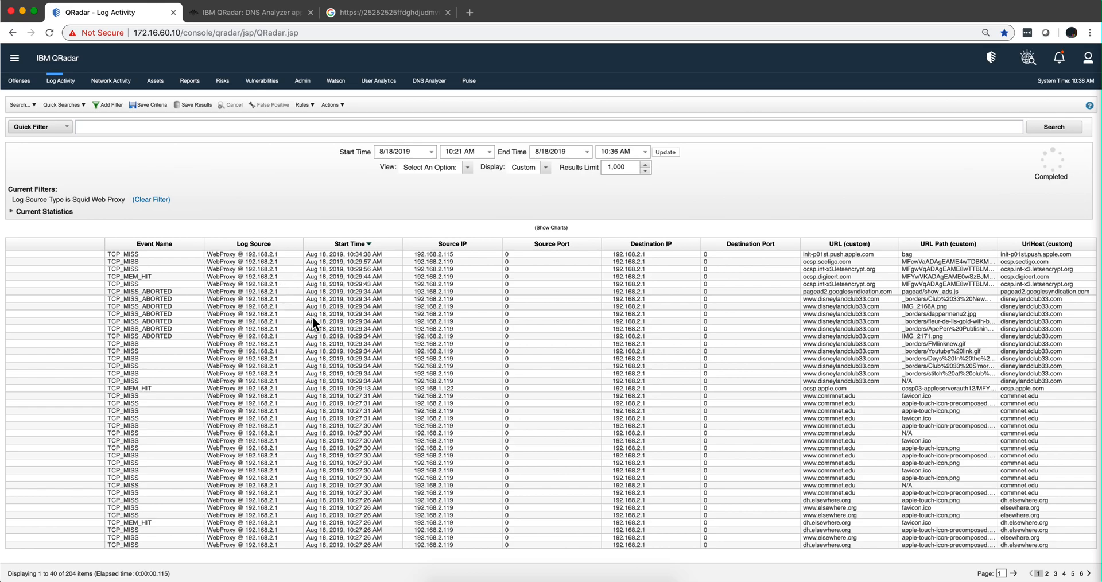
pyautogui.moveTo(287, 312)
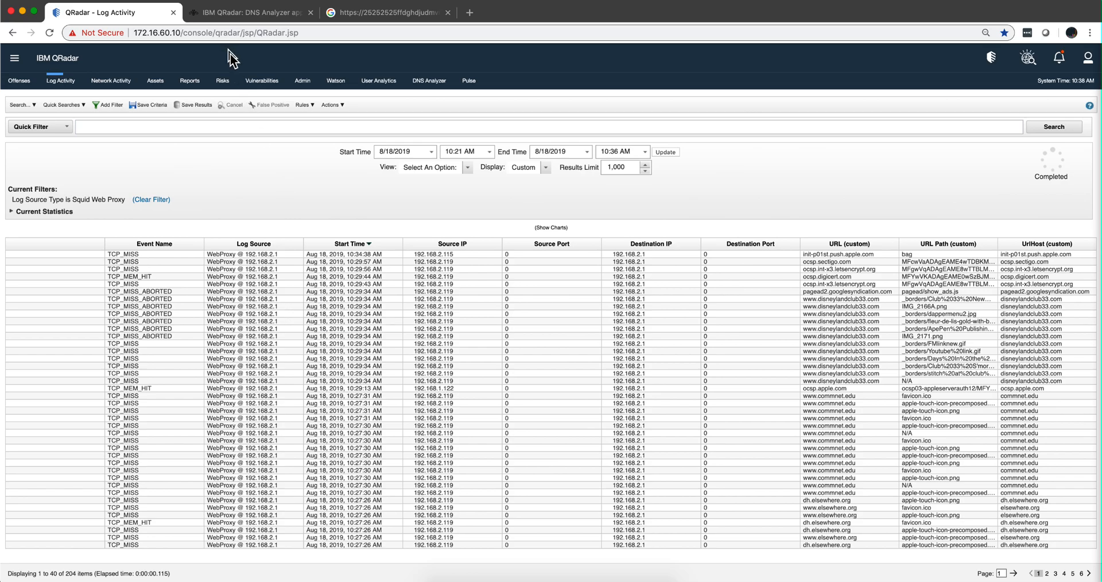
pyautogui.moveTo(256, 150)
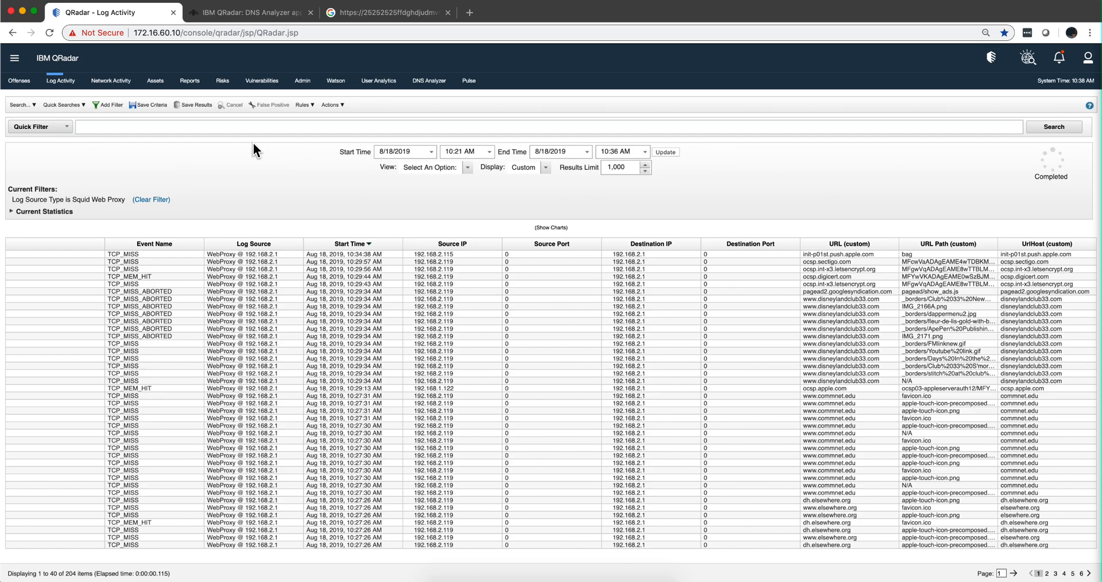
# Enable SSL Man In the Middle filtering on the pfSense Squid proxy
pyautogui.click(397, 13)
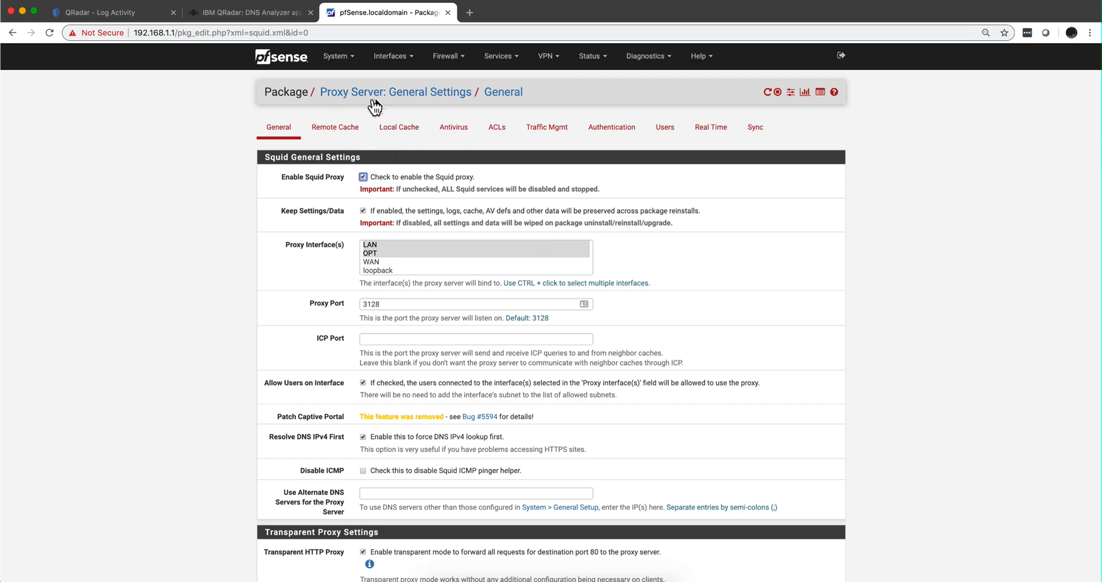
pyautogui.moveTo(458, 99)
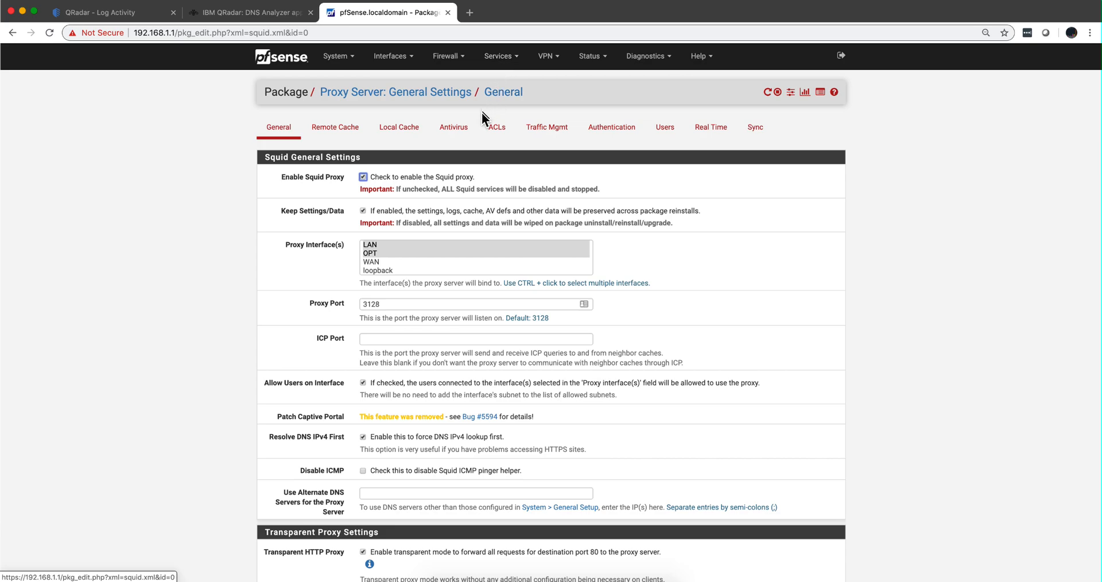
pyautogui.scroll(-3)
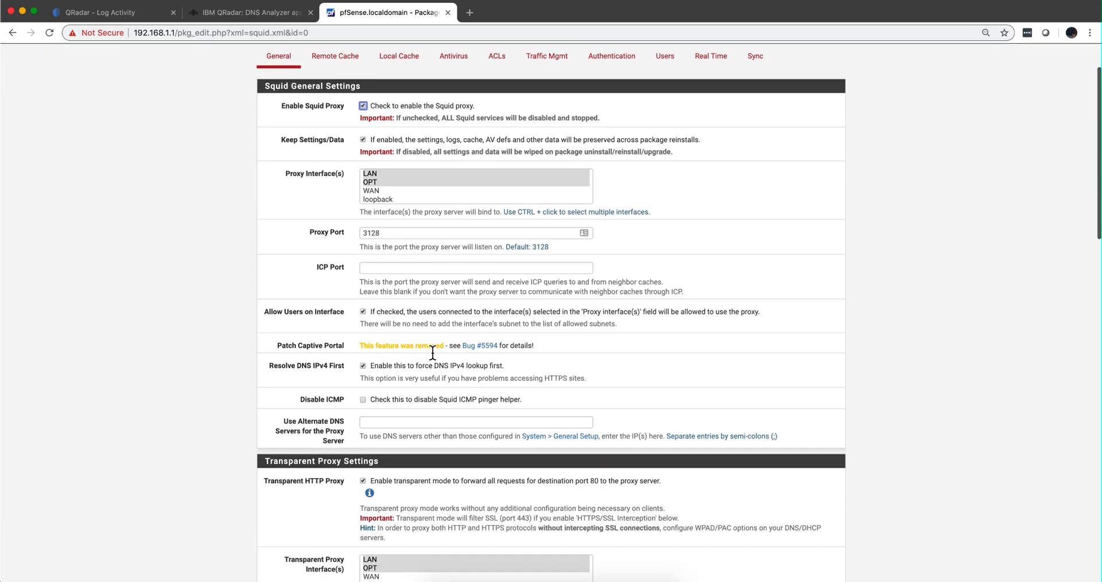
pyautogui.scroll(-3)
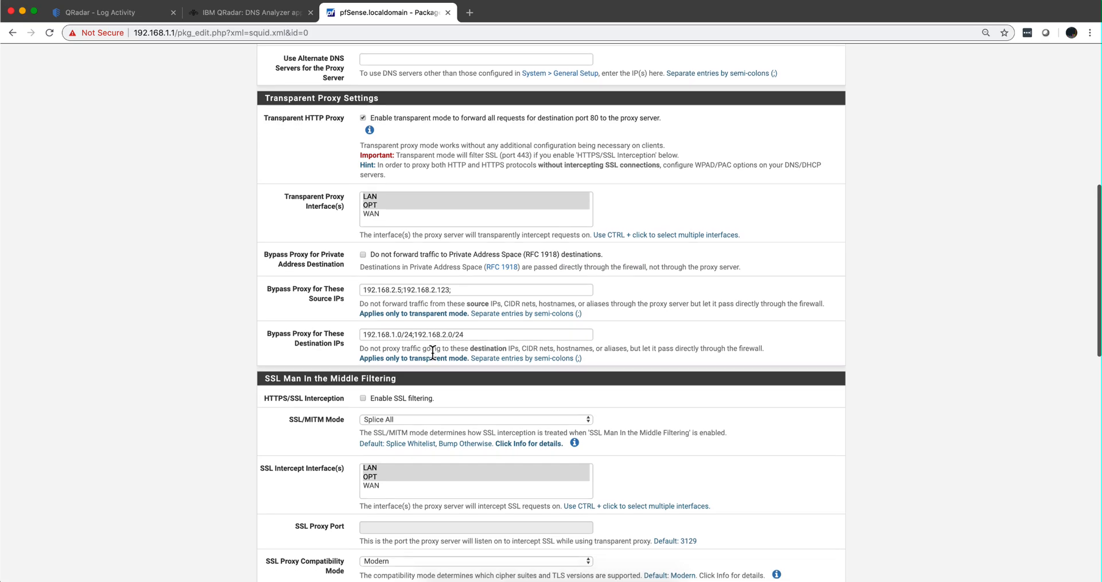
pyautogui.scroll(-3)
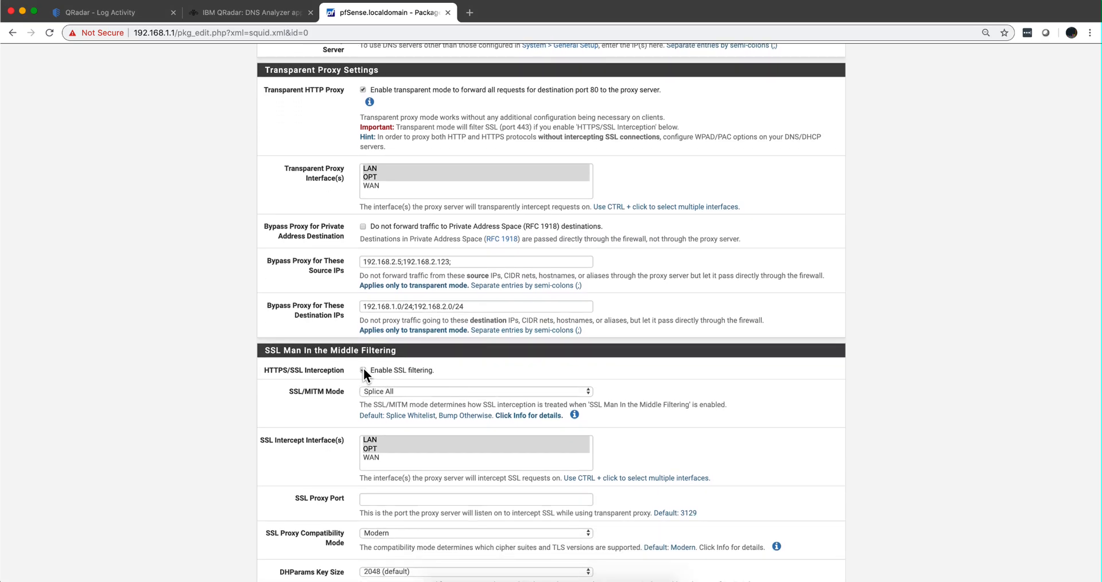
pyautogui.click(363, 370)
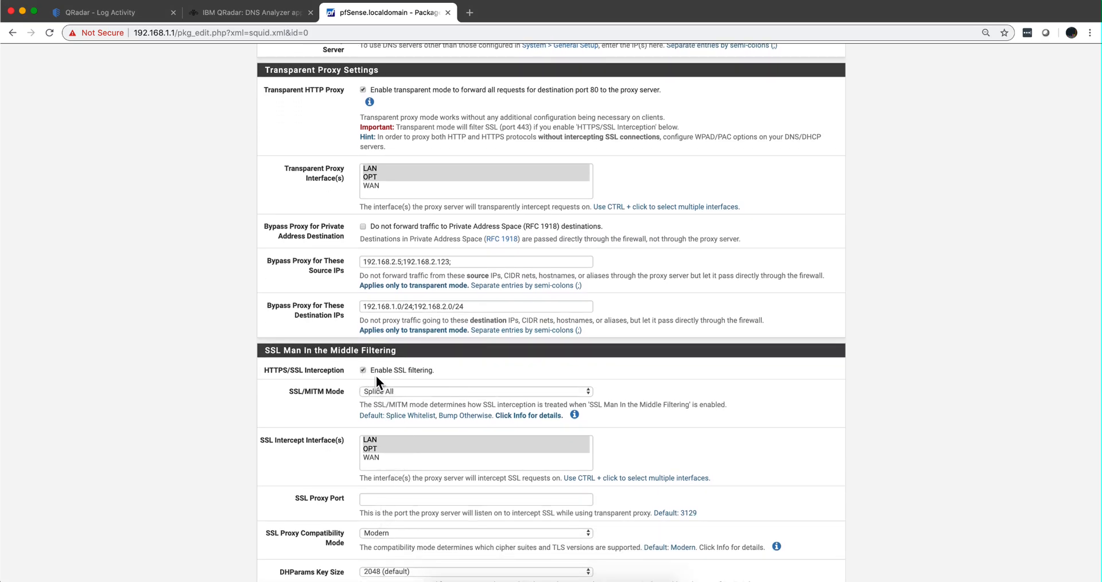
# Save the Squid proxy settings with HTTPS/SSL interception enabled
pyautogui.scroll(-3)
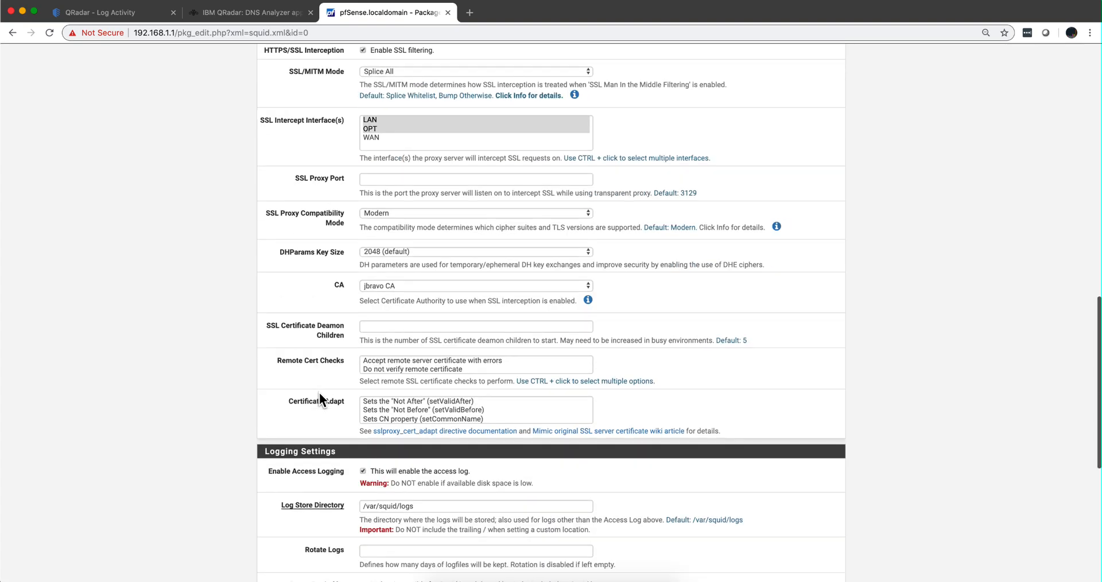
pyautogui.scroll(-3)
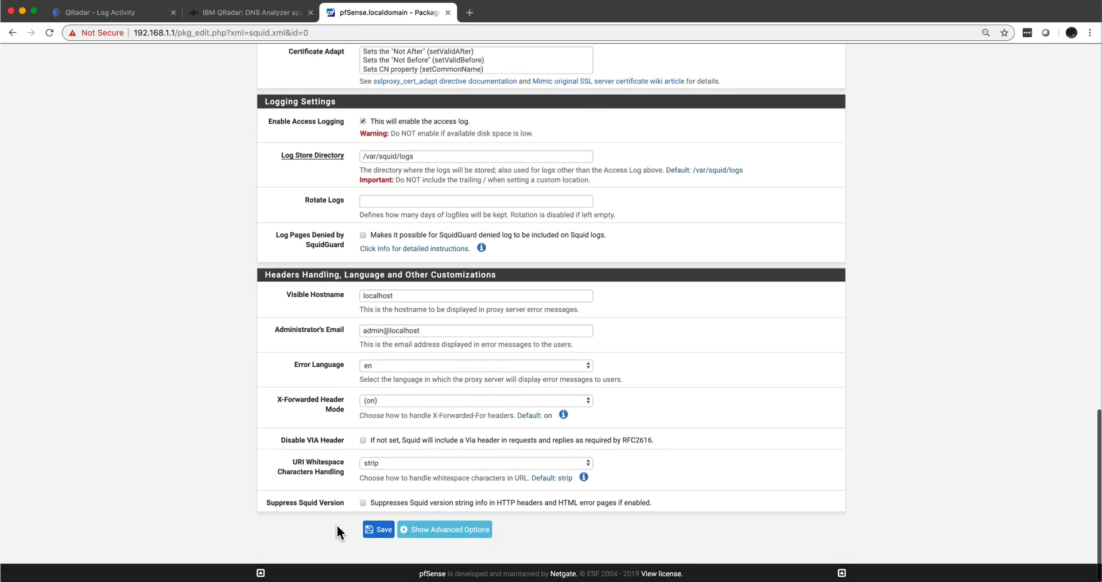
pyautogui.click(378, 528)
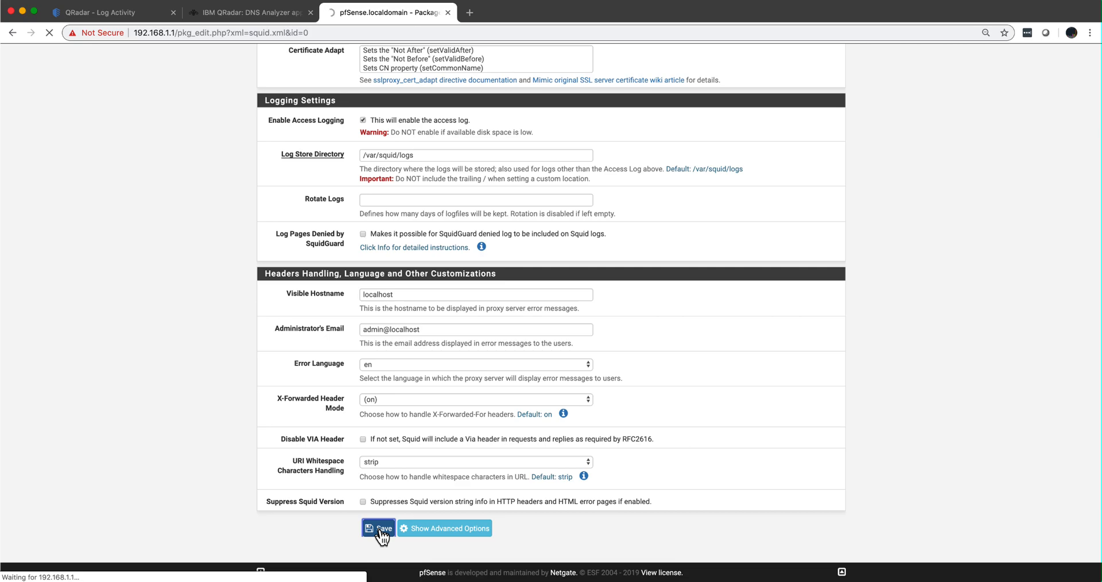
pyautogui.click(378, 528)
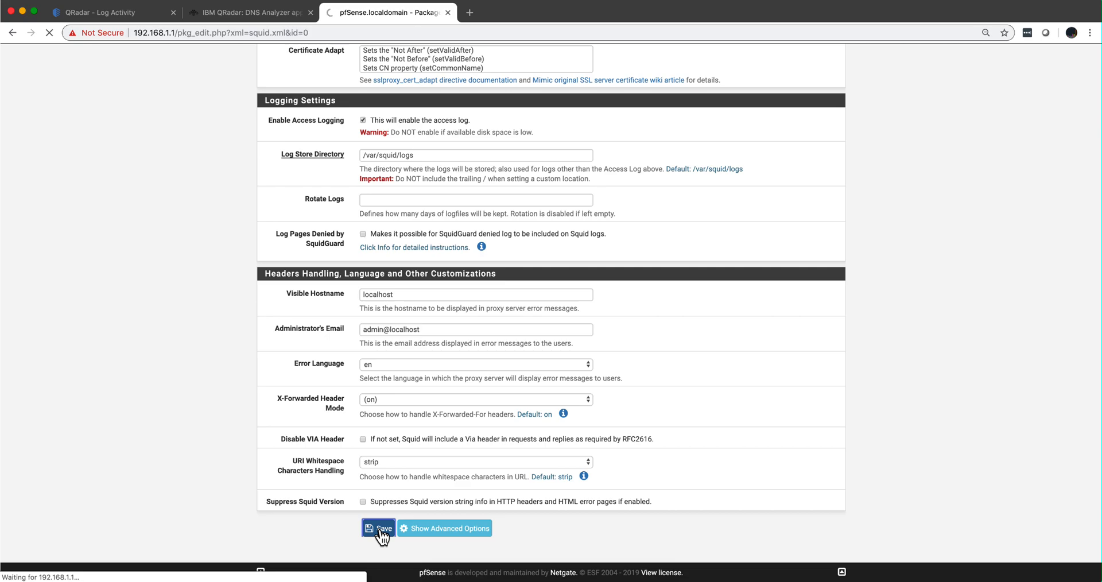
pyautogui.click(379, 529)
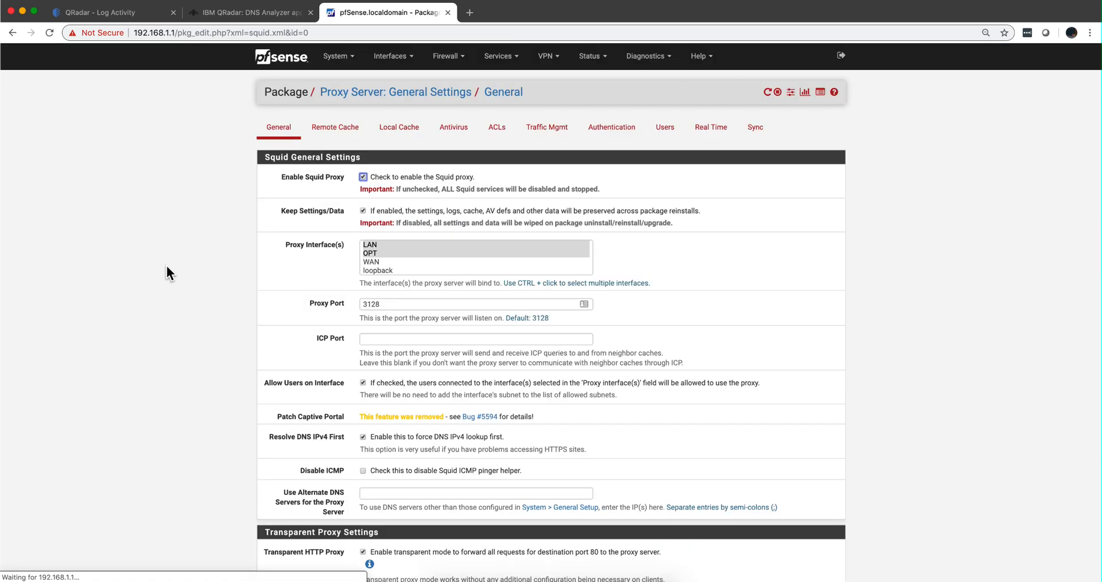
# Return to QRadar Log Activity to watch Squid Web Proxy events stream in
pyautogui.click(92, 13)
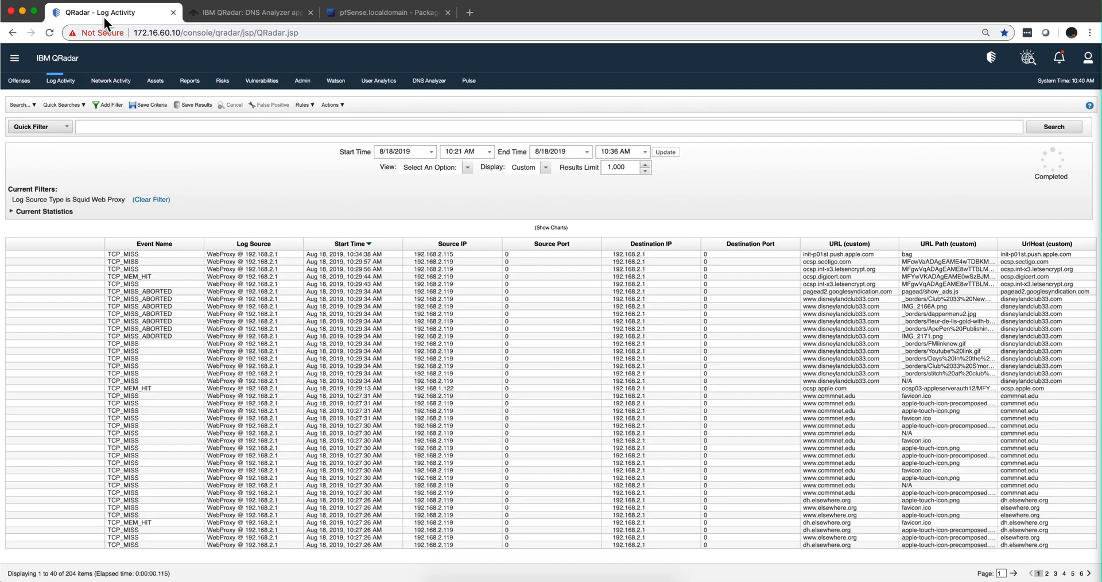
pyautogui.moveTo(205, 277)
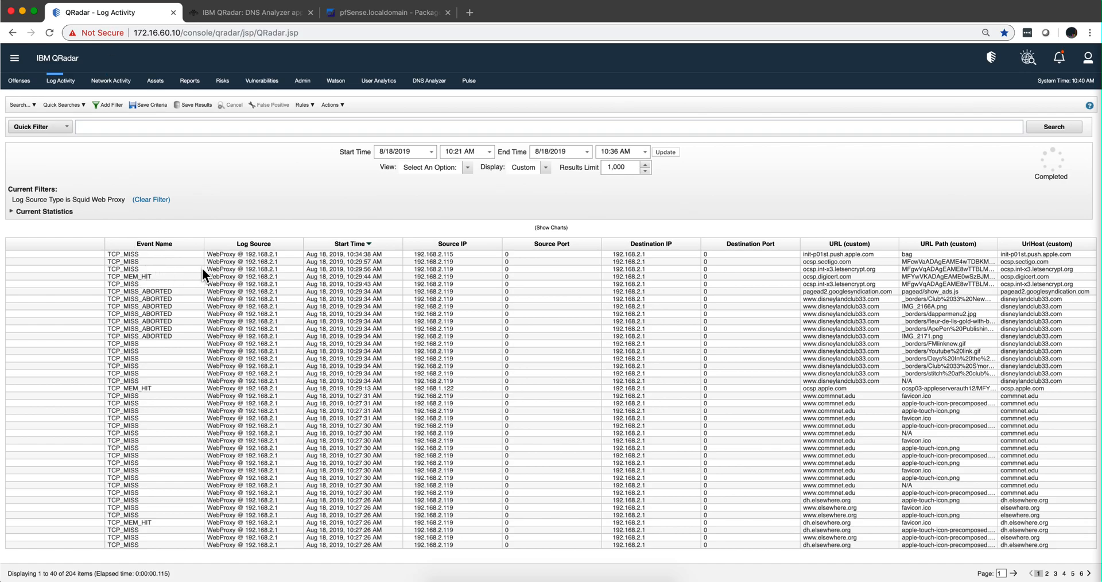
pyautogui.moveTo(209, 315)
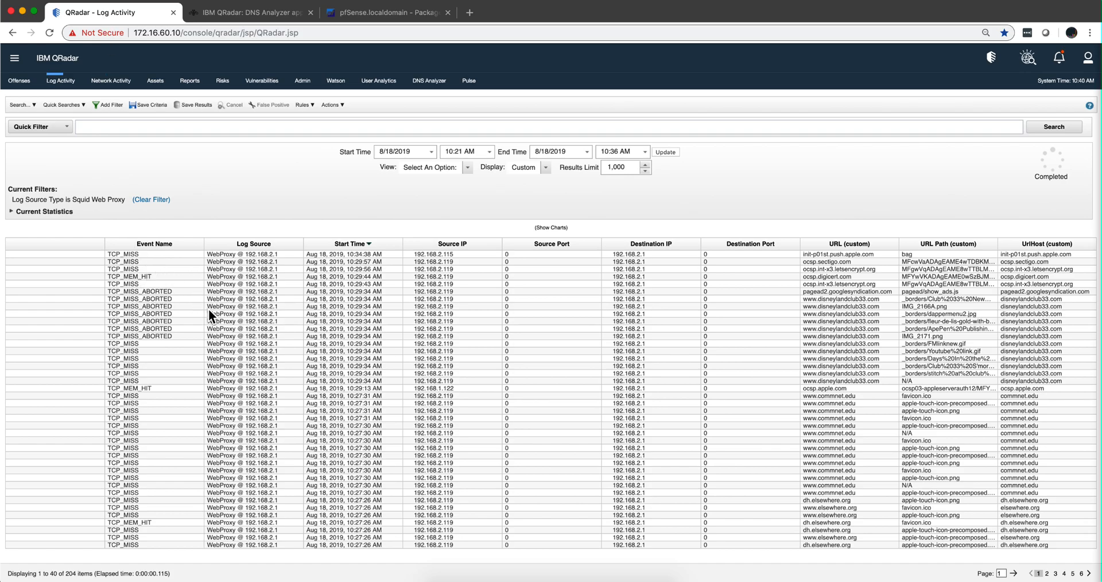
pyautogui.moveTo(301, 313)
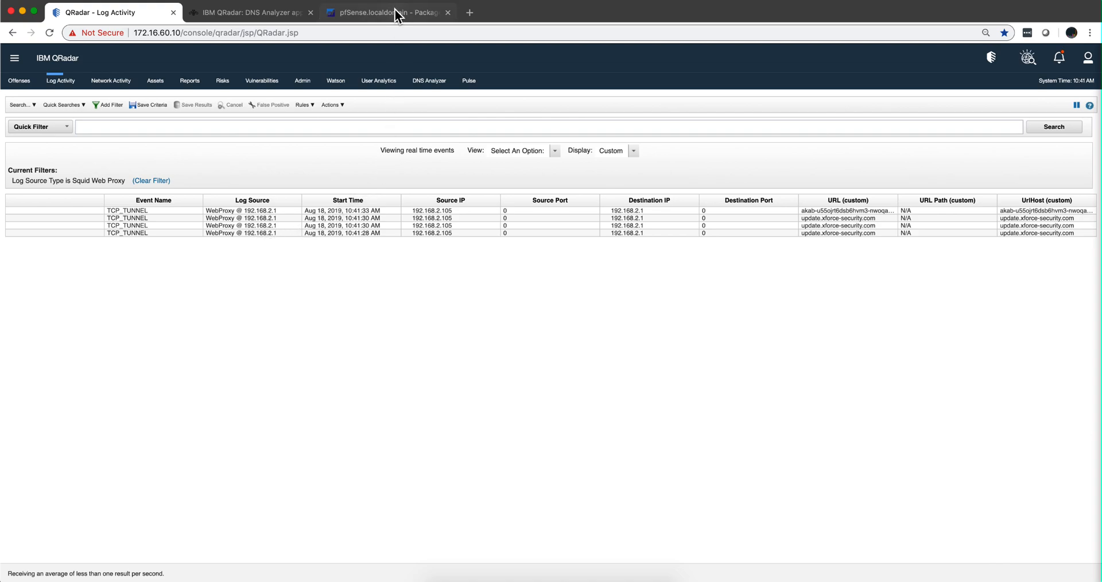
# Review the Squid proxy general settings, including access logging and SSL interception
pyautogui.click(394, 12)
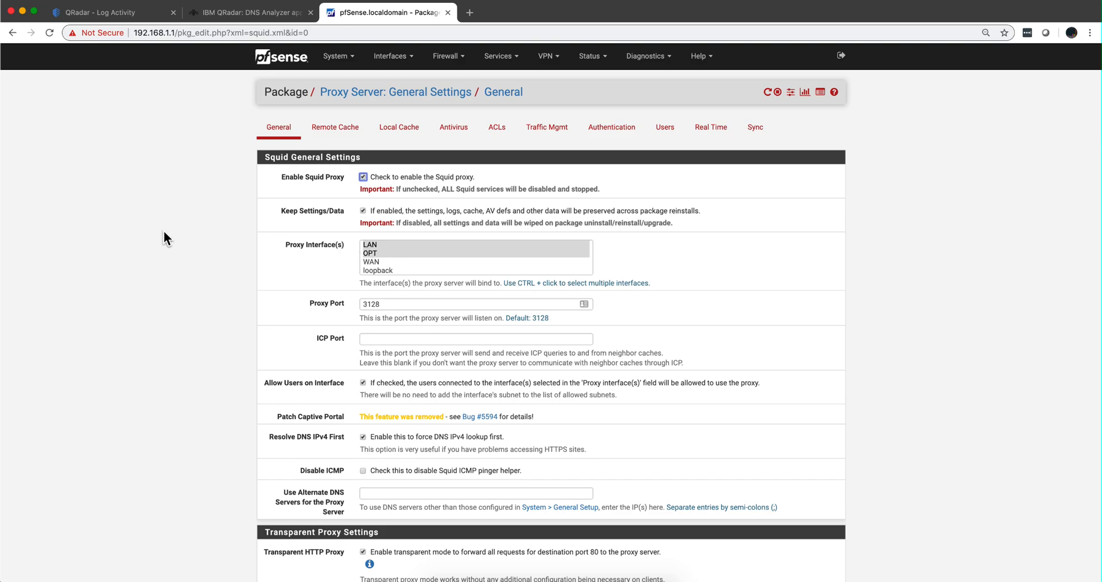
pyautogui.scroll(-3)
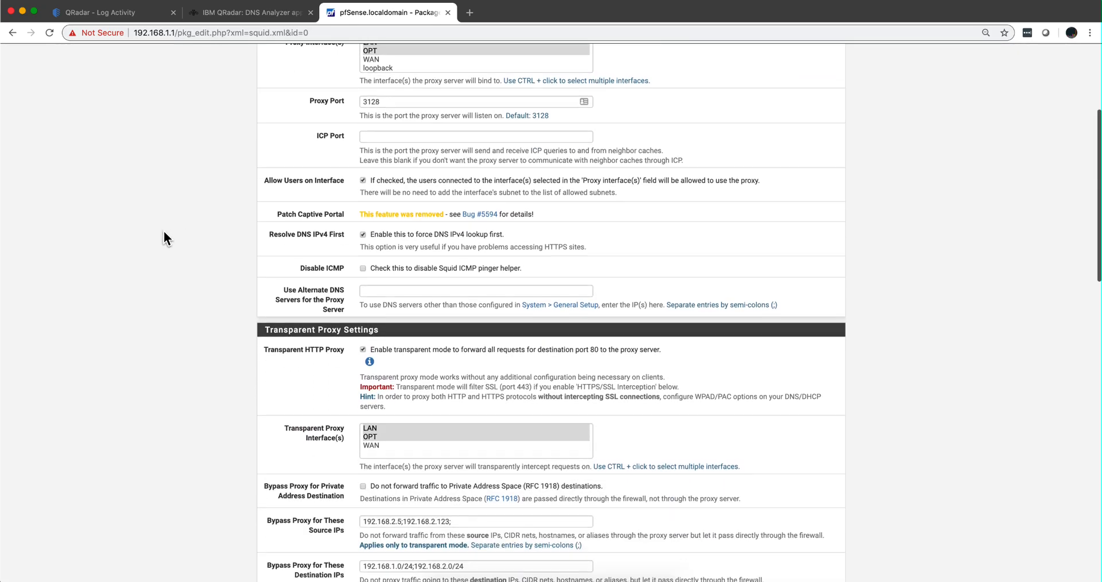
pyautogui.scroll(-3)
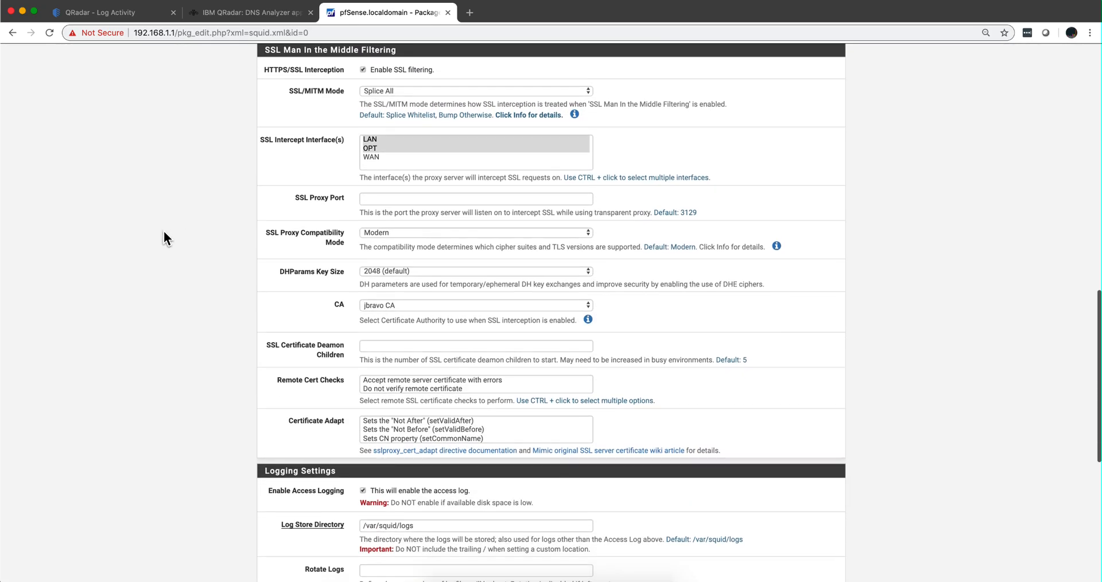
pyautogui.scroll(-3)
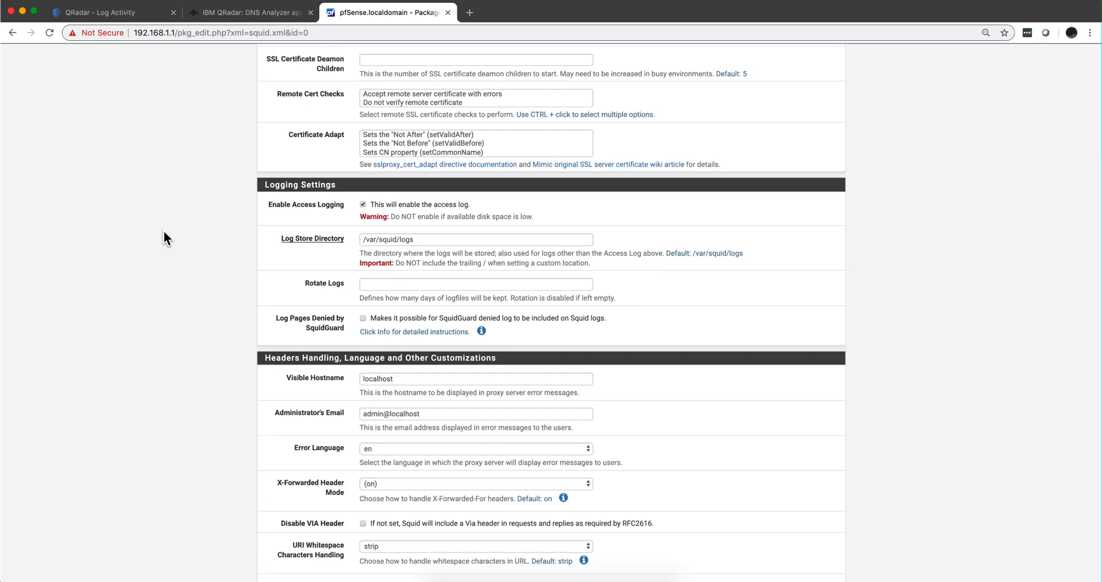
pyautogui.scroll(-3)
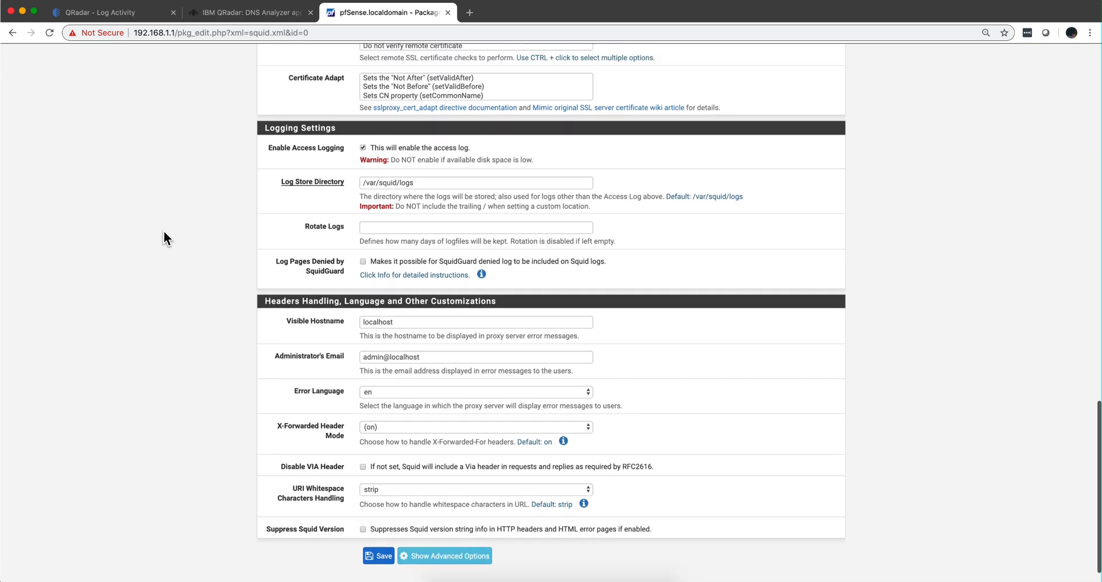
pyautogui.scroll(3)
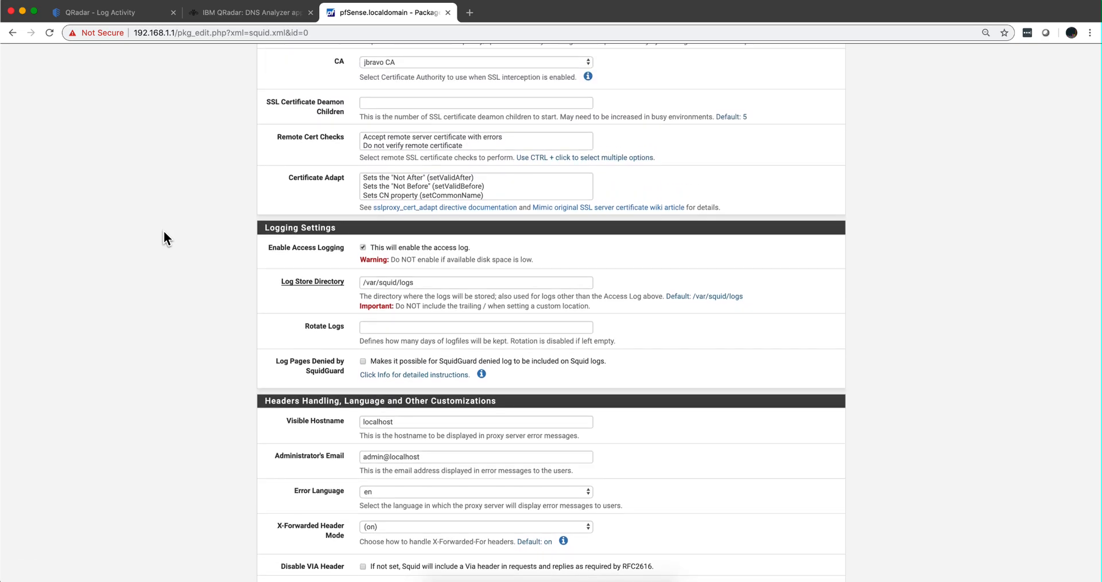
pyautogui.scroll(3)
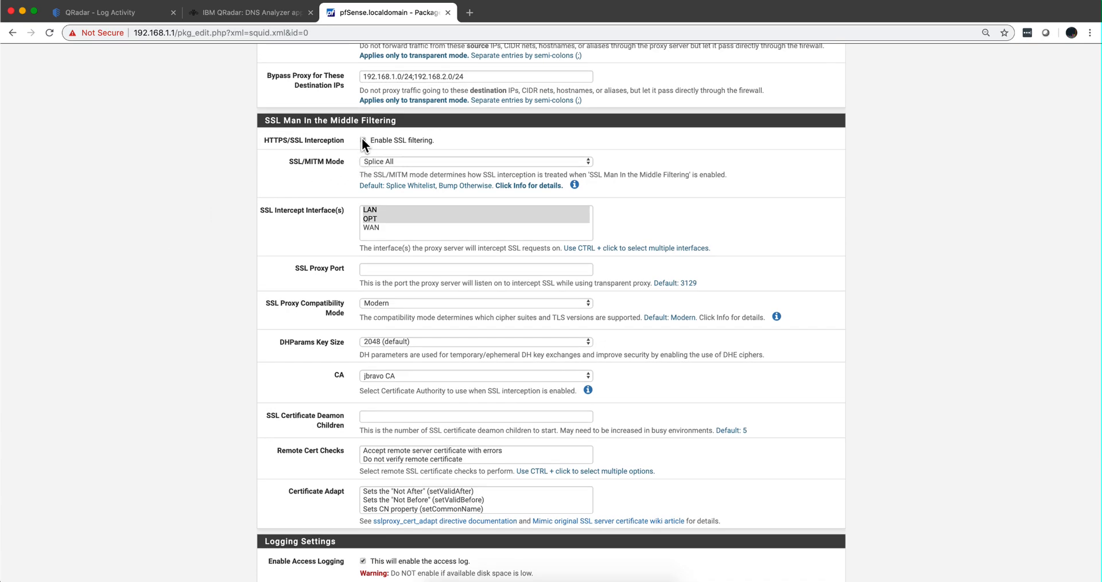
pyautogui.scroll(-3)
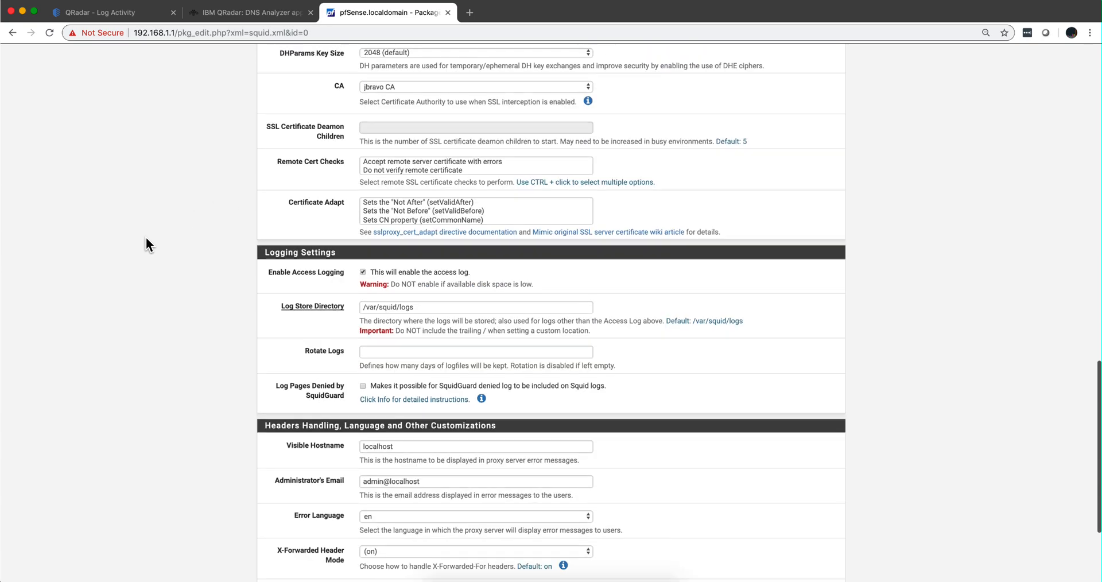
pyautogui.scroll(-3)
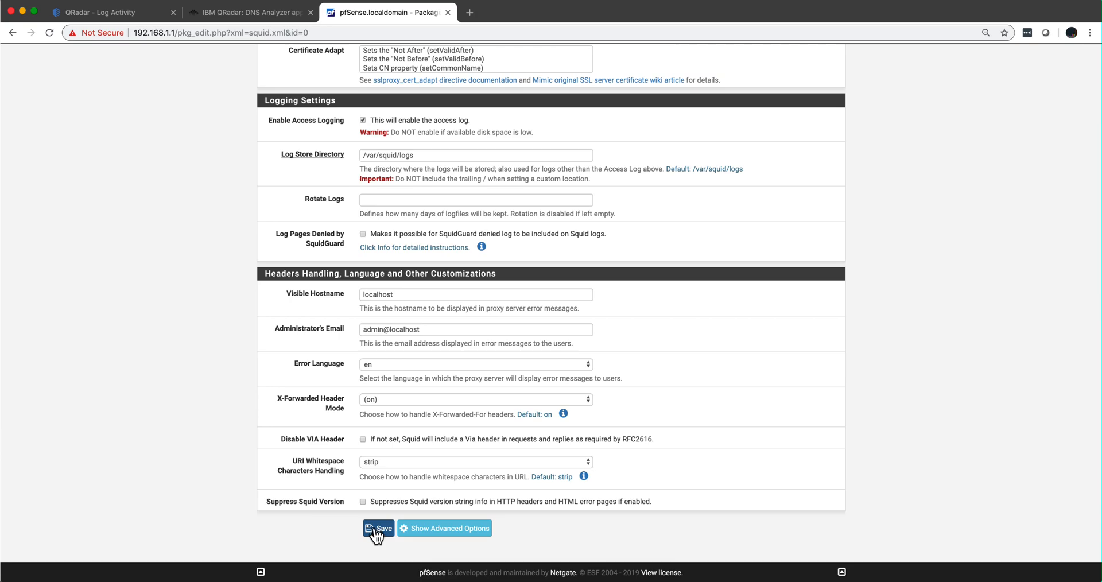
# Save the Squid proxy general settings with access logging enabled
pyautogui.click(379, 528)
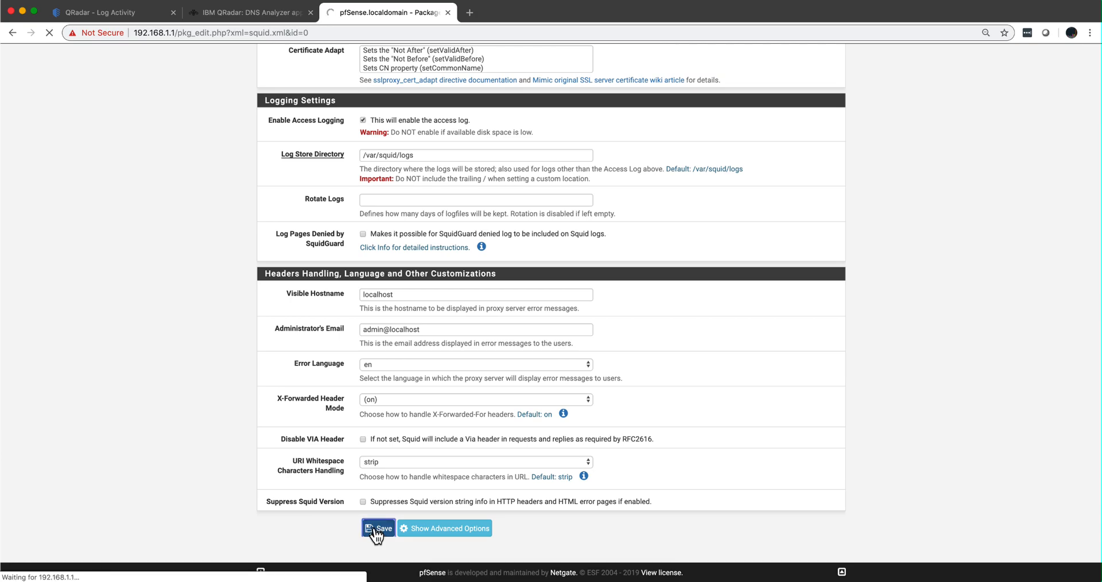
pyautogui.click(378, 528)
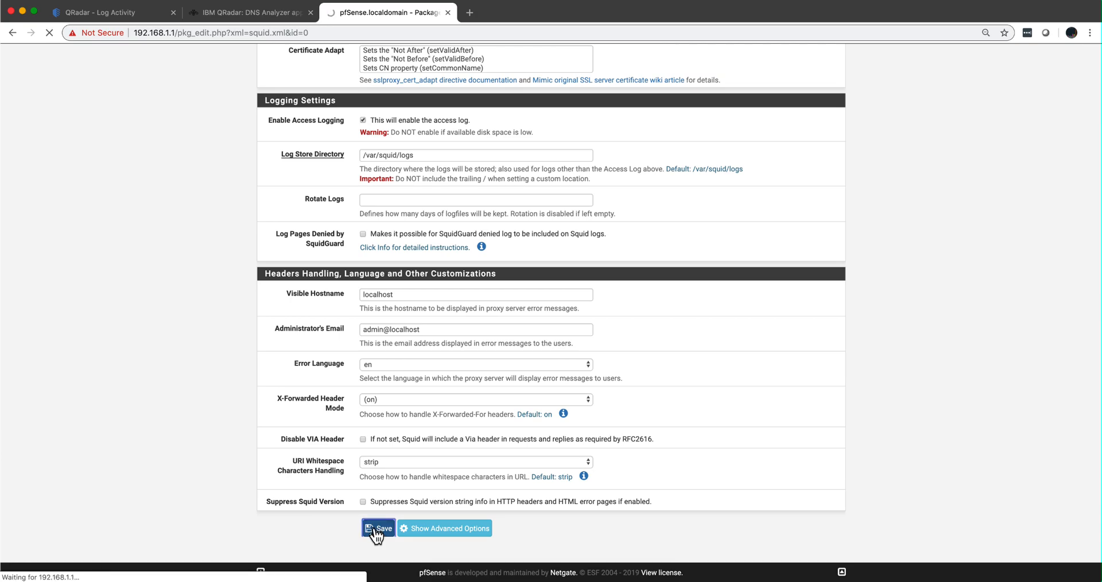
pyautogui.click(377, 529)
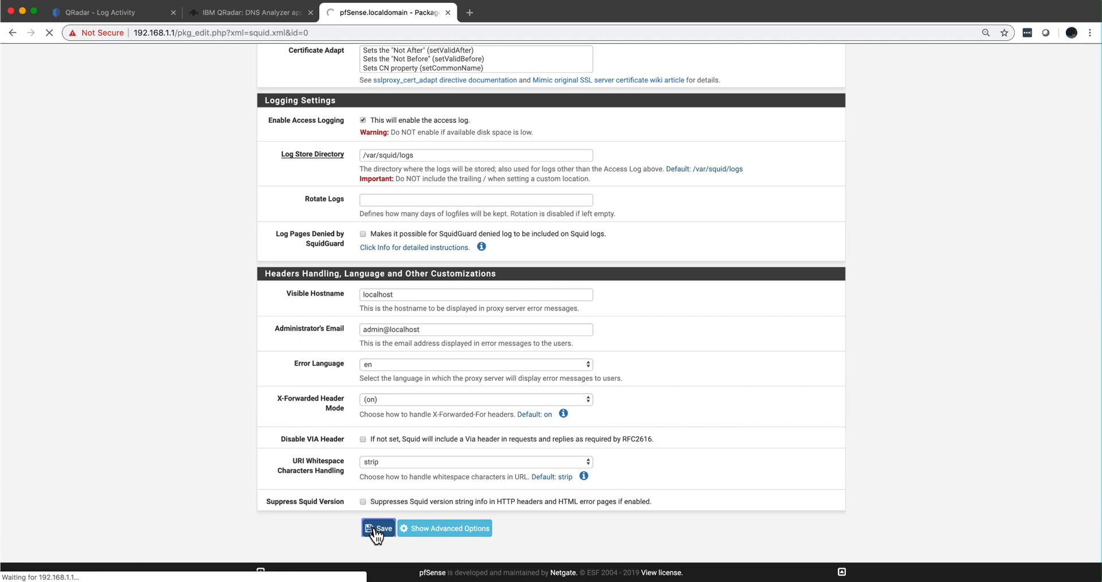
# Revisit the Squid Web Proxy event list in QRadar, then move to the Admin console
pyautogui.click(376, 529)
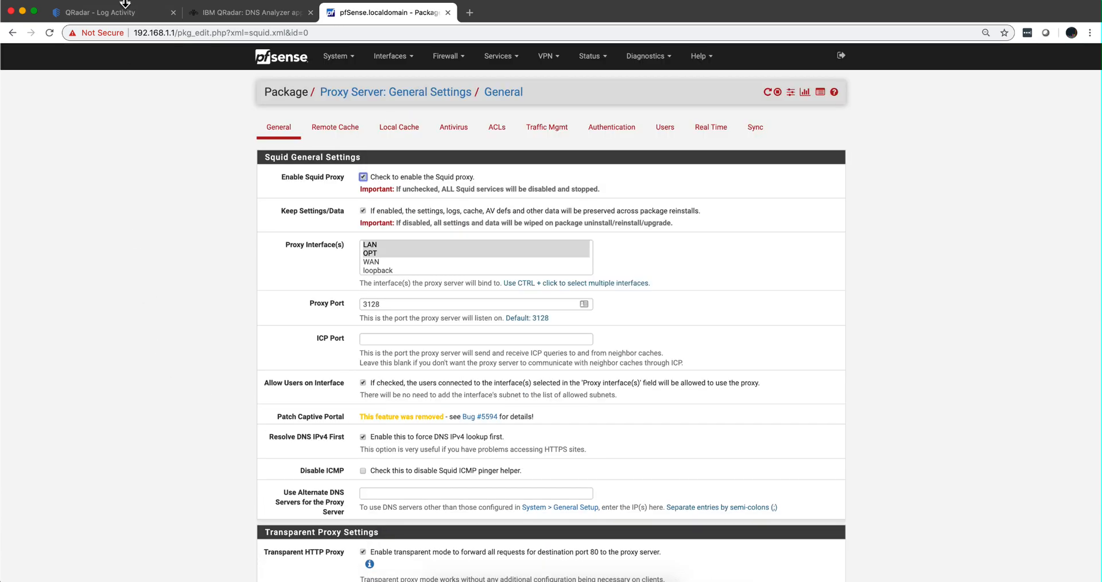
pyautogui.click(106, 13)
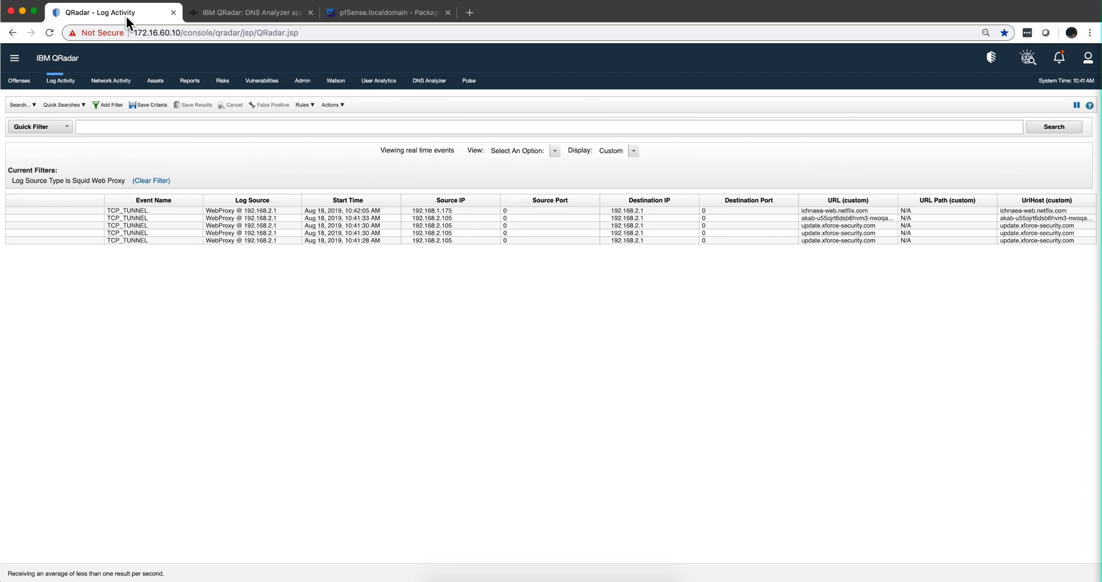
pyautogui.click(302, 81)
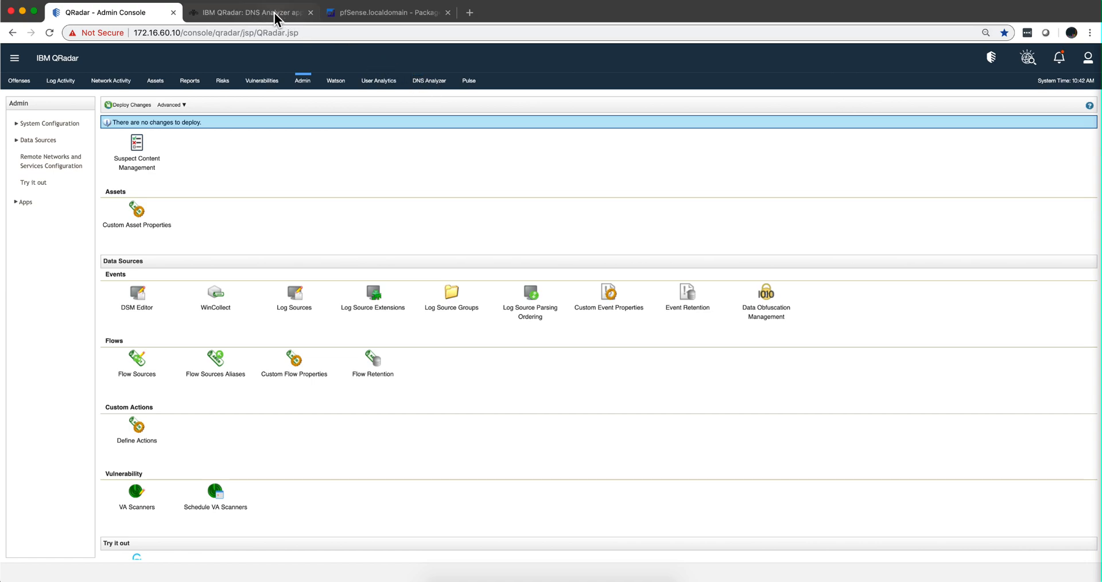
# Read the IBM Support article on DNS Analyzer and URL custom event properties
pyautogui.click(255, 12)
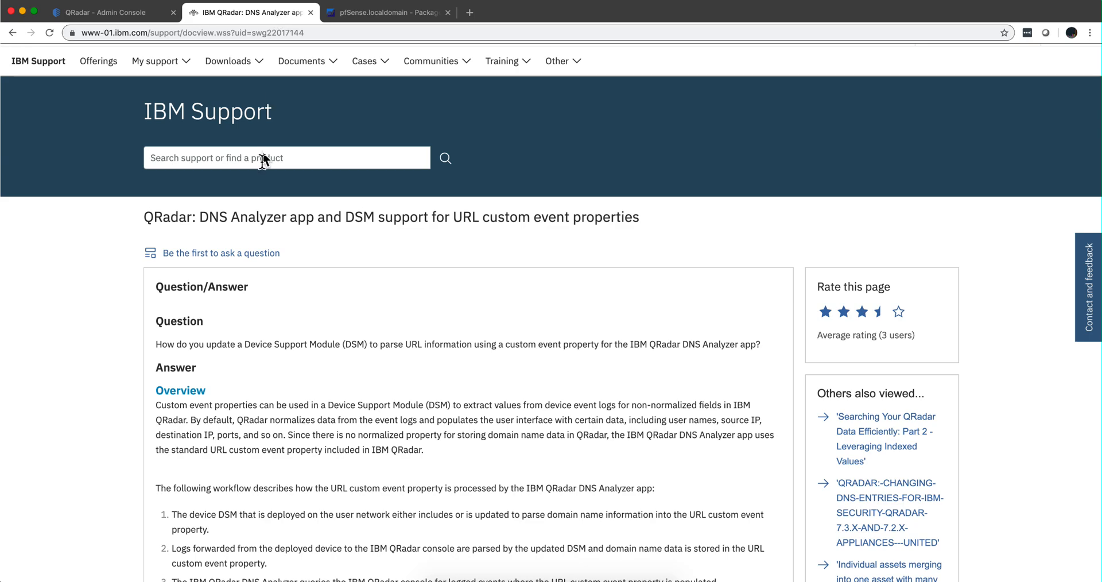
pyautogui.scroll(-3)
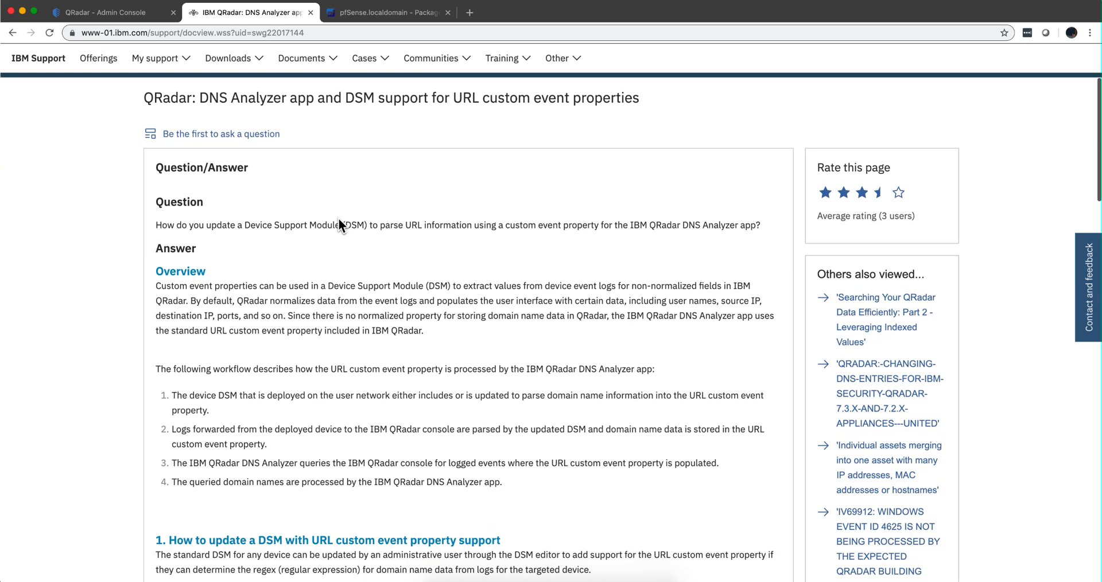
pyautogui.scroll(-3)
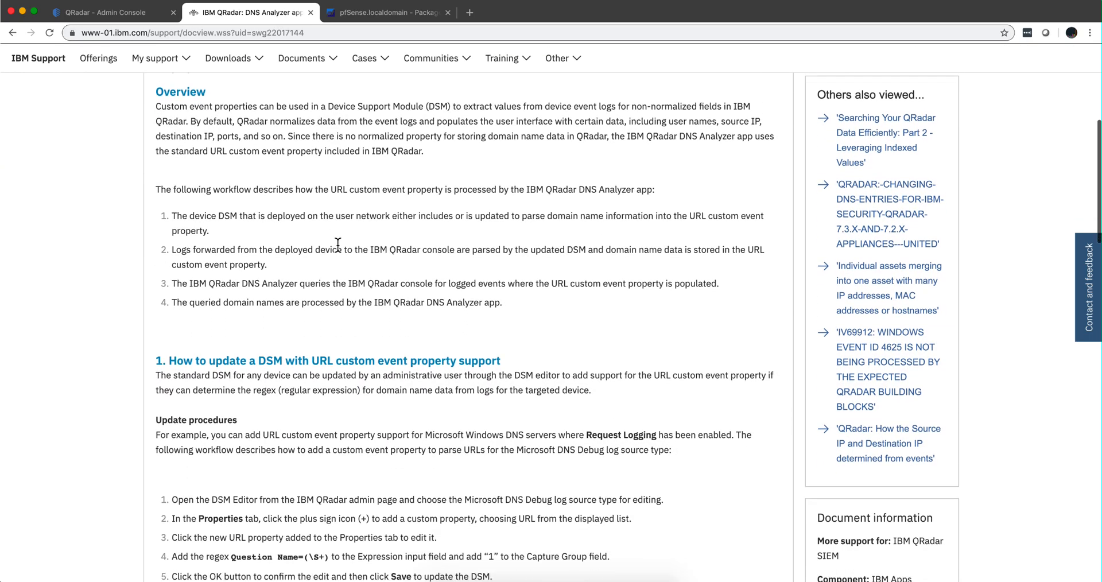
pyautogui.scroll(-3)
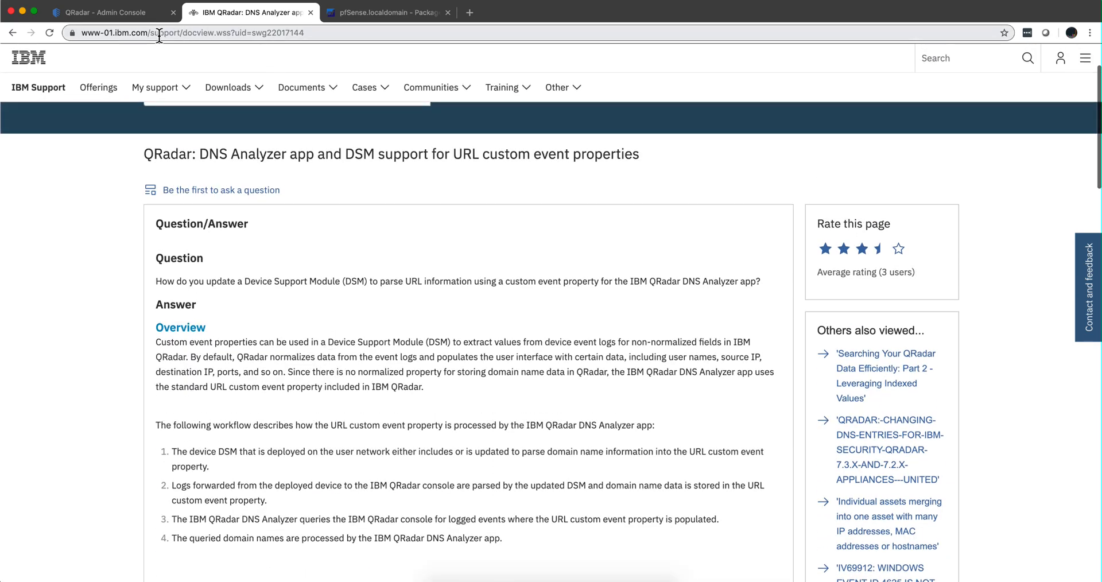
pyautogui.click(104, 13)
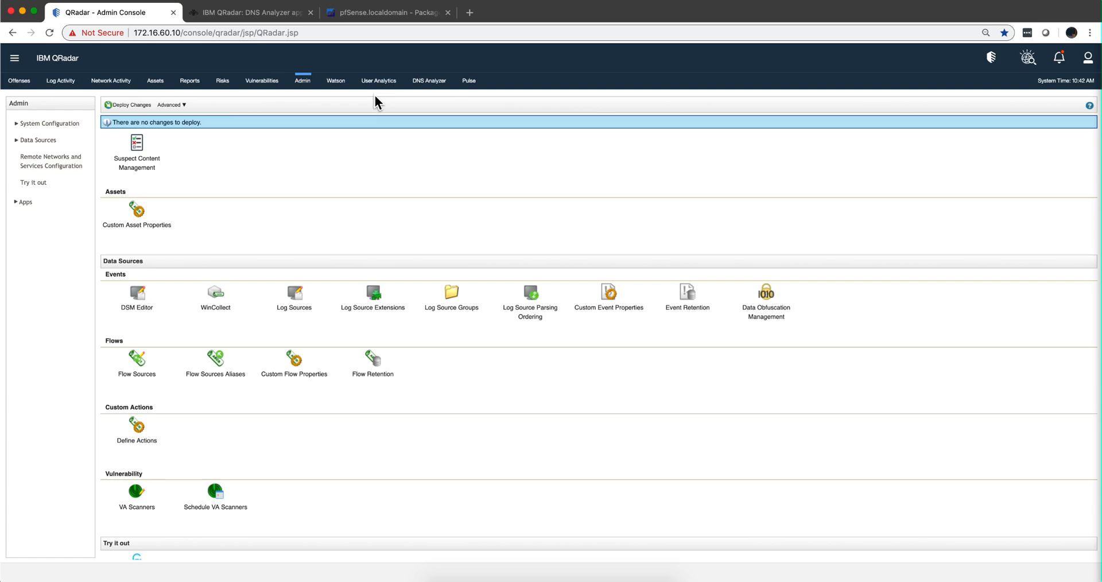
pyautogui.moveTo(408, 159)
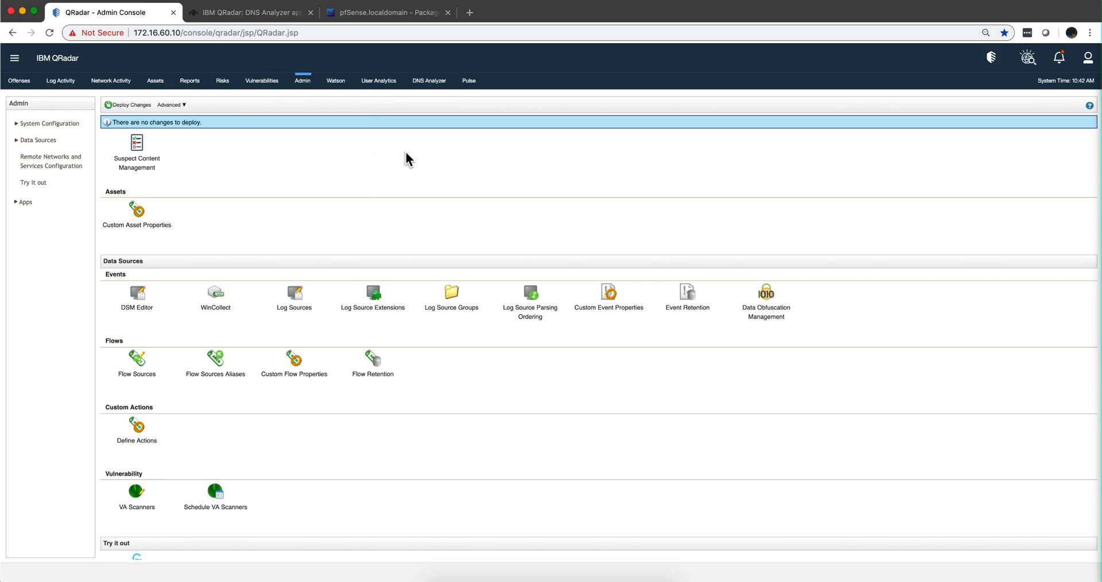
pyautogui.moveTo(307, 91)
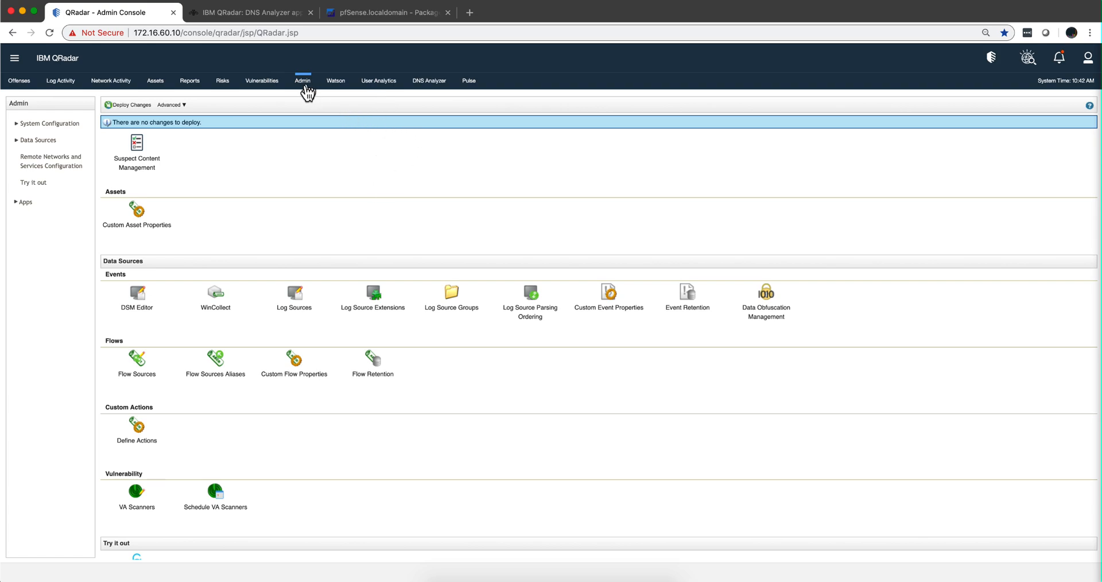
pyautogui.moveTo(298, 218)
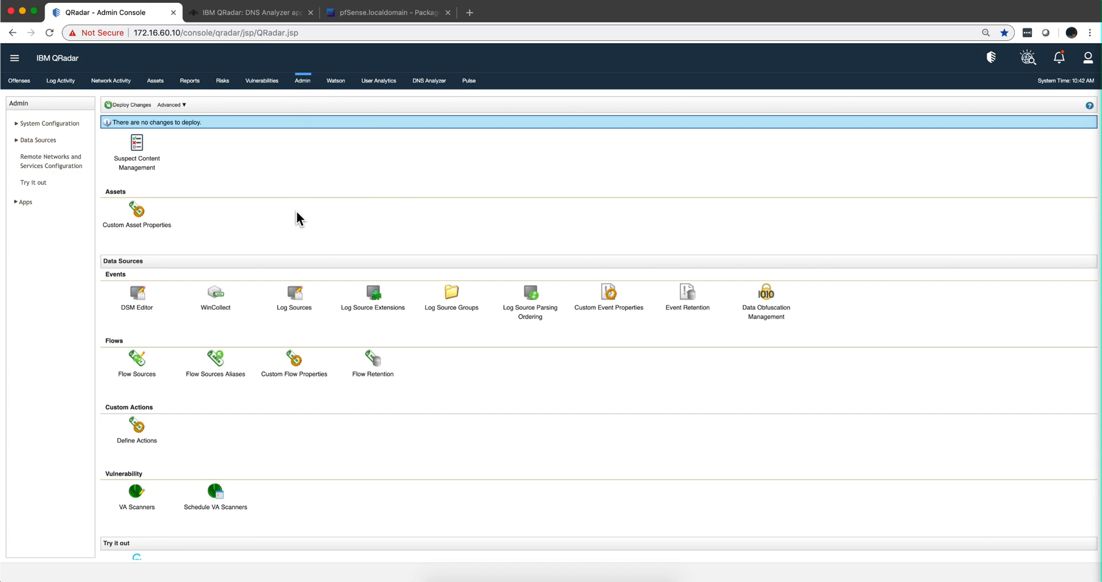
pyautogui.moveTo(147, 304)
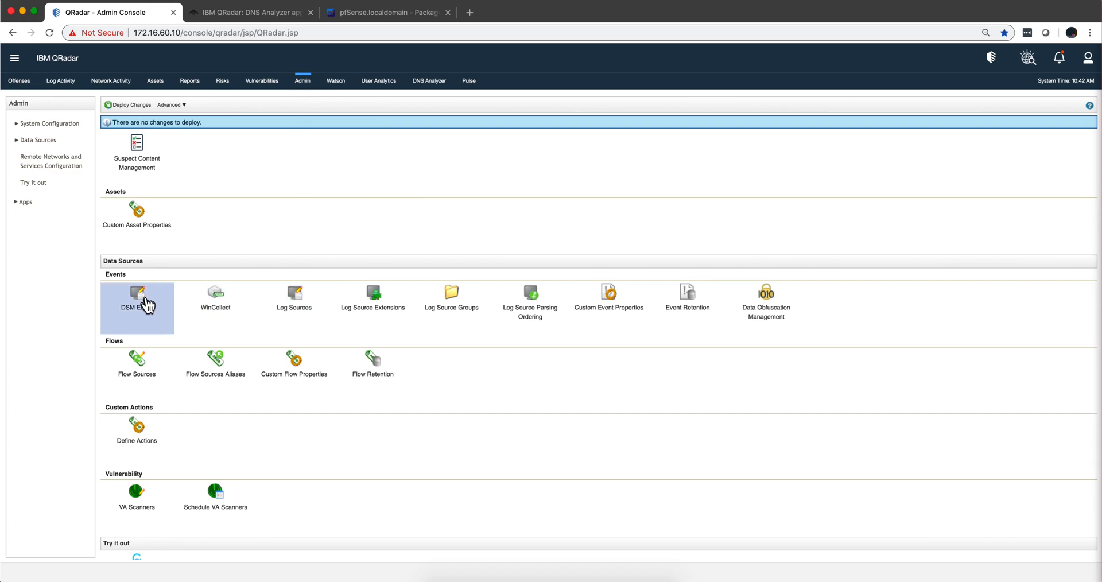
pyautogui.click(137, 293)
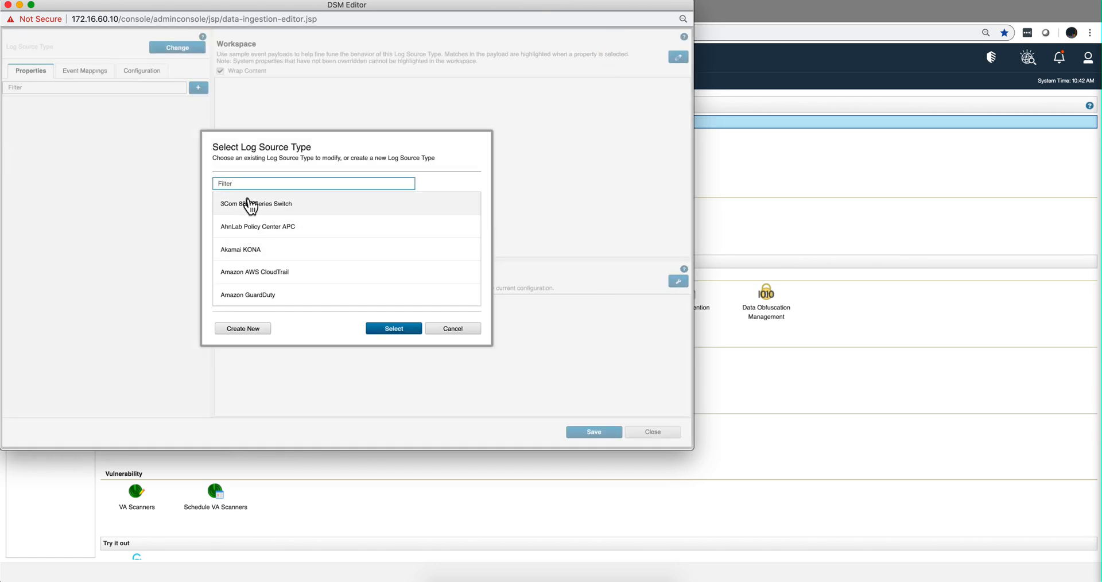
pyautogui.write('pfsen')
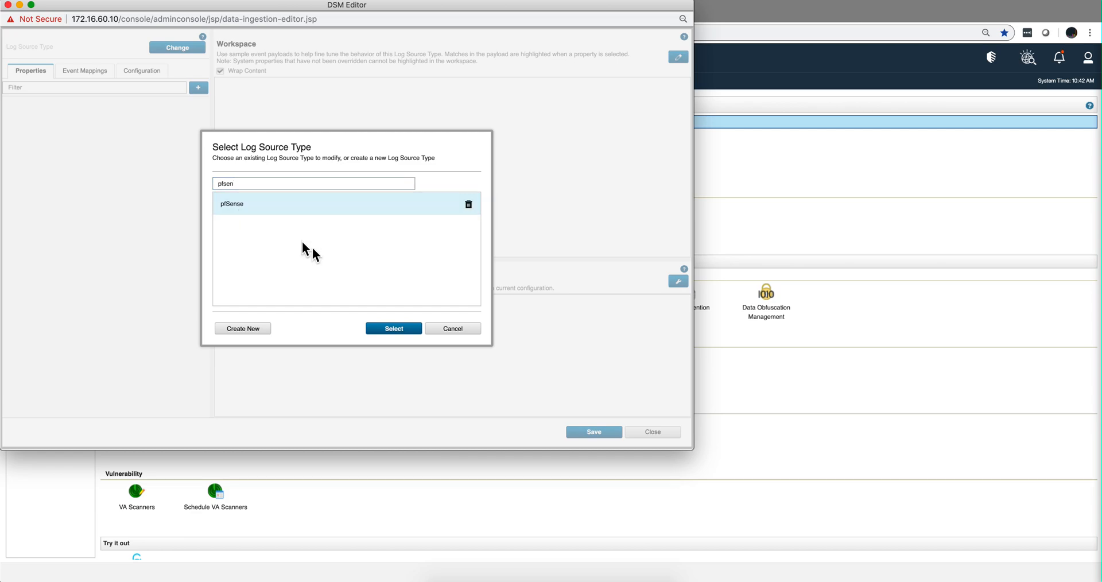
pyautogui.click(393, 328)
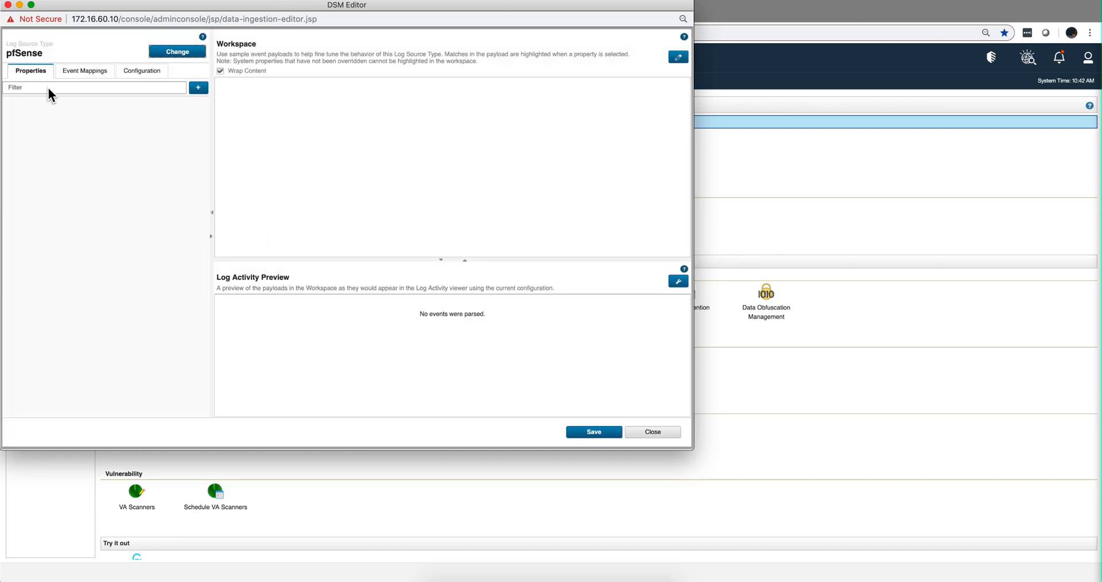
pyautogui.click(85, 74)
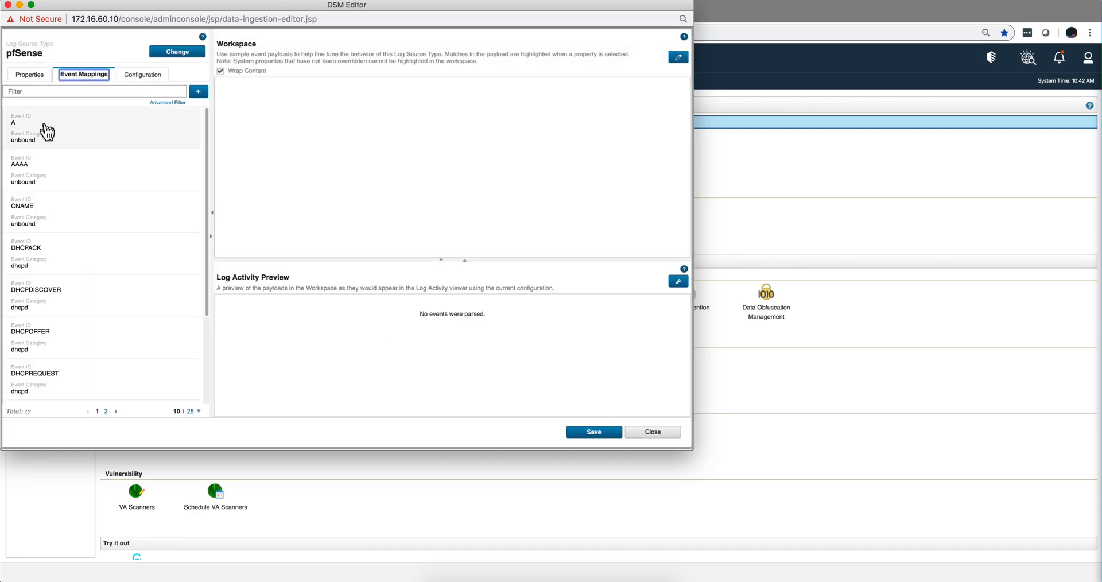
pyautogui.scroll(-3)
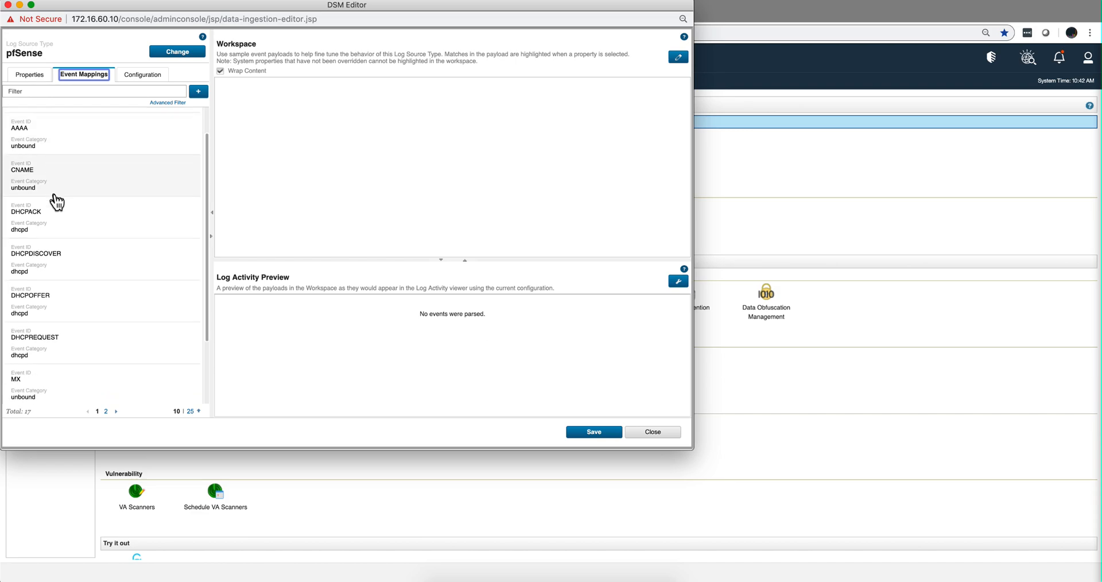
pyautogui.scroll(-3)
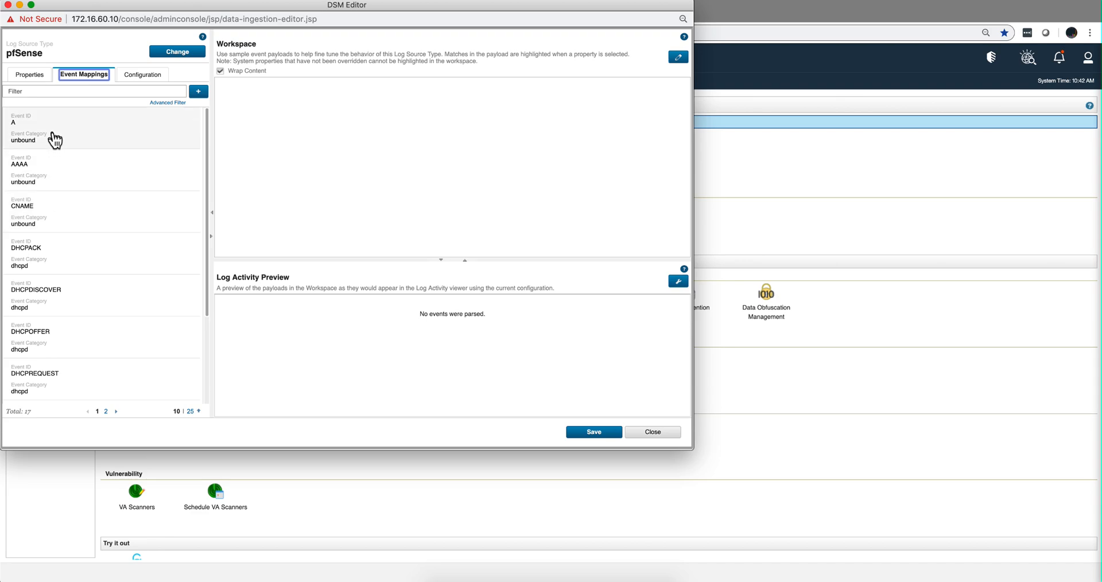
pyautogui.click(52, 131)
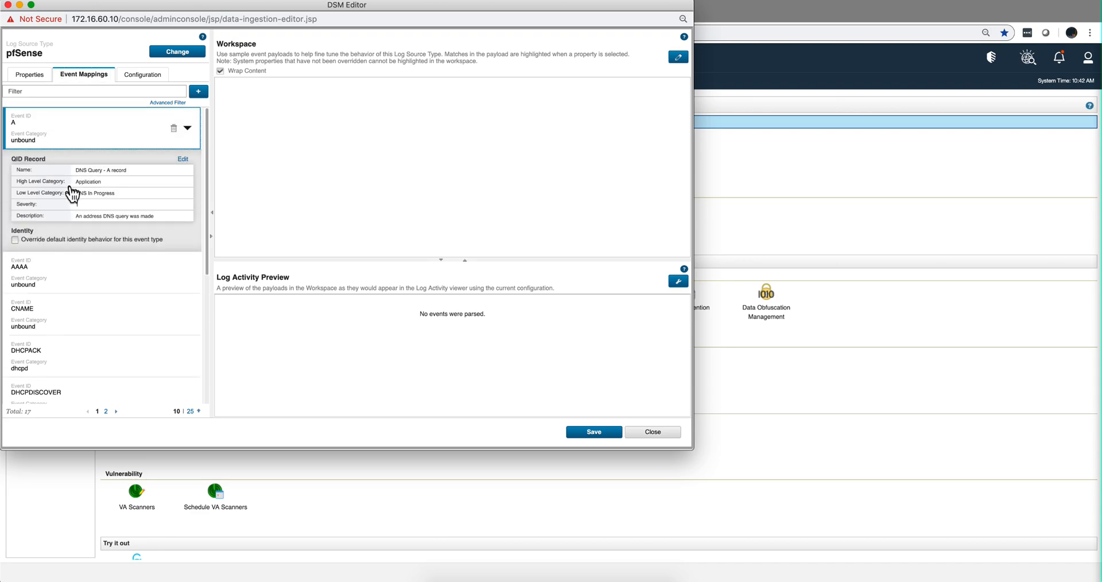
pyautogui.moveTo(69, 204)
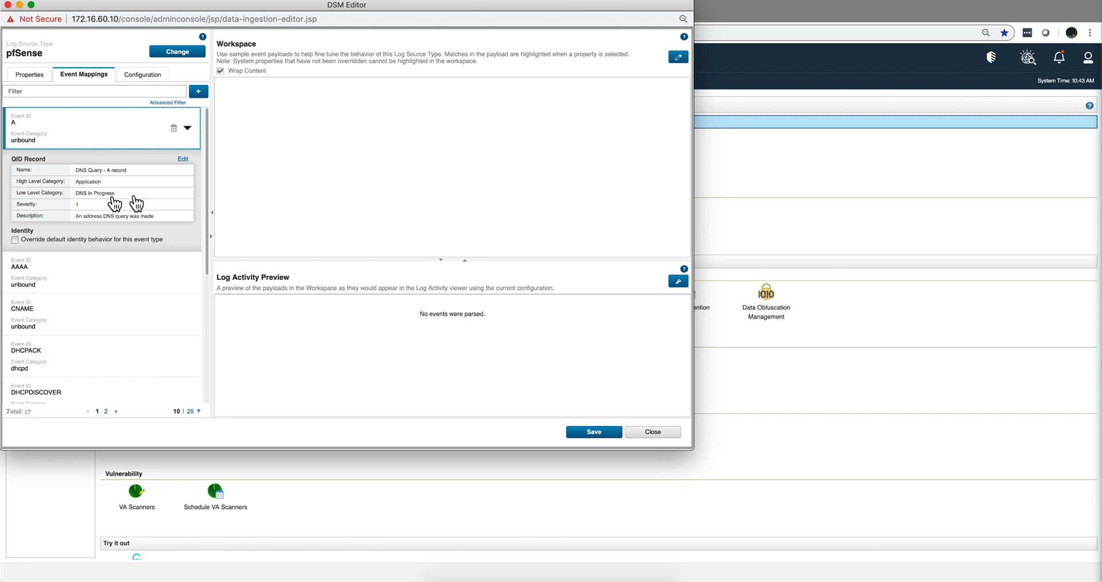
pyautogui.click(653, 432)
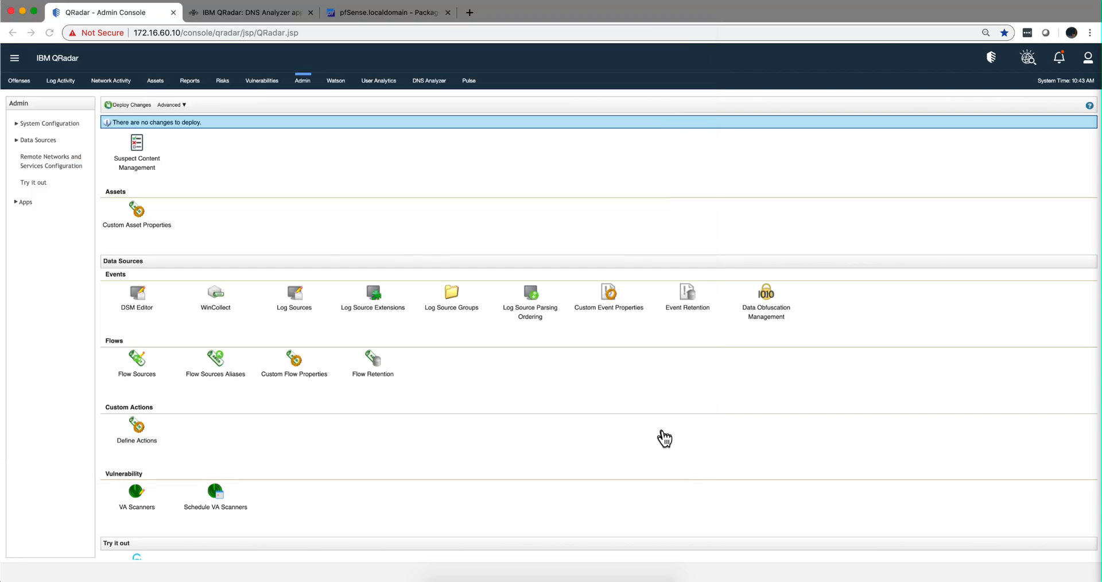
# Add a Category [Indexed] filter: Application high-level, DNS In Progress low-level
pyautogui.click(60, 80)
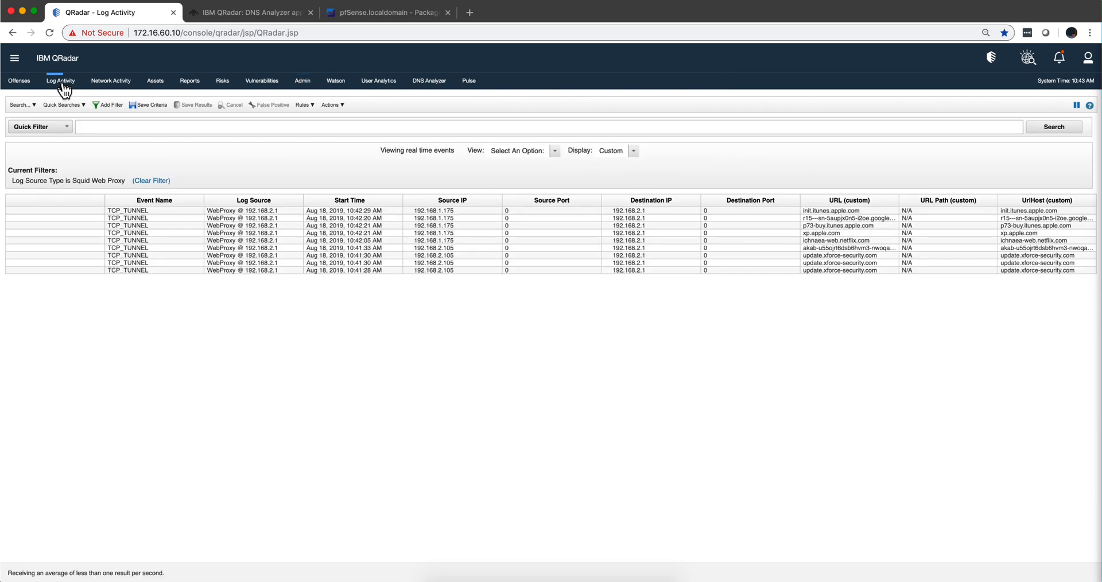
pyautogui.click(110, 104)
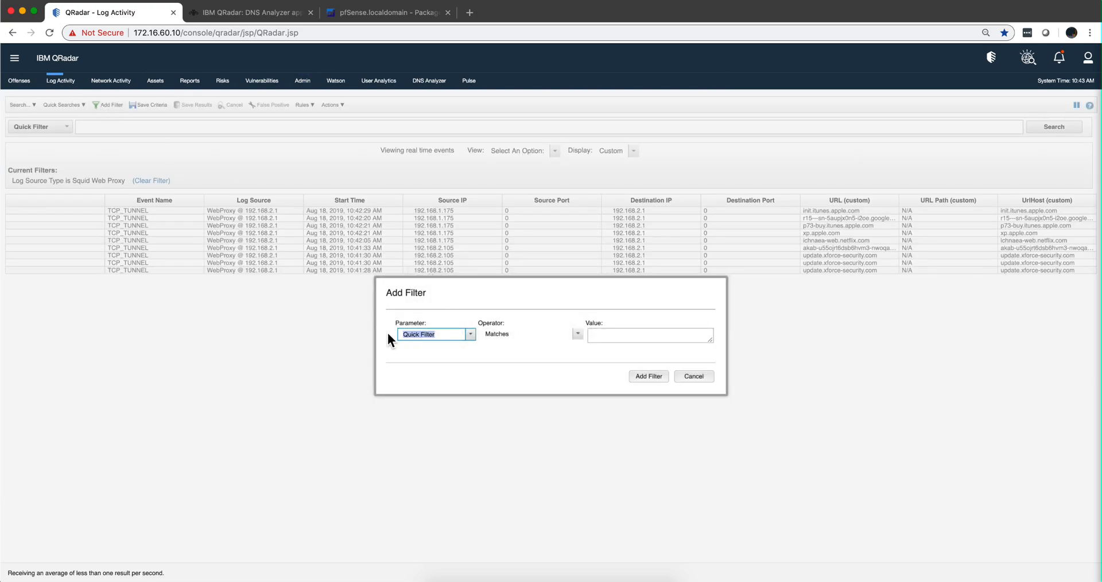
pyautogui.write('cat')
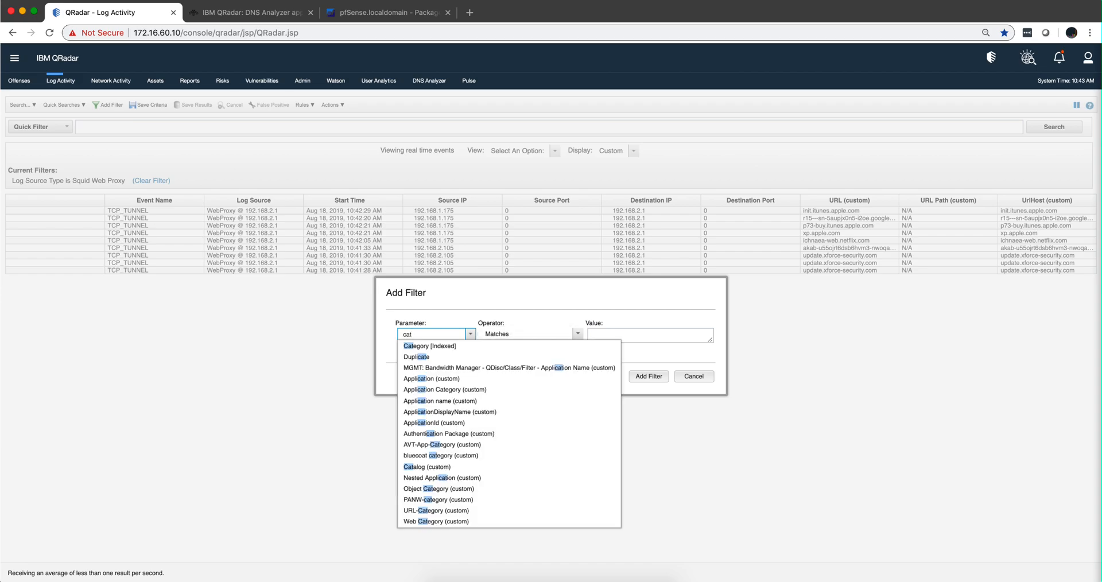
pyautogui.click(422, 345)
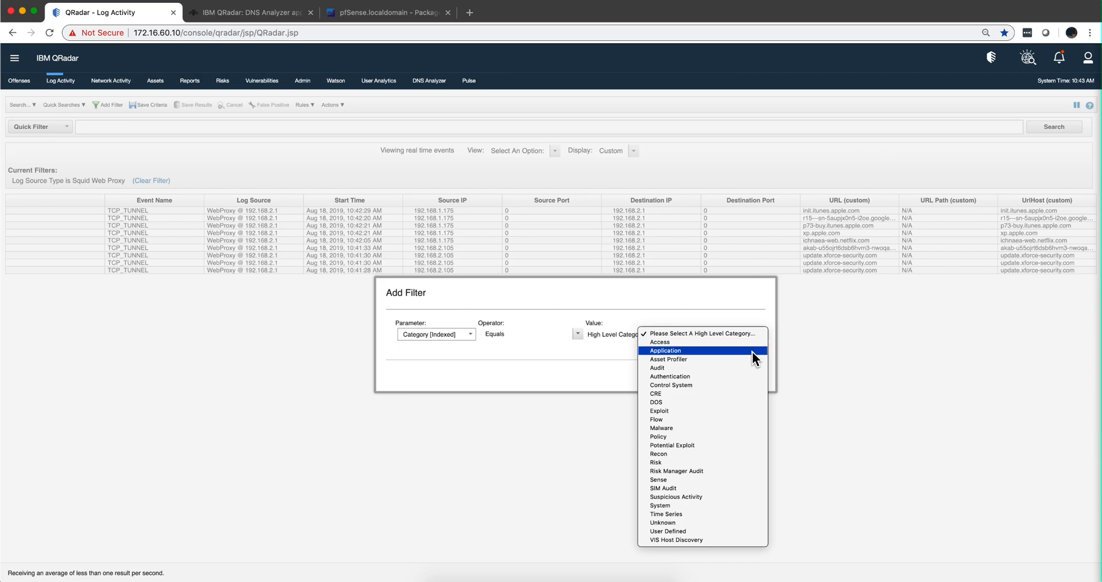
pyautogui.click(665, 350)
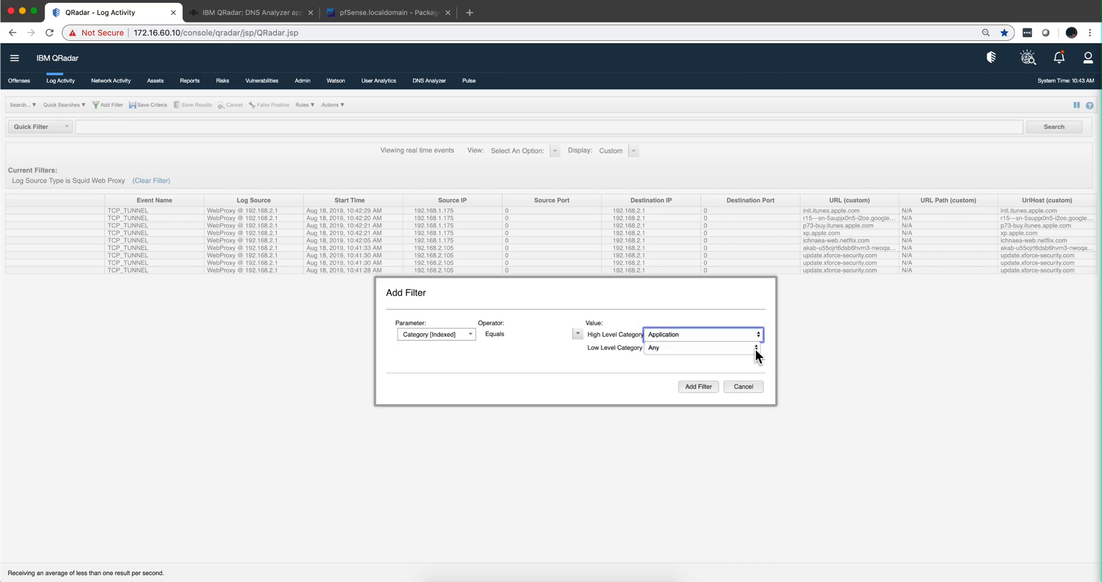
pyautogui.click(756, 348)
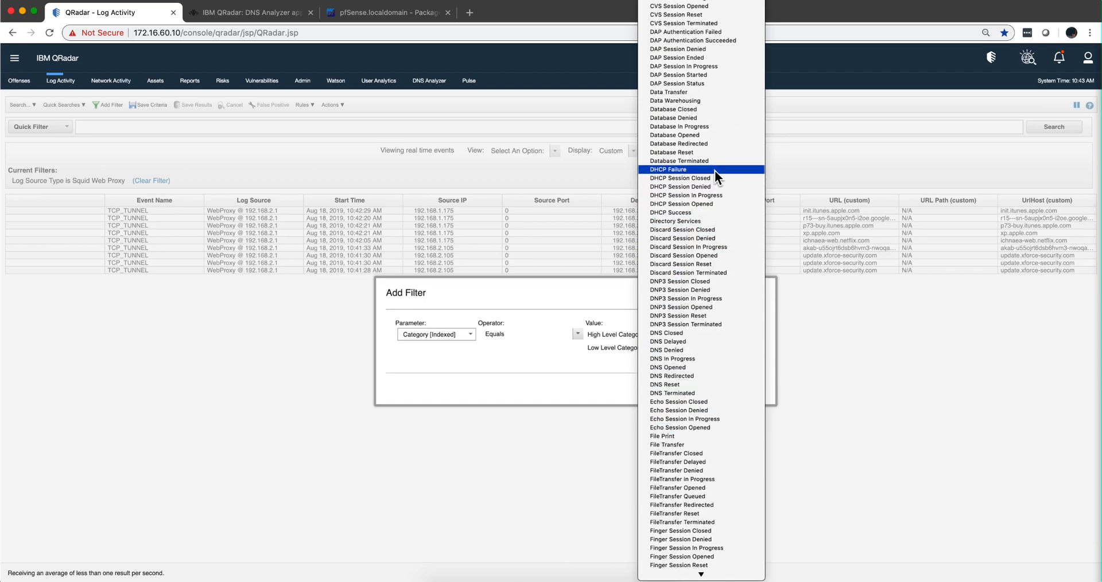
pyautogui.moveTo(718, 187)
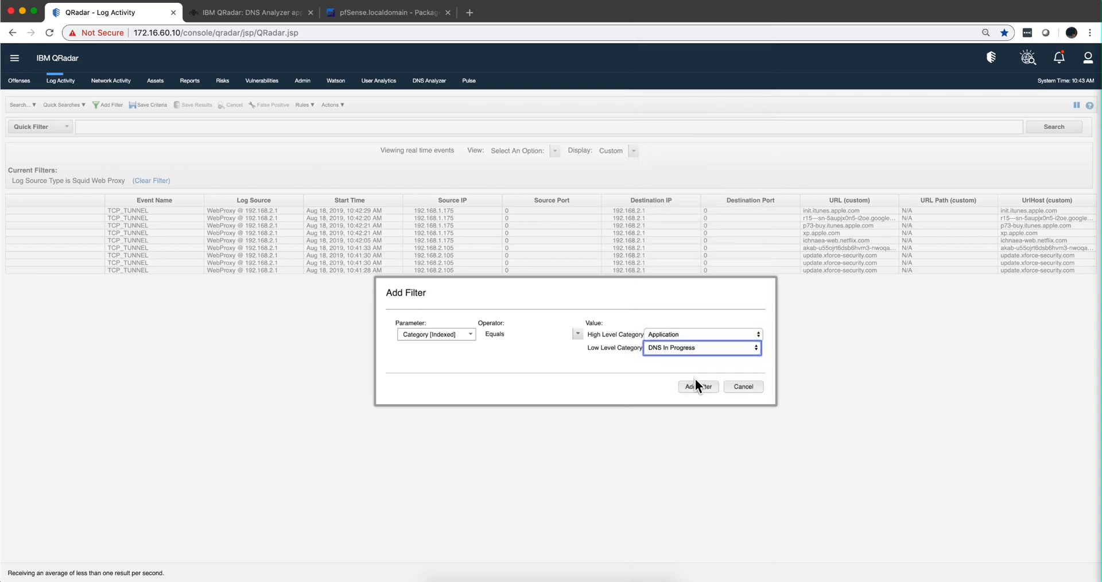
pyautogui.click(698, 387)
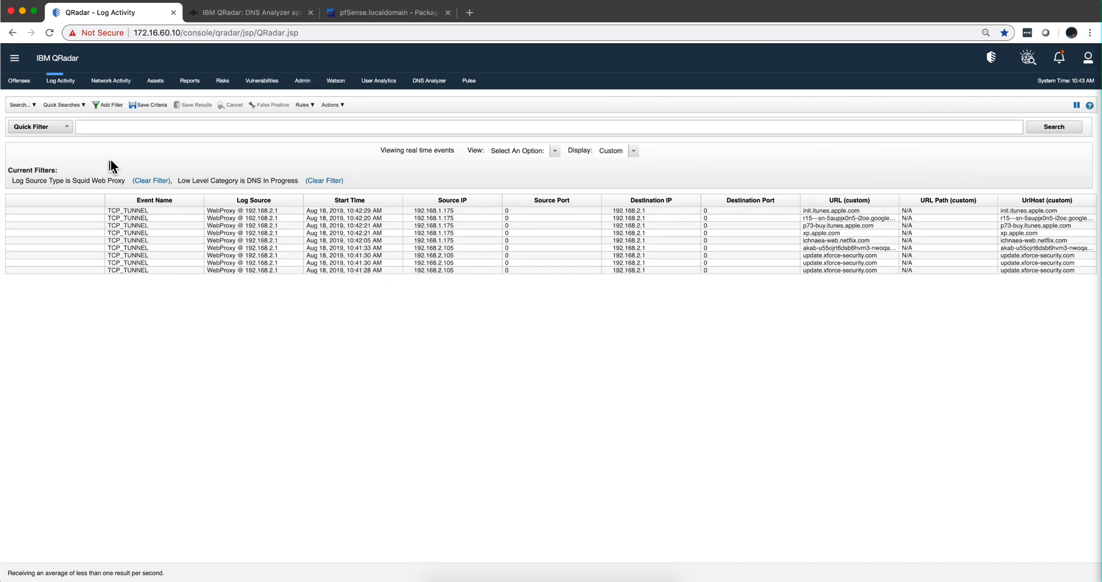
# Clear the Squid Web Proxy filter and open the DNS A-record query from 192.168.1.137
pyautogui.click(152, 180)
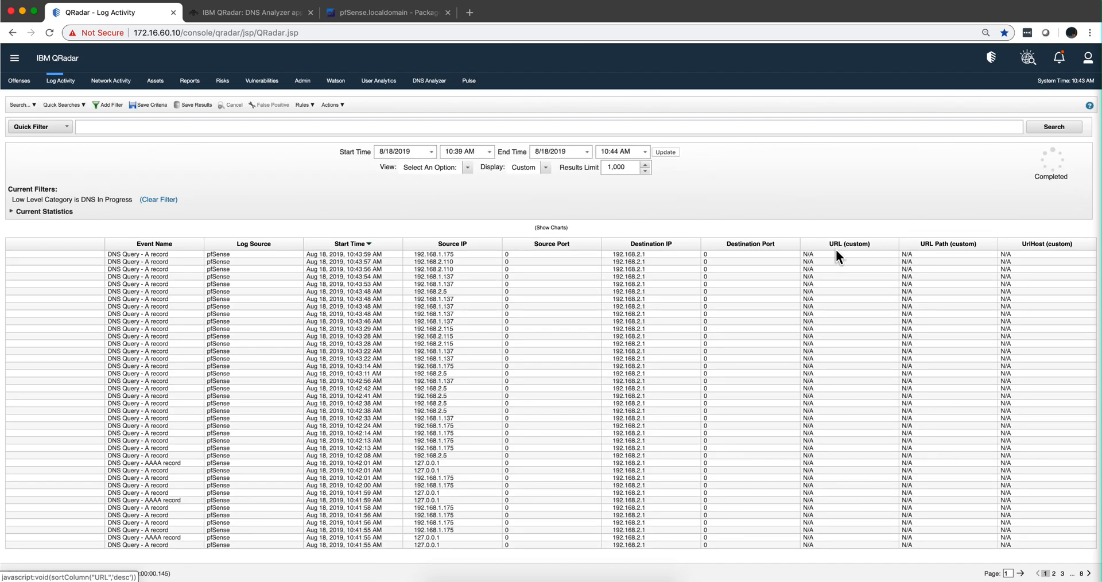
pyautogui.moveTo(521, 263)
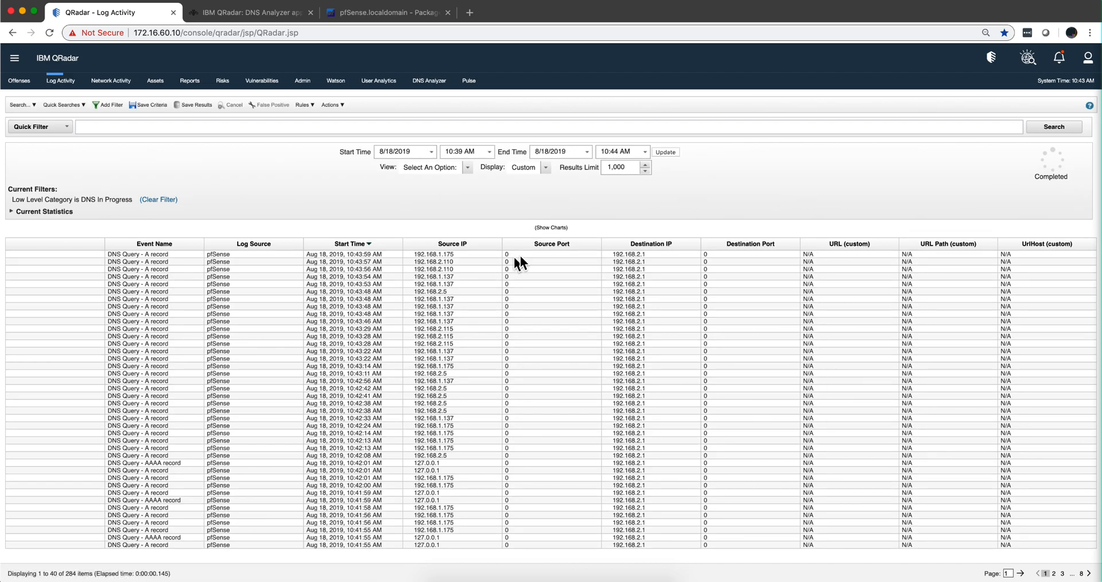
pyautogui.click(353, 277)
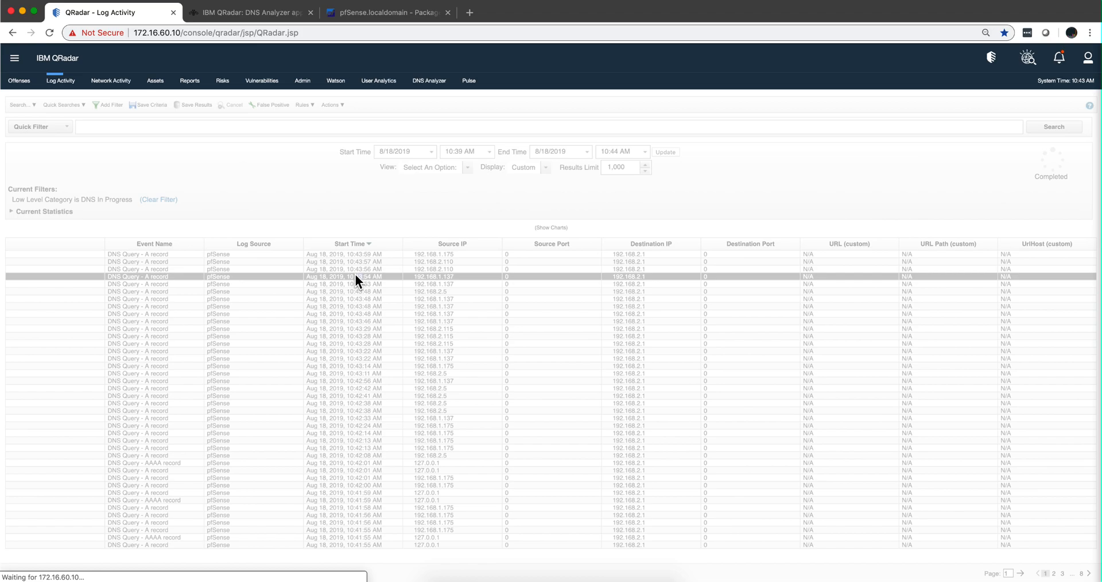
pyautogui.doubleClick(356, 277)
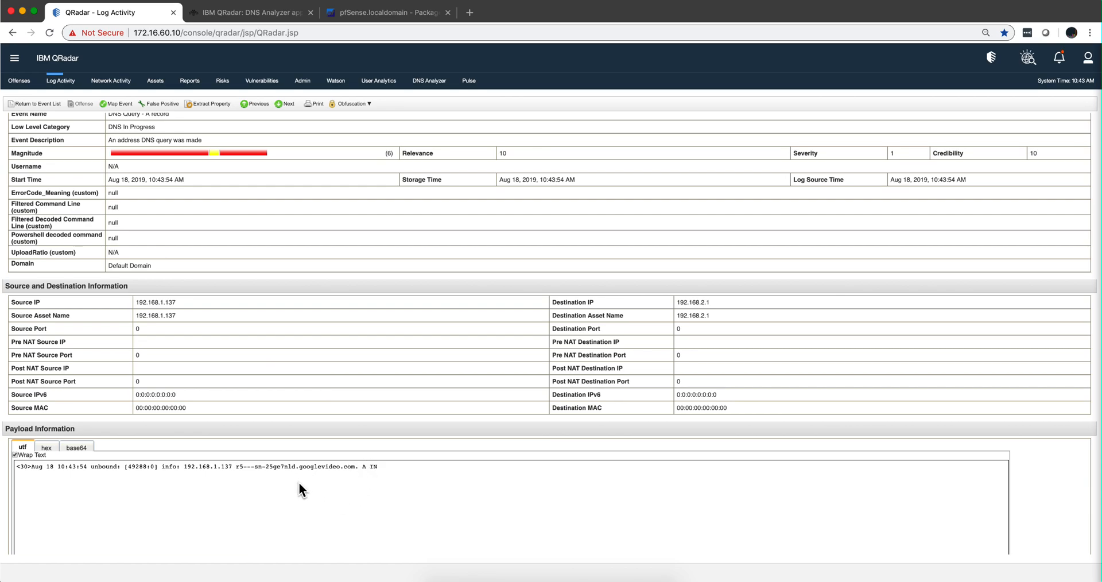
pyautogui.moveTo(289, 254)
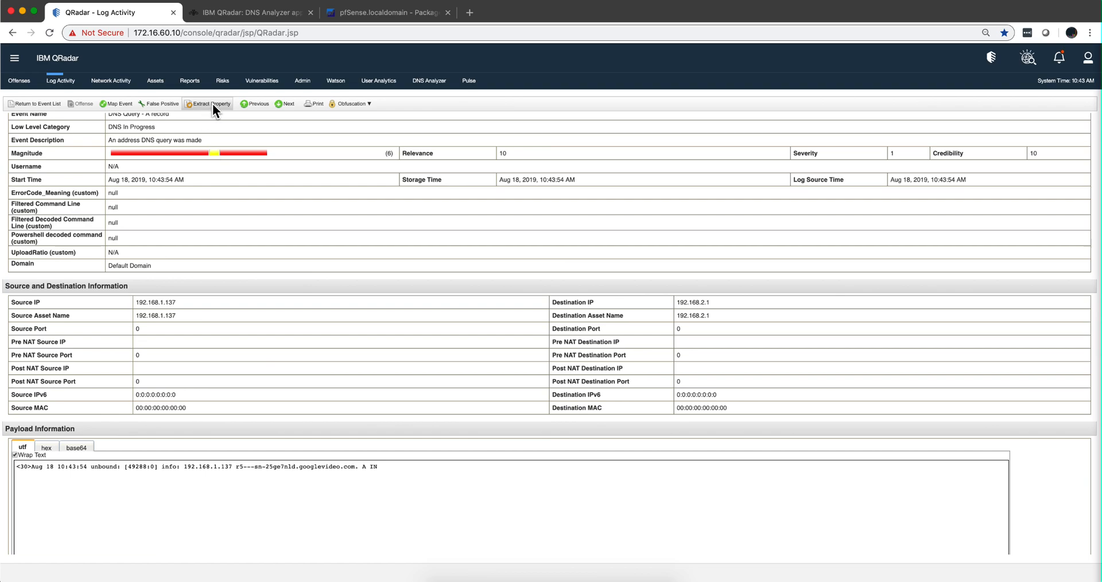
# Start extracting a property from the DNS payload into the existing URL property
pyautogui.click(211, 103)
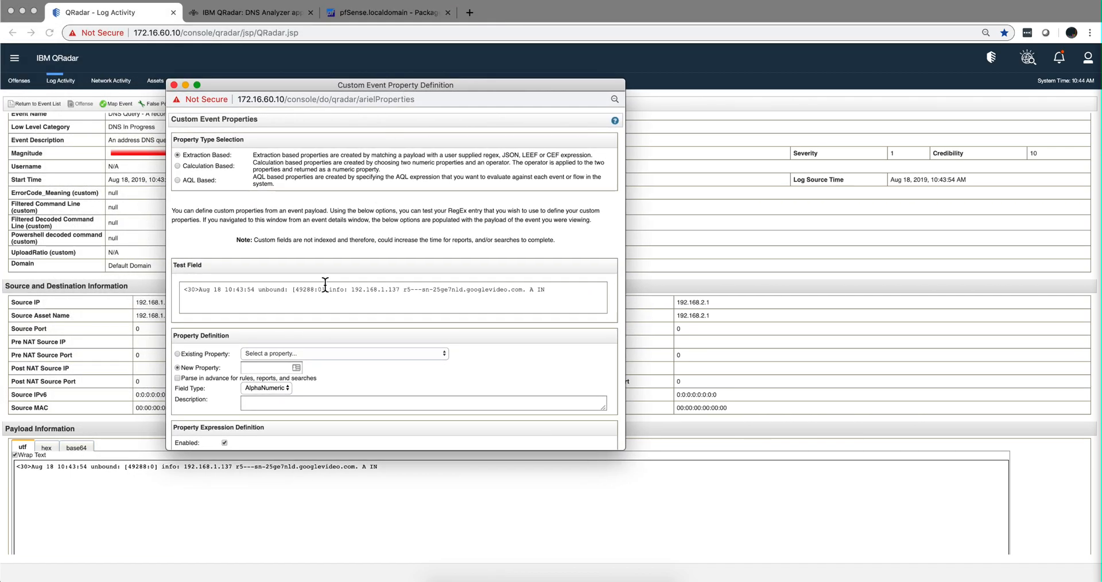
pyautogui.scroll(-3)
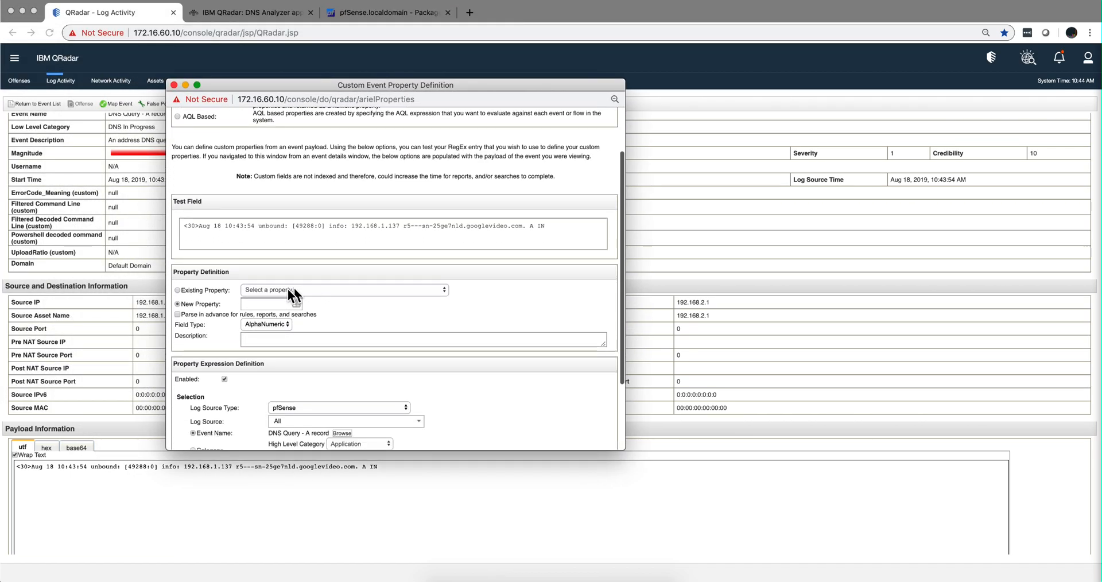
pyautogui.click(177, 290)
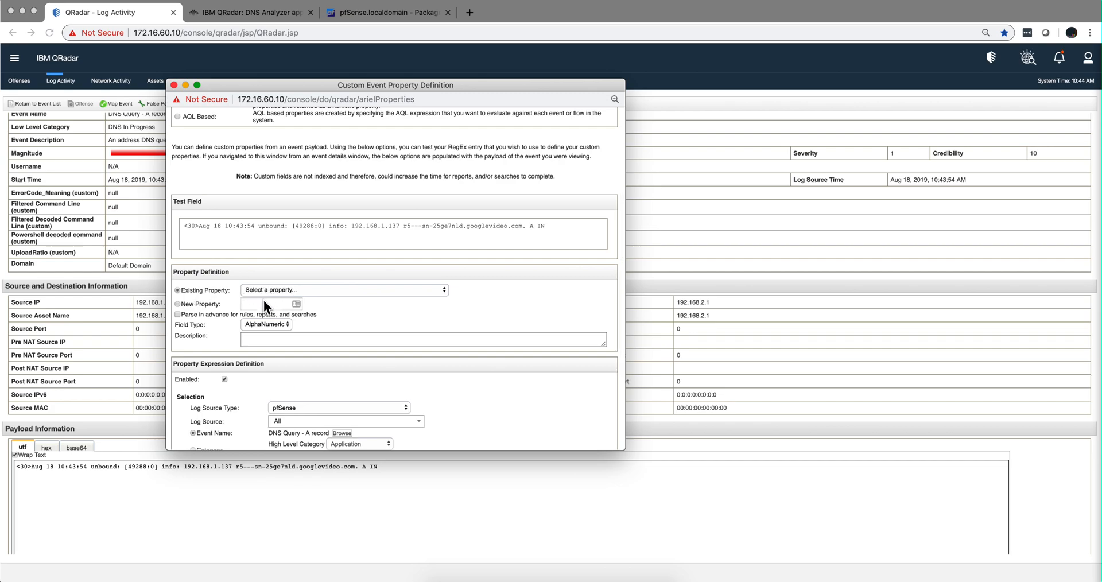
pyautogui.click(344, 290)
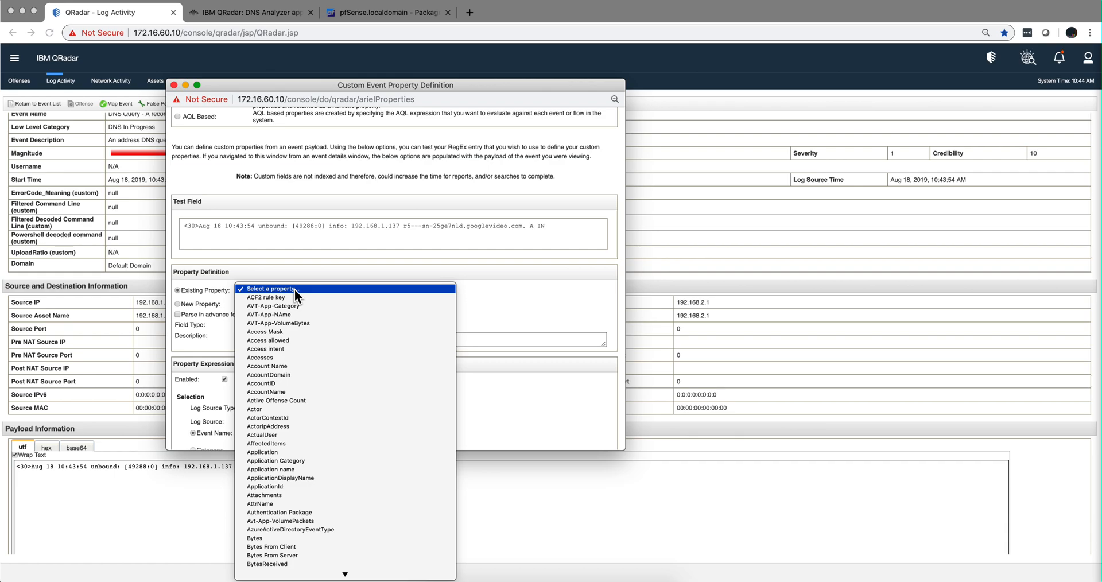
pyautogui.scroll(-3)
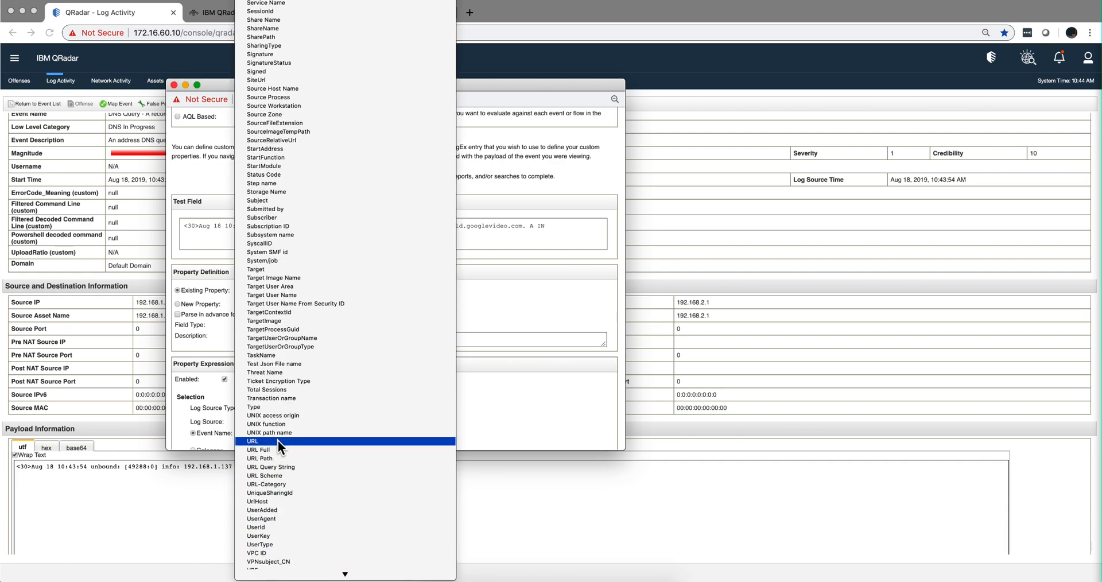
pyautogui.click(252, 441)
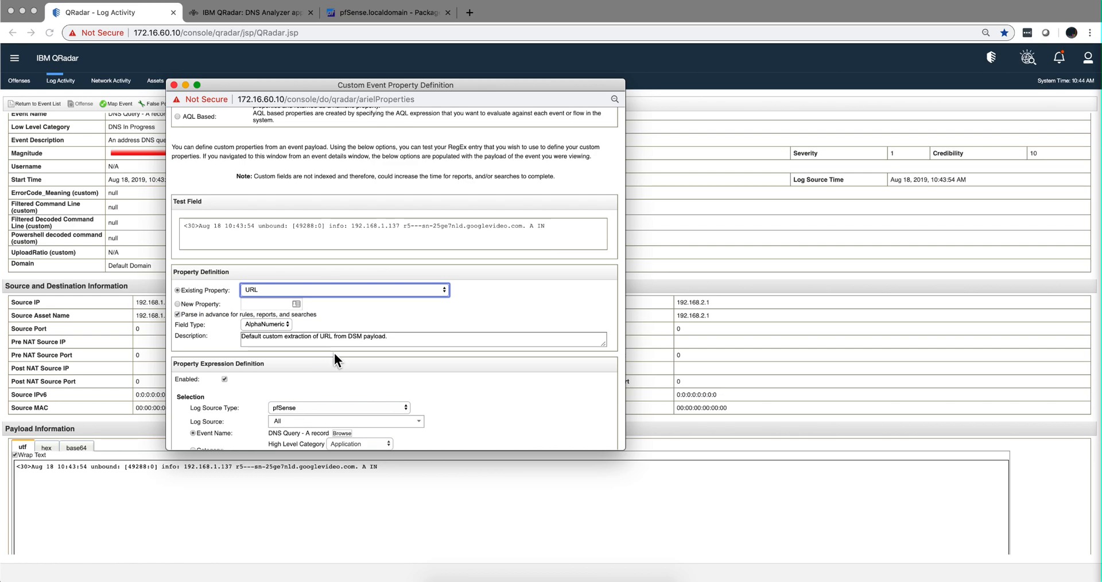
# Set the regex capturing the queried domain and save the URL property definition
pyautogui.scroll(-3)
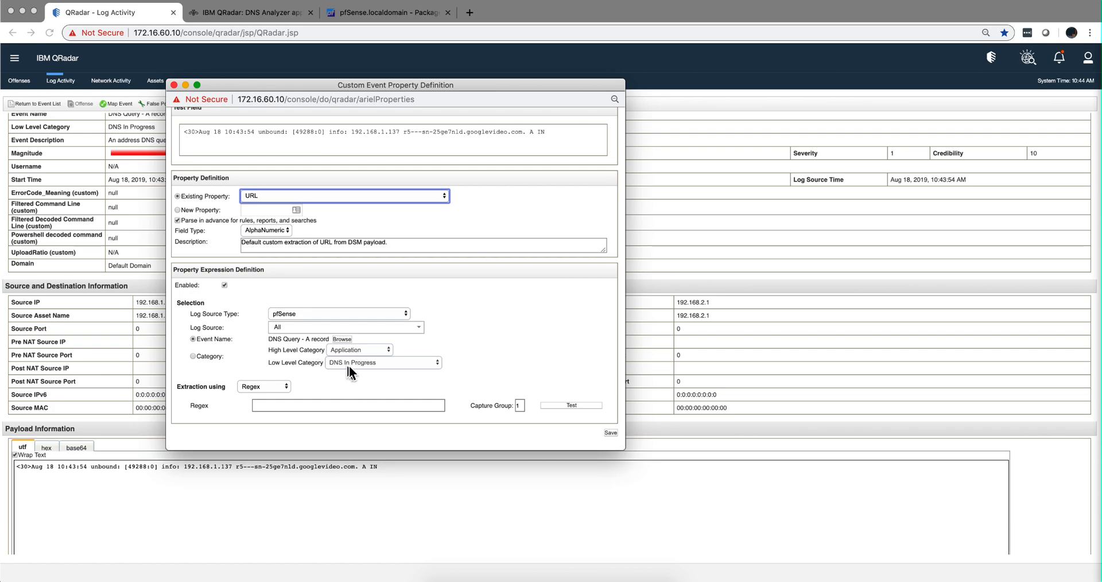
pyautogui.click(346, 405)
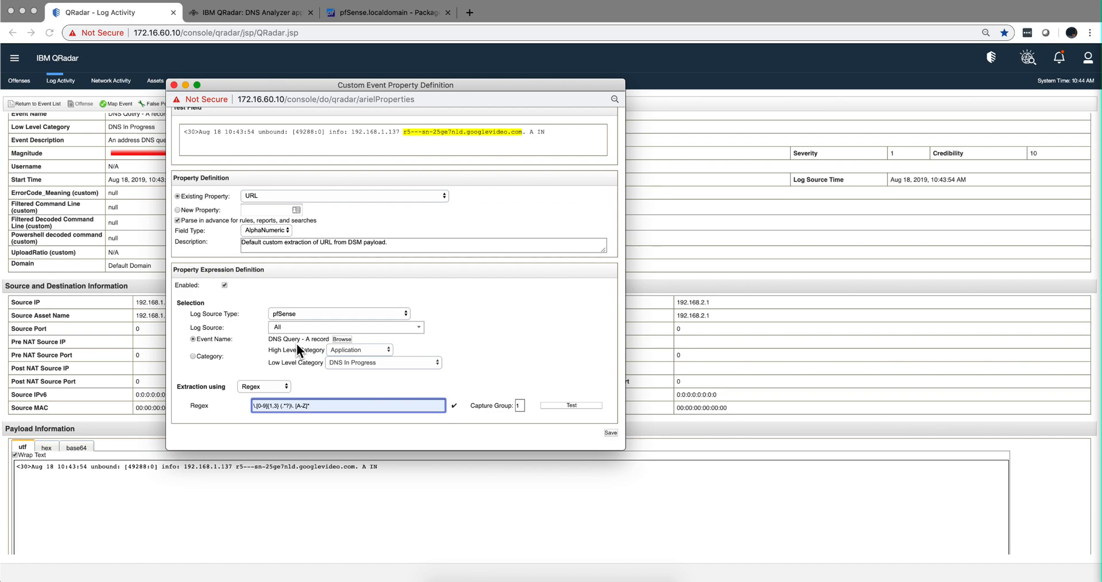
pyautogui.moveTo(280, 433)
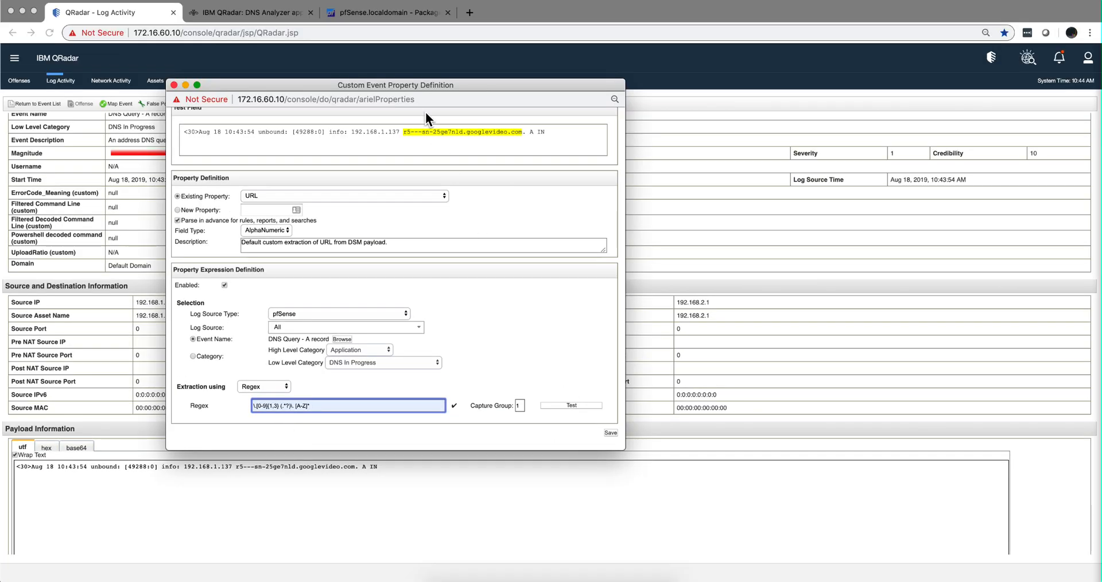
pyautogui.moveTo(517, 341)
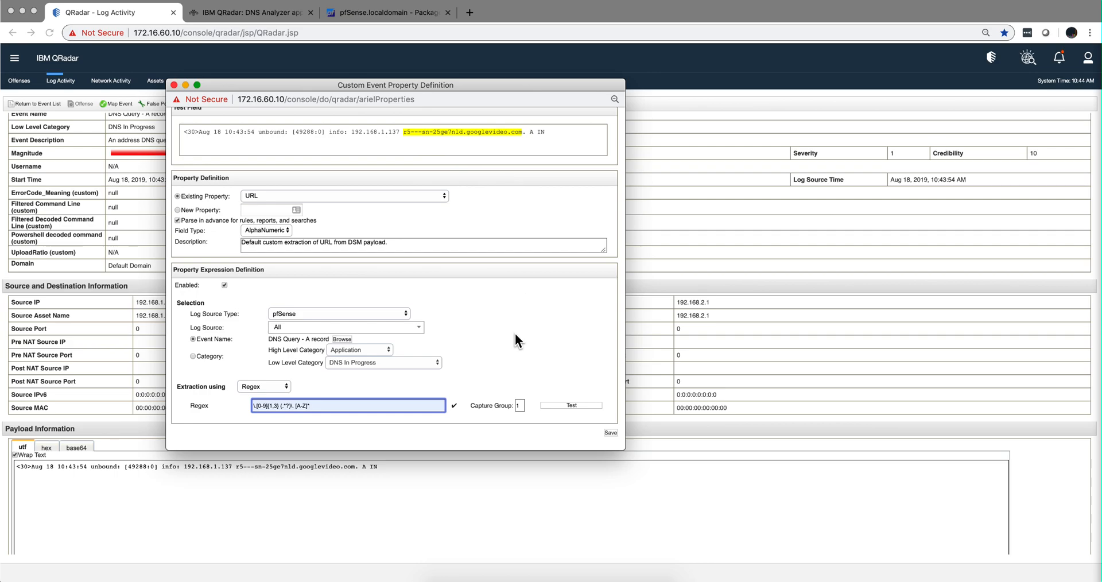
pyautogui.click(610, 432)
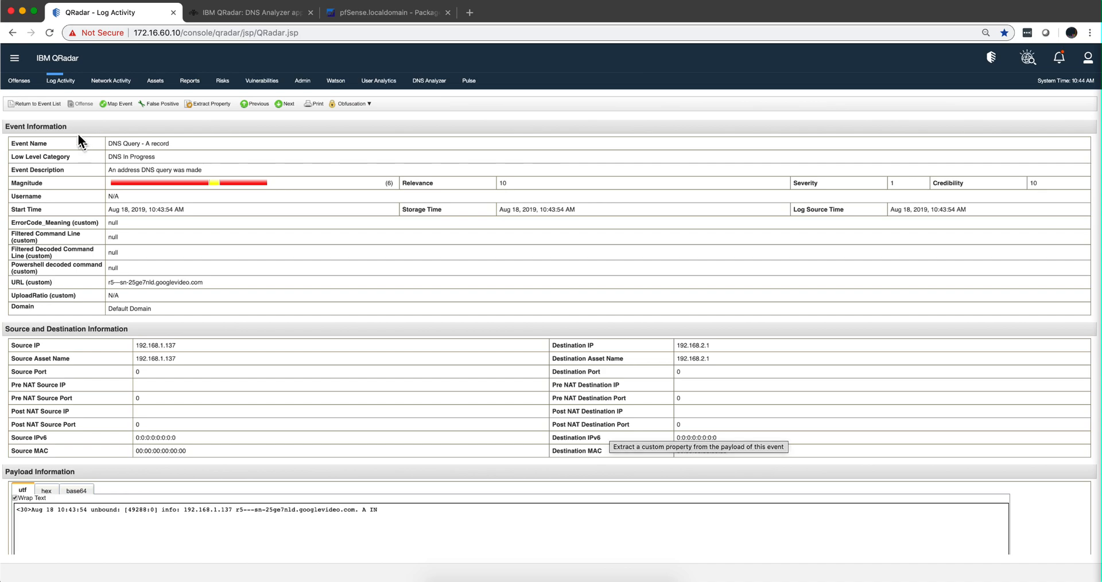
# Return to the DNS event list with domains in the URL column, then the DNS Analyzer article
pyautogui.click(34, 104)
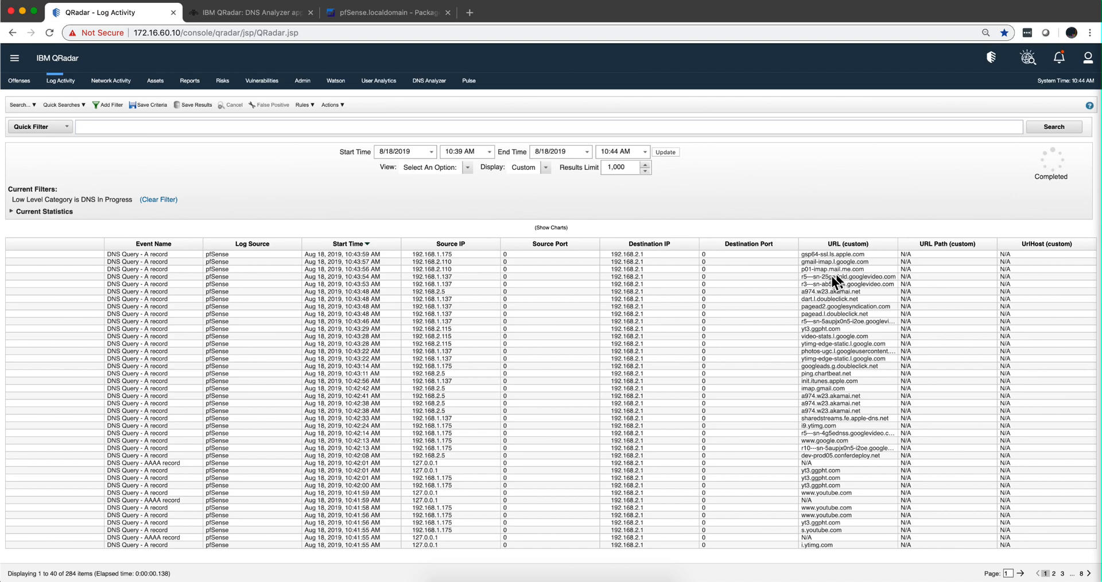
pyautogui.moveTo(836, 376)
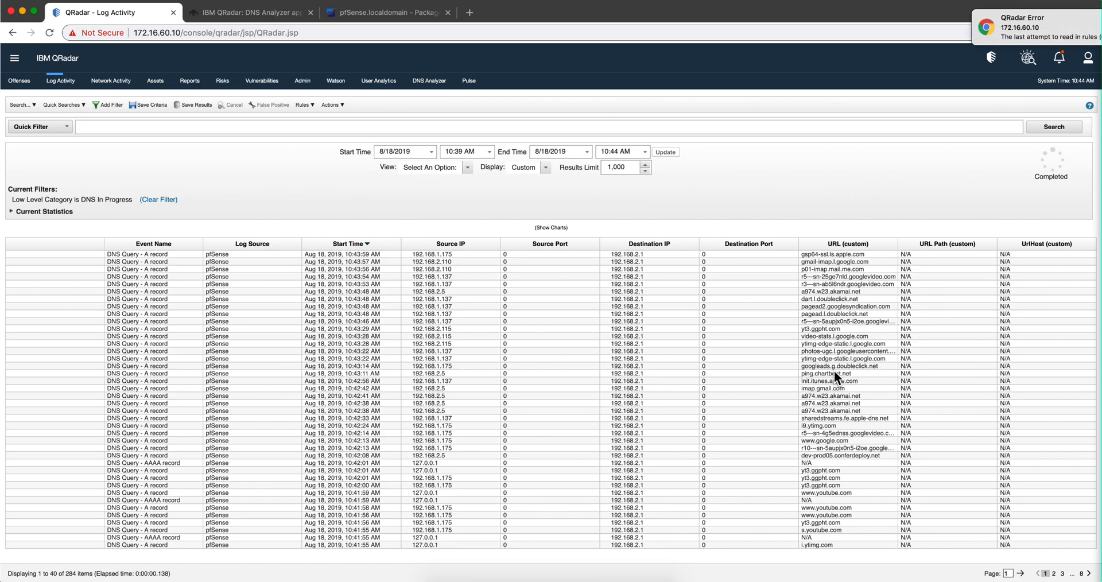
pyautogui.moveTo(302, 85)
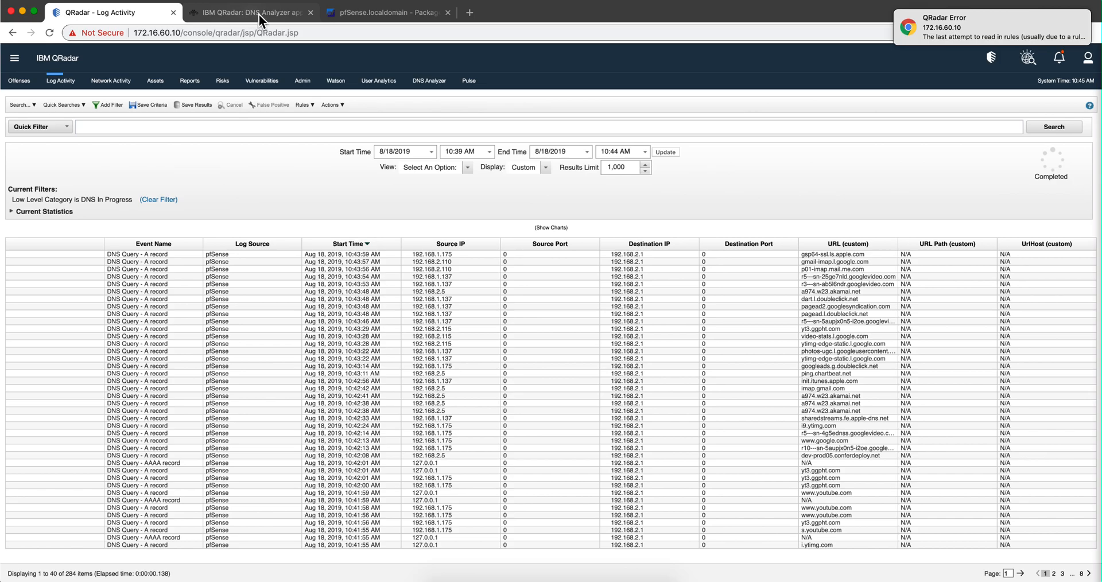
pyautogui.click(249, 12)
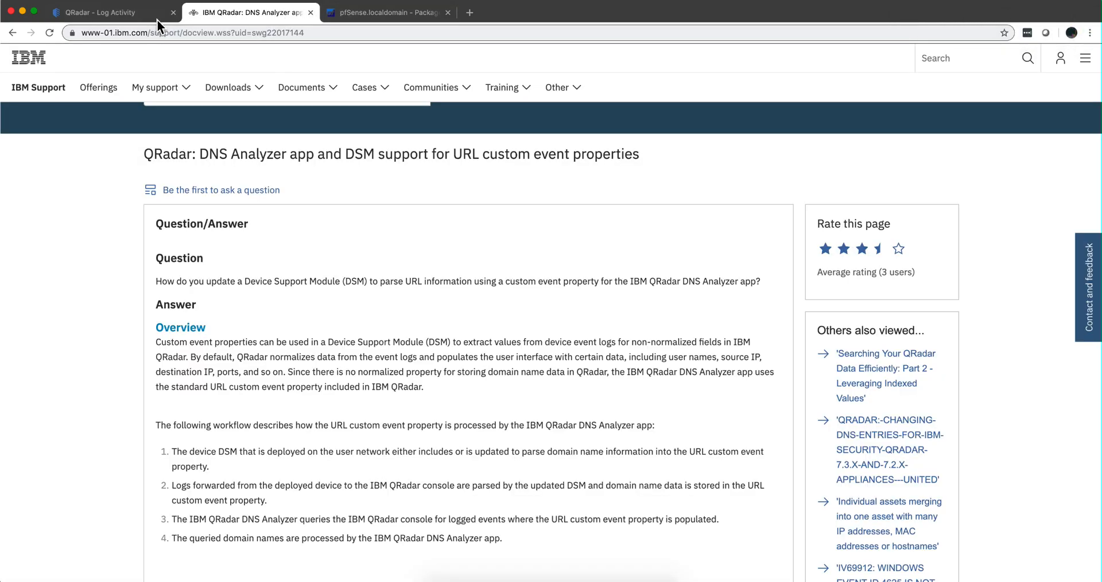
# View the DNS Analyzer domain whitelist and dashboard, then the pfSense DNS Resolver settings
pyautogui.click(101, 12)
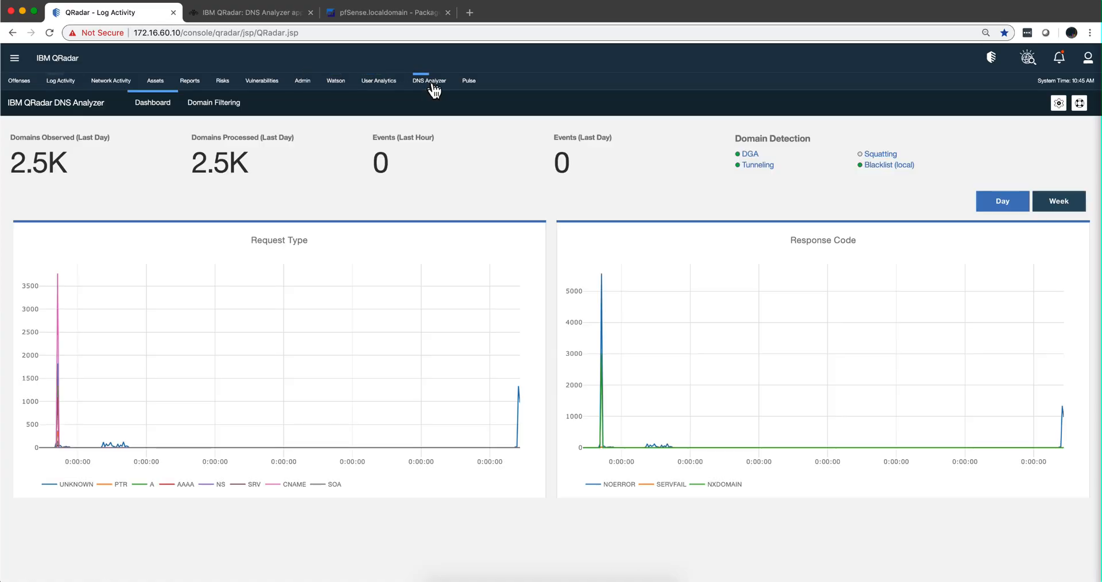
pyautogui.moveTo(191, 316)
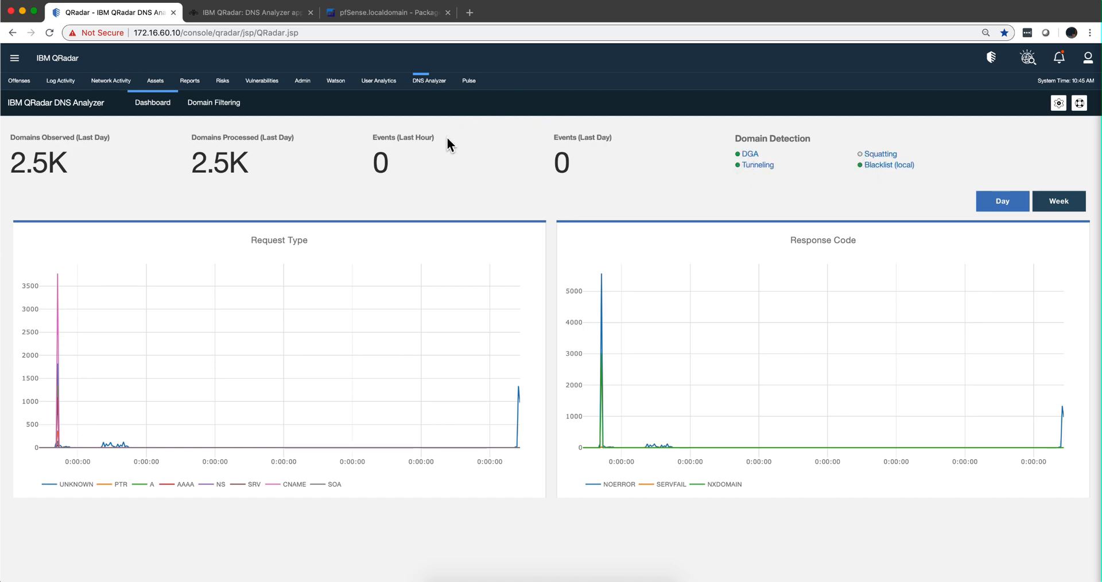
pyautogui.moveTo(260, 118)
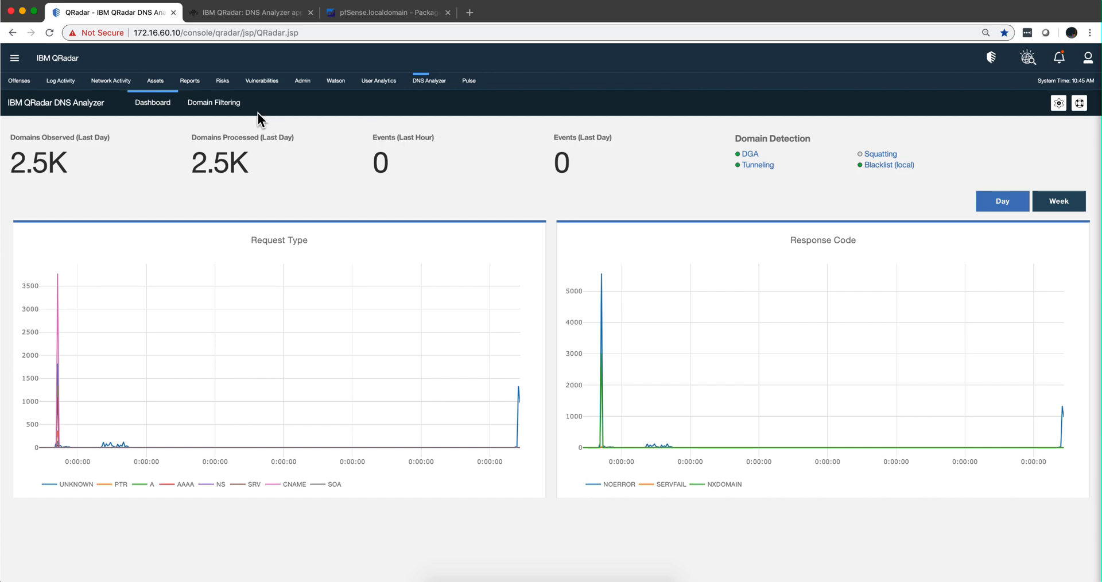
pyautogui.click(213, 103)
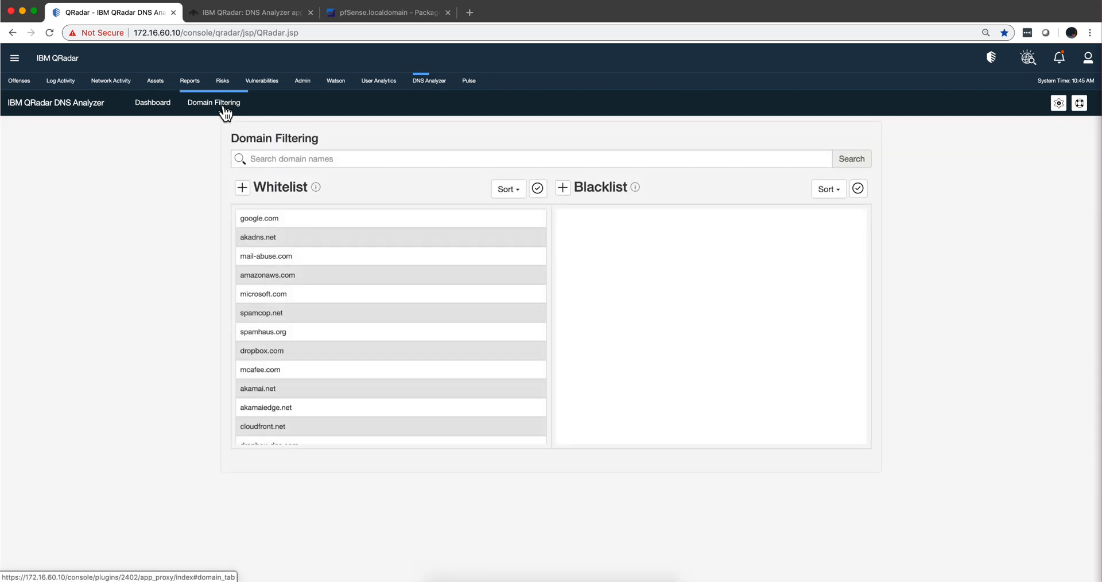
pyautogui.moveTo(161, 110)
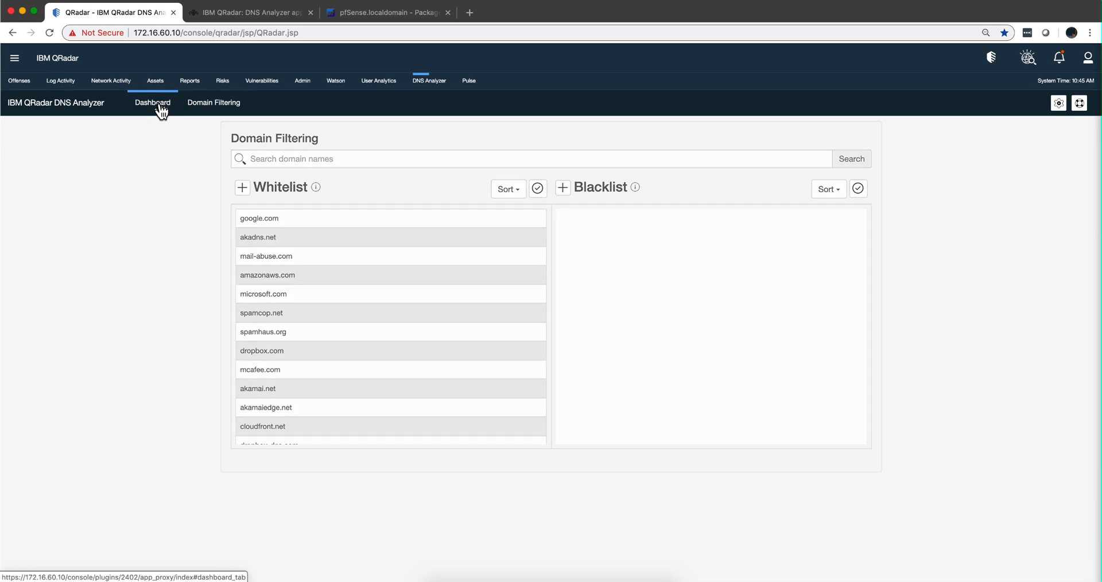
pyautogui.click(152, 103)
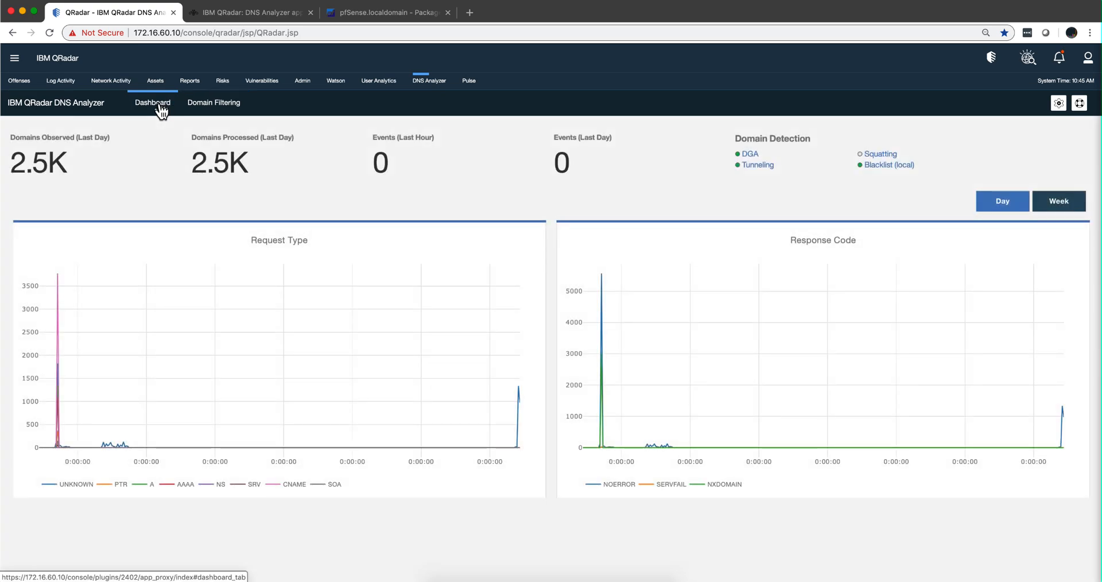
pyautogui.click(397, 11)
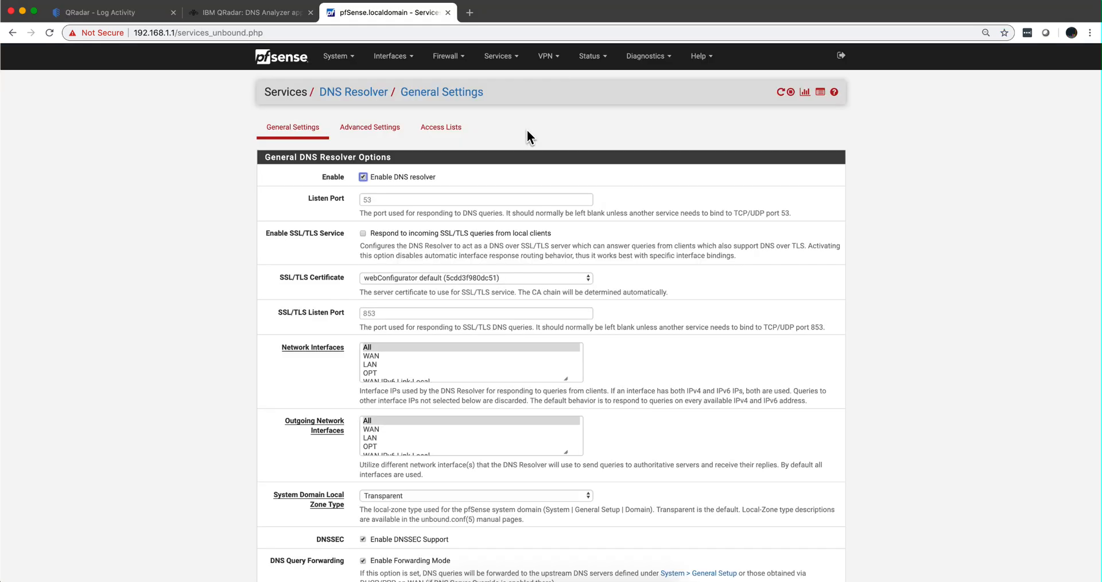
pyautogui.moveTo(318, 125)
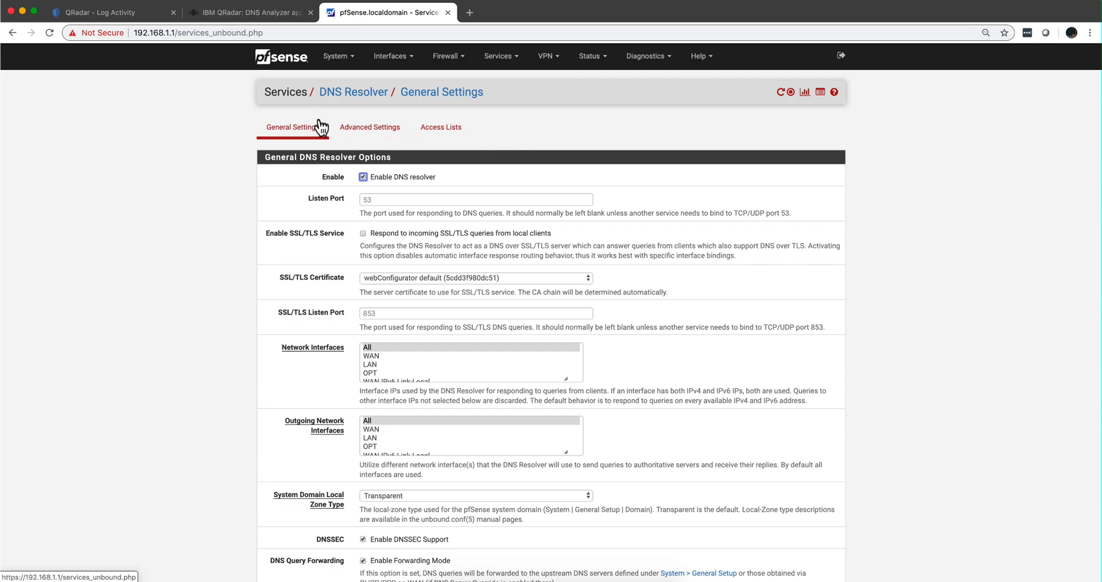
pyautogui.moveTo(301, 91)
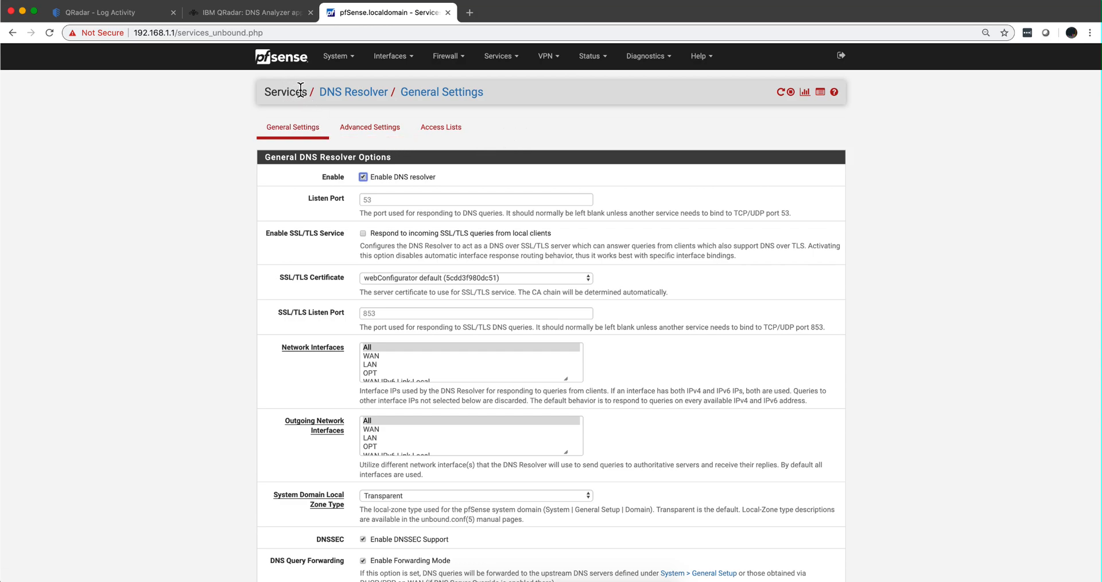
pyautogui.moveTo(392, 269)
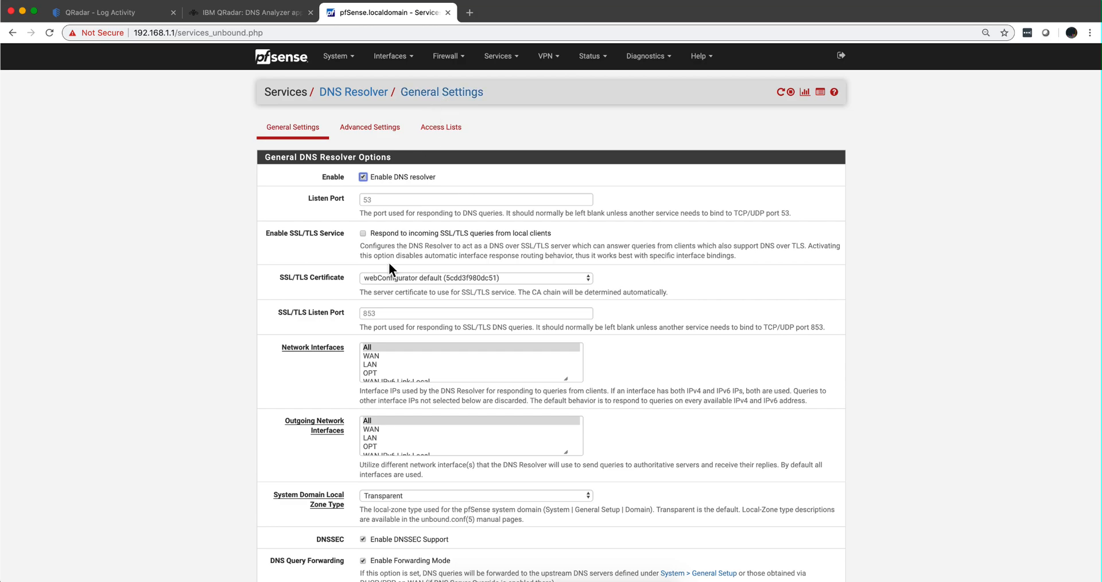
pyautogui.scroll(-3)
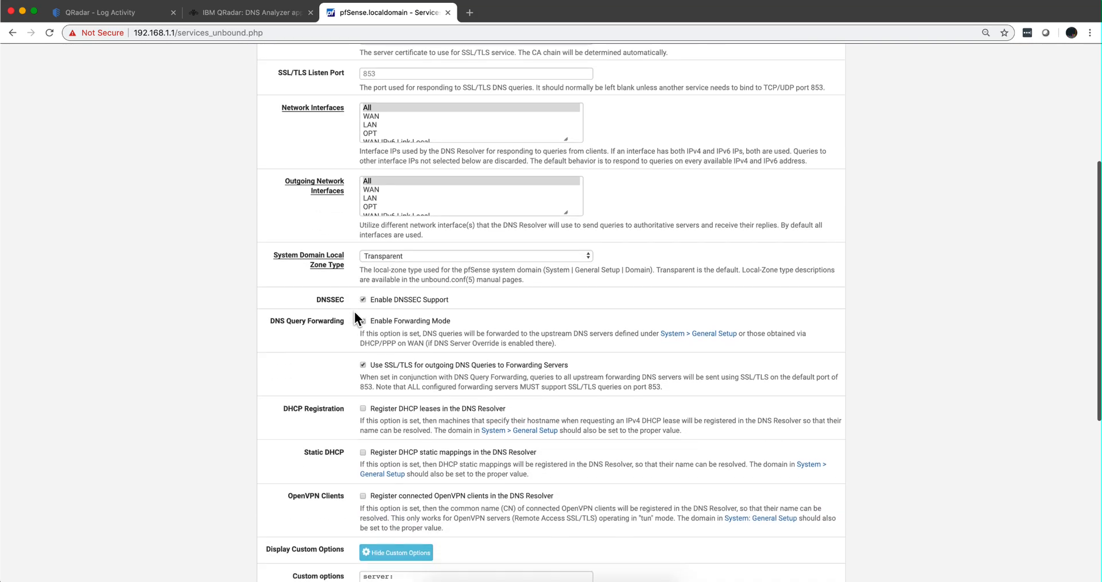
pyautogui.click(363, 321)
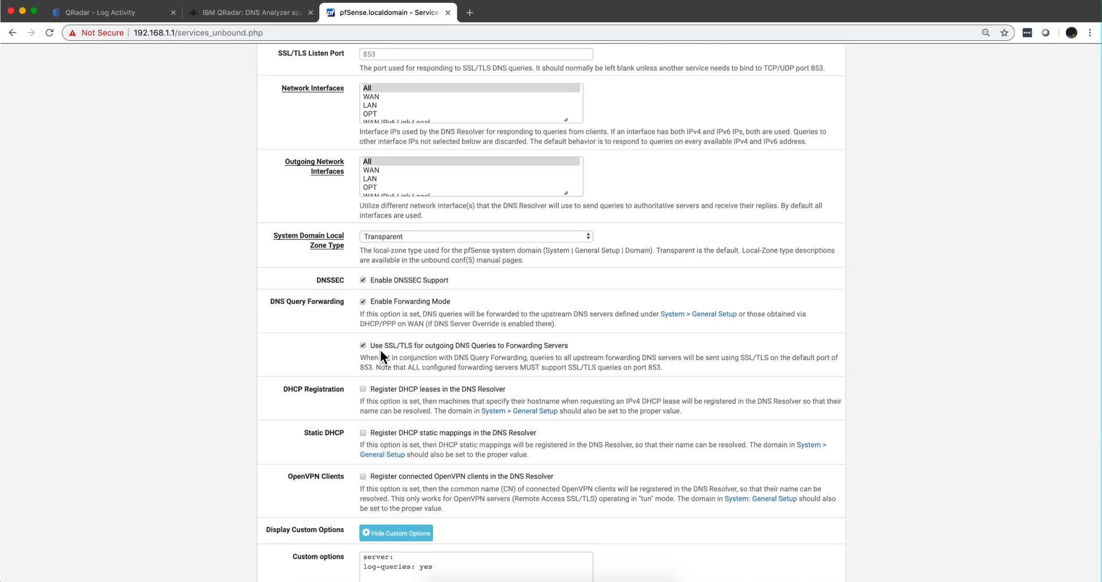
pyautogui.moveTo(470, 359)
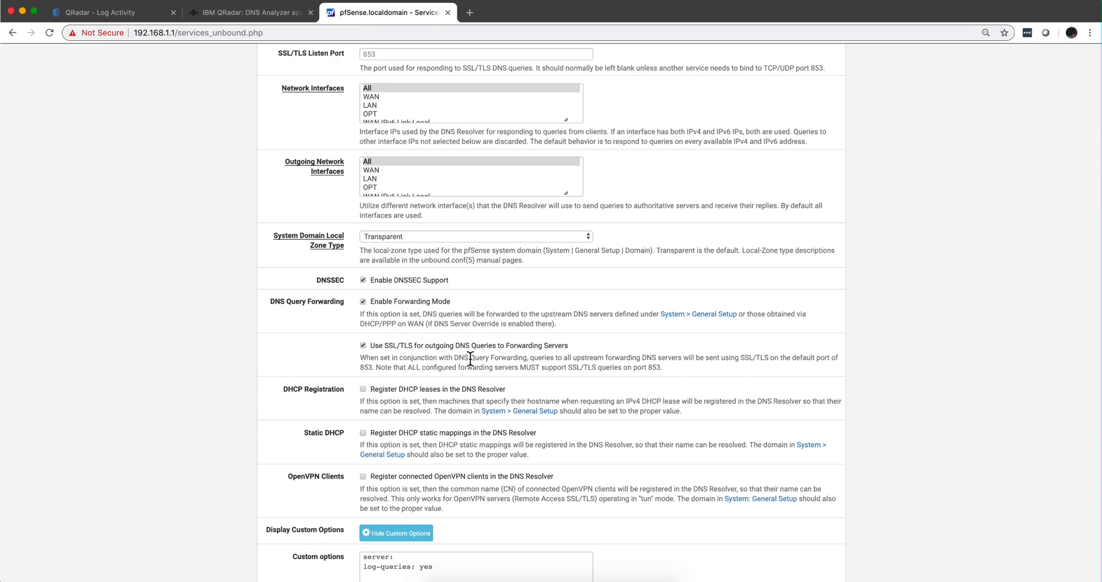
pyautogui.moveTo(469, 476)
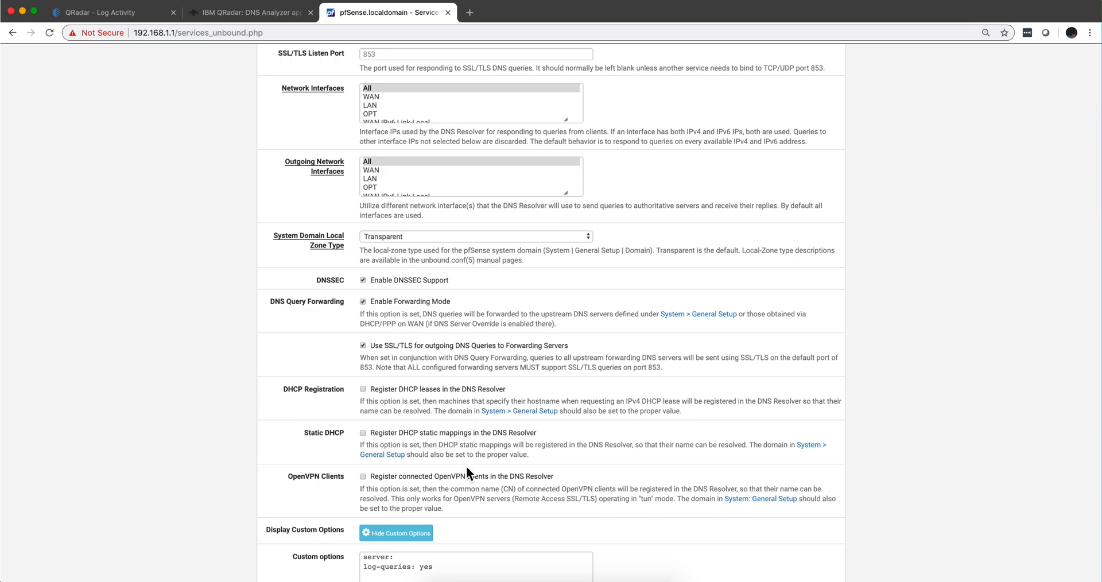
pyautogui.scroll(-3)
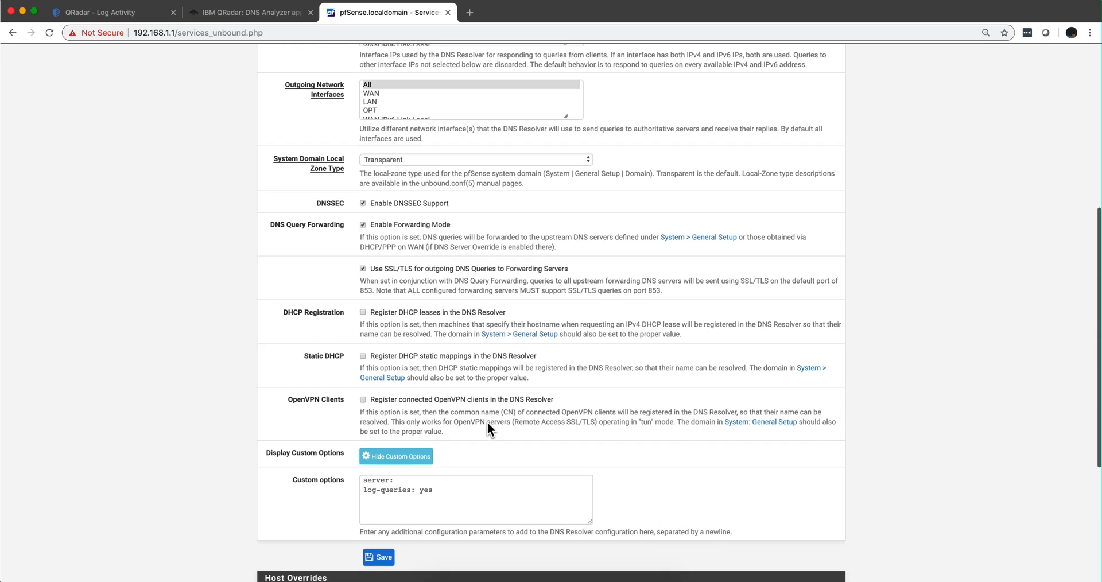
pyautogui.scroll(-3)
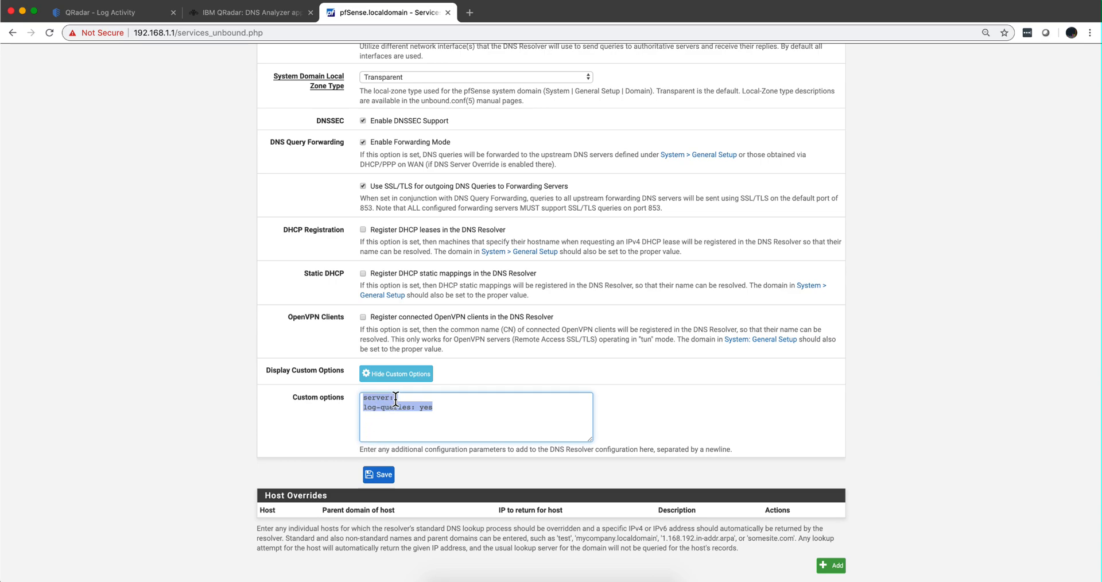
pyautogui.moveTo(403, 416)
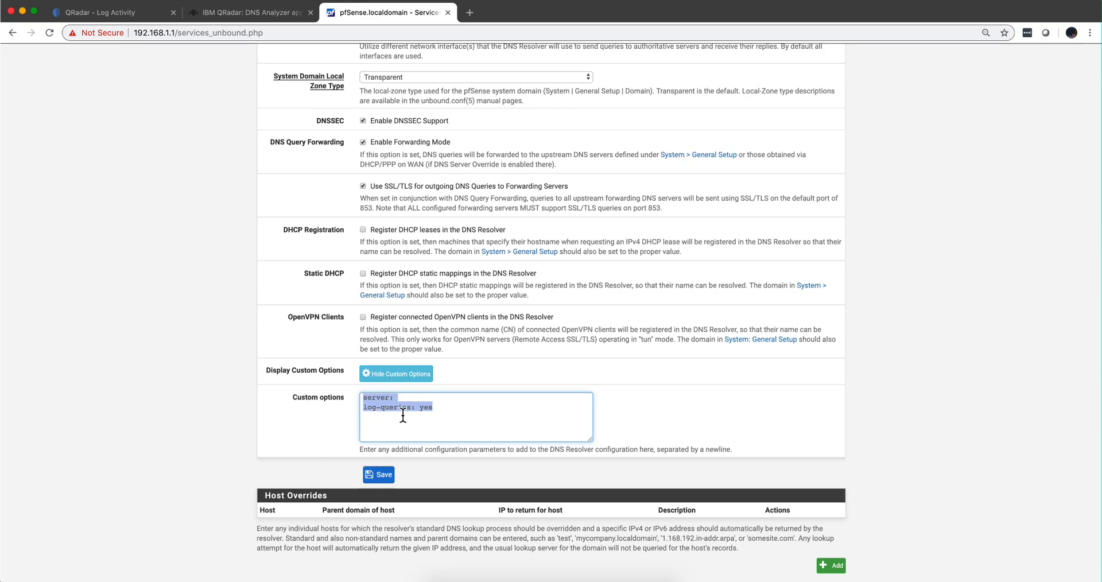
pyautogui.moveTo(443, 438)
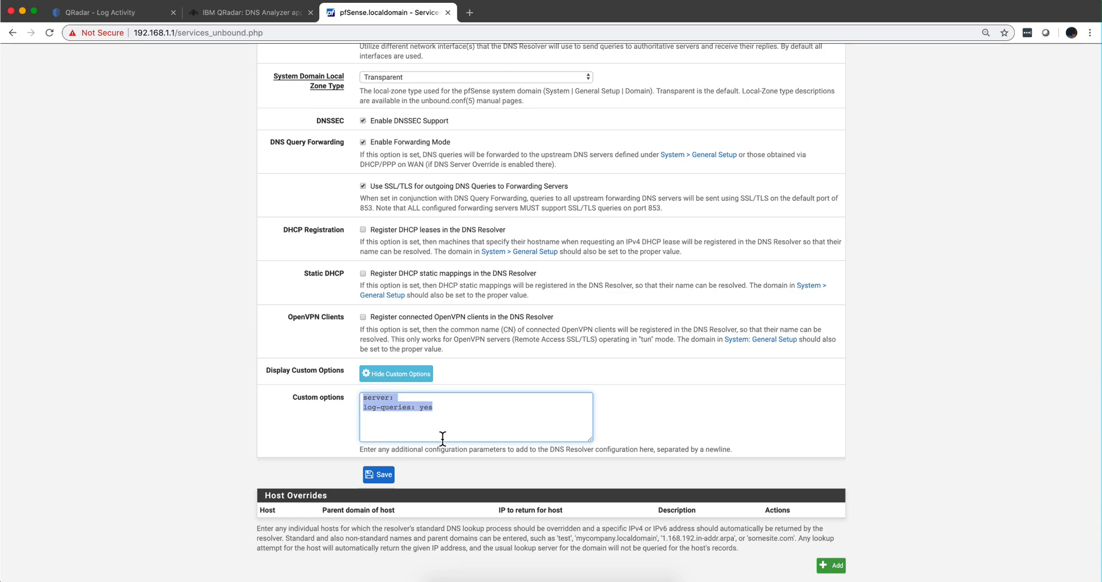
pyautogui.moveTo(326, 208)
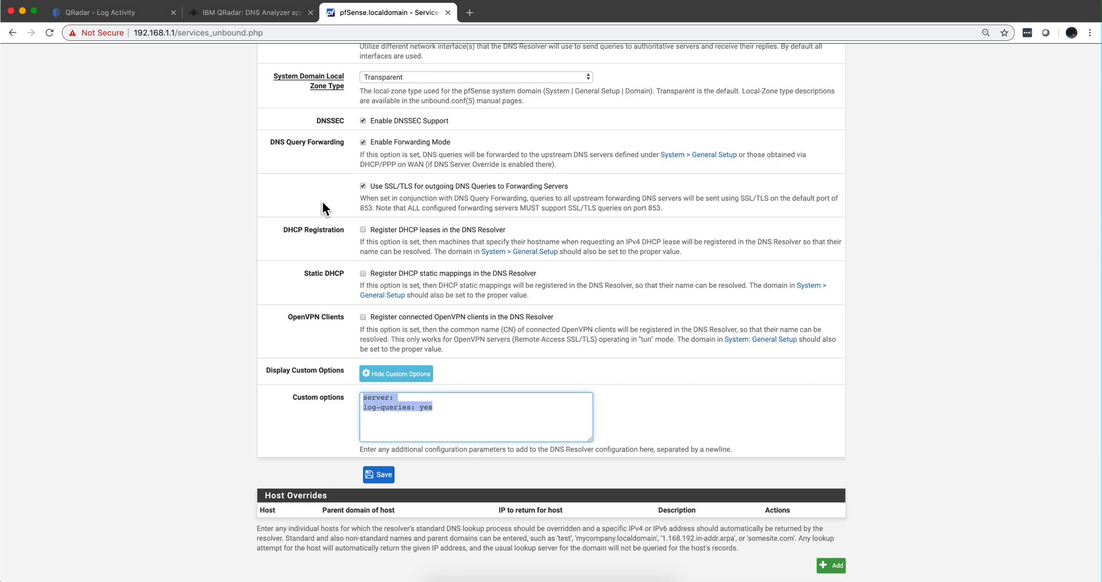
pyautogui.moveTo(412, 194)
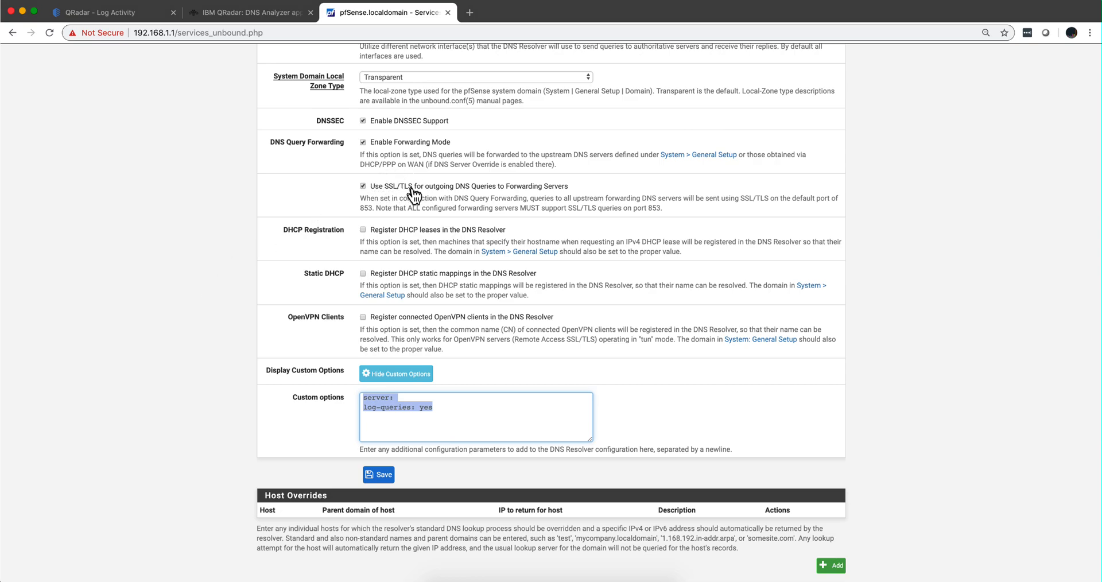
pyautogui.moveTo(457, 195)
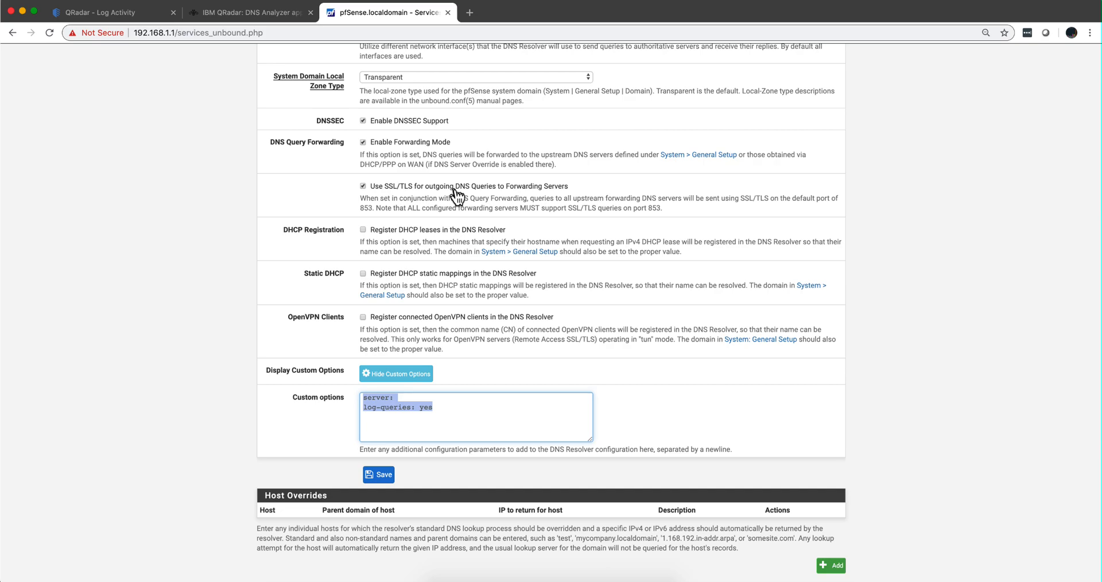
pyautogui.moveTo(450, 198)
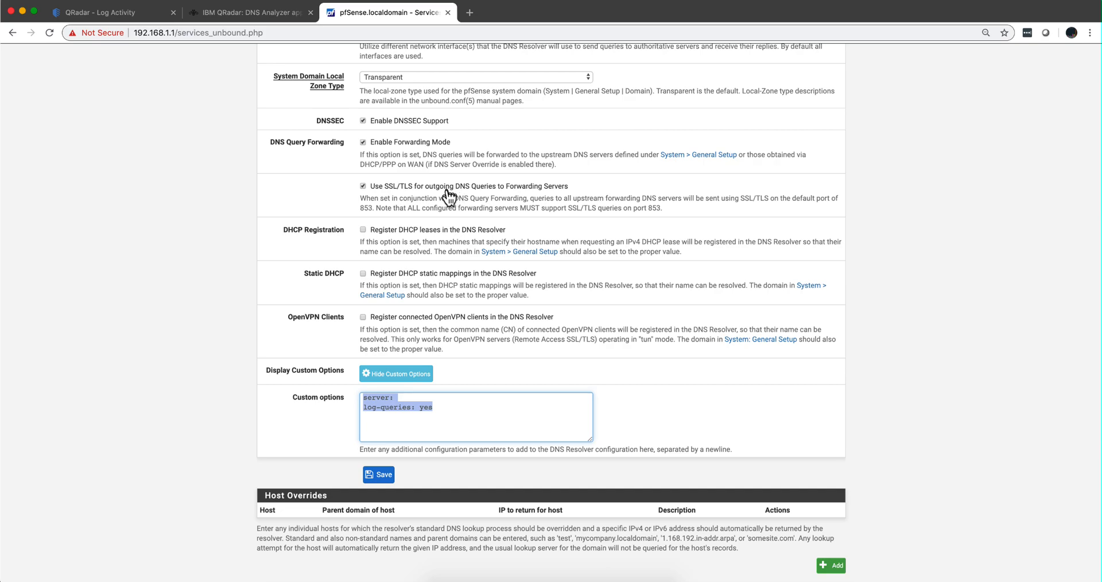
pyautogui.moveTo(448, 195)
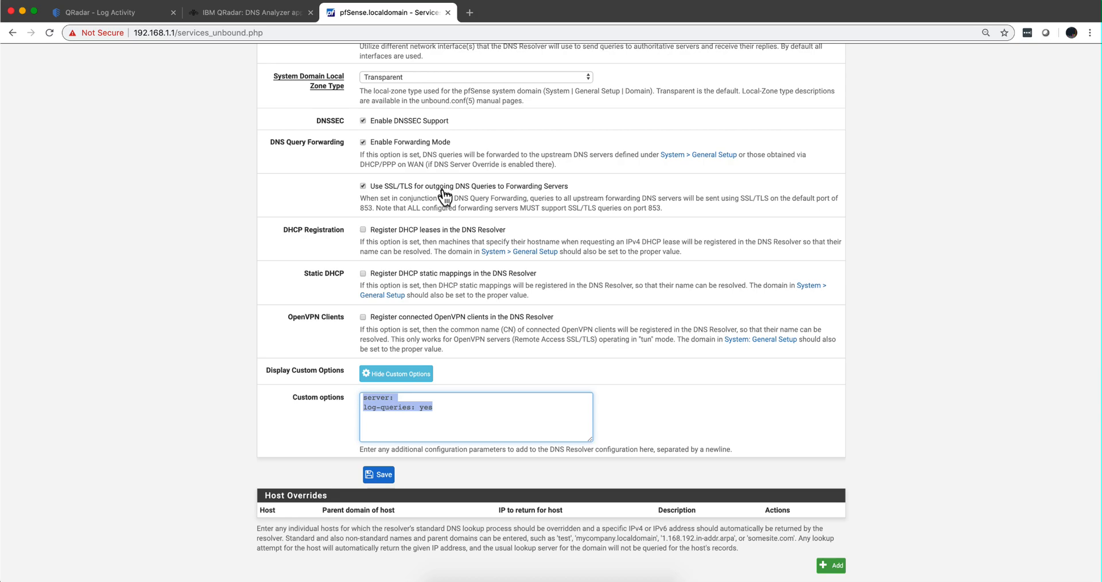
pyautogui.moveTo(439, 211)
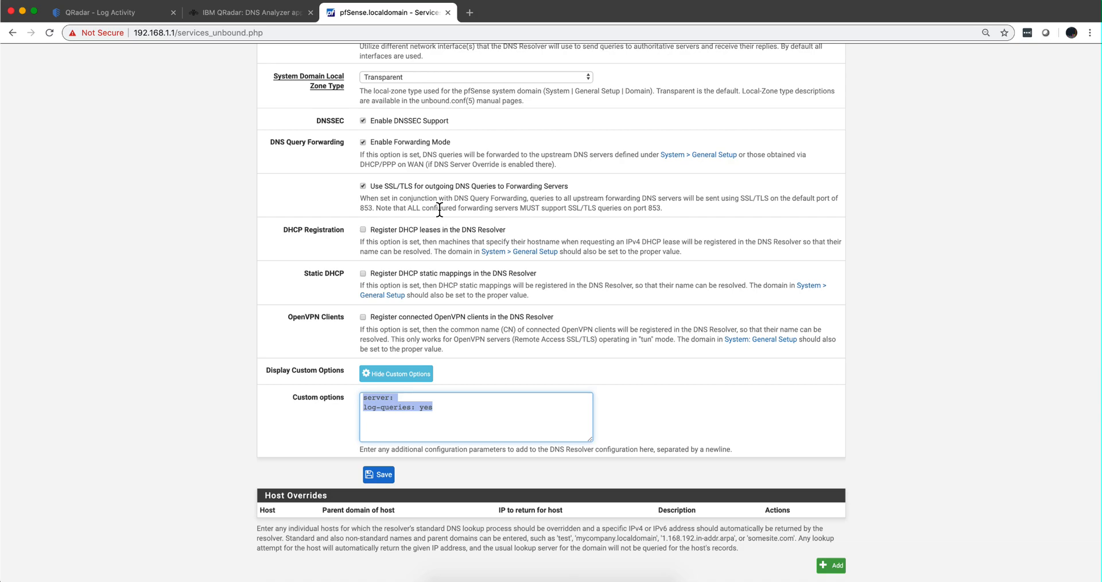
pyautogui.moveTo(440, 204)
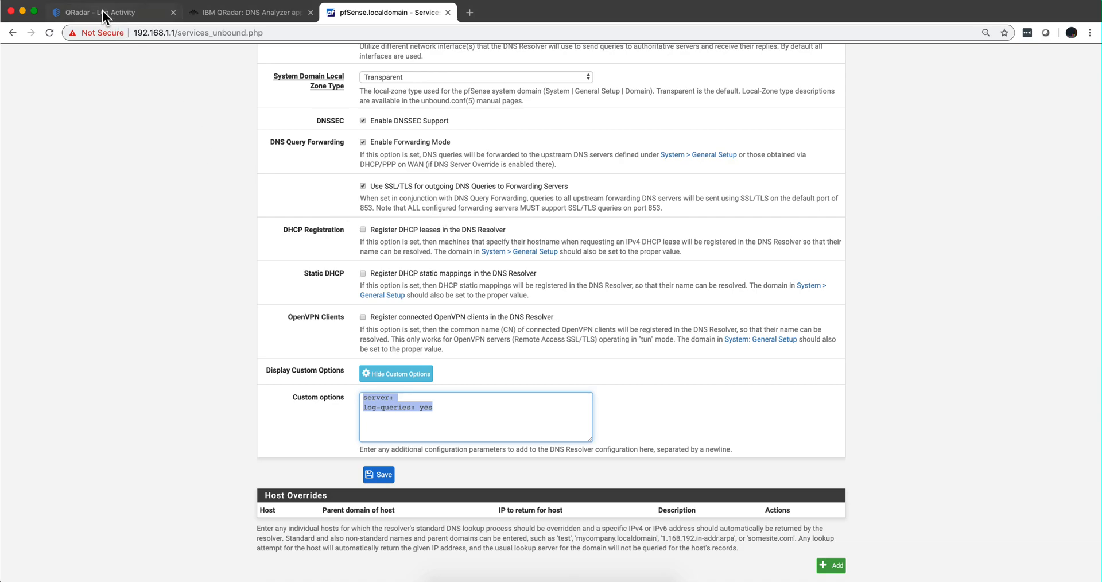
# Return to QRadar Log Activity listing pfSense DNS query events with queried domains in the URL column
pyautogui.click(109, 11)
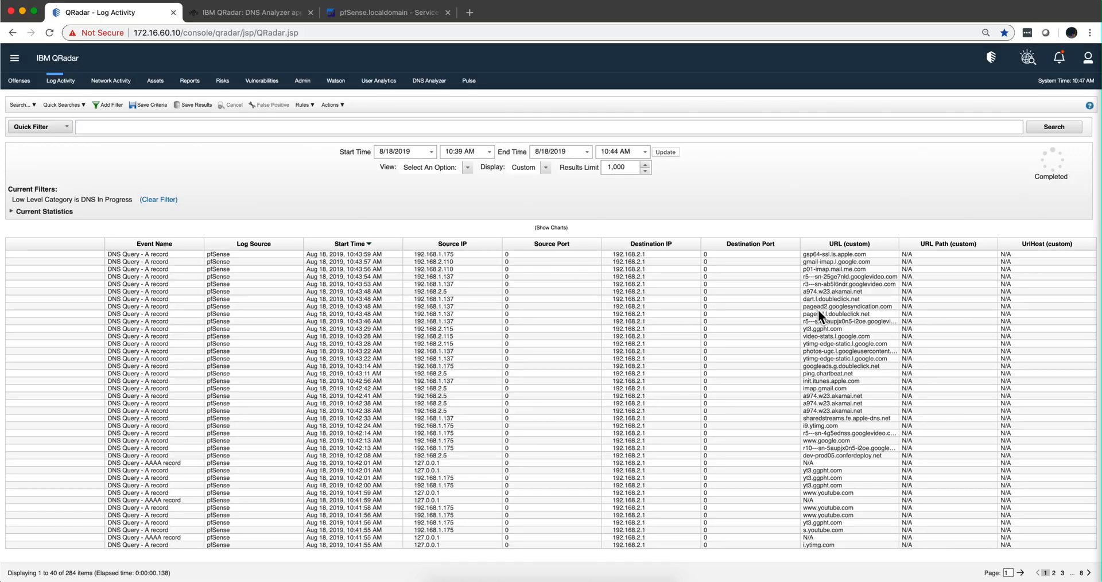
pyautogui.moveTo(830, 271)
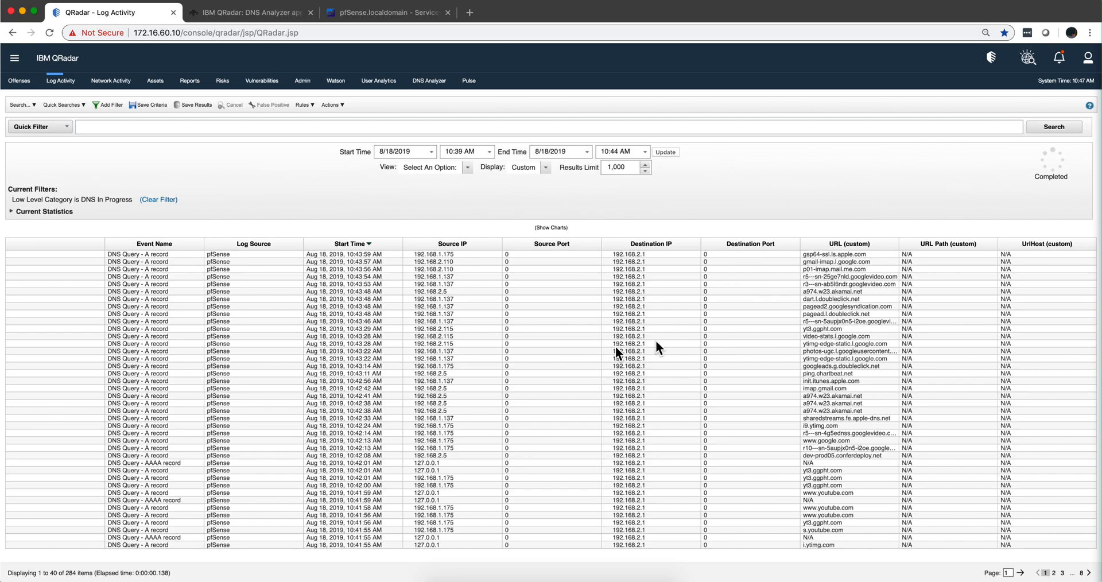
pyautogui.moveTo(798, 419)
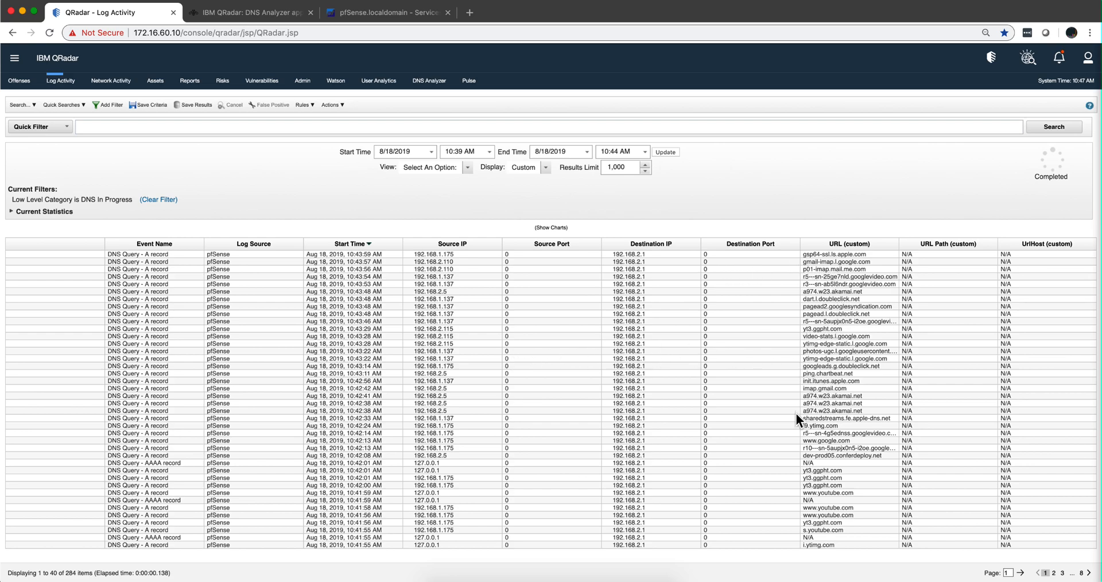
pyautogui.moveTo(773, 443)
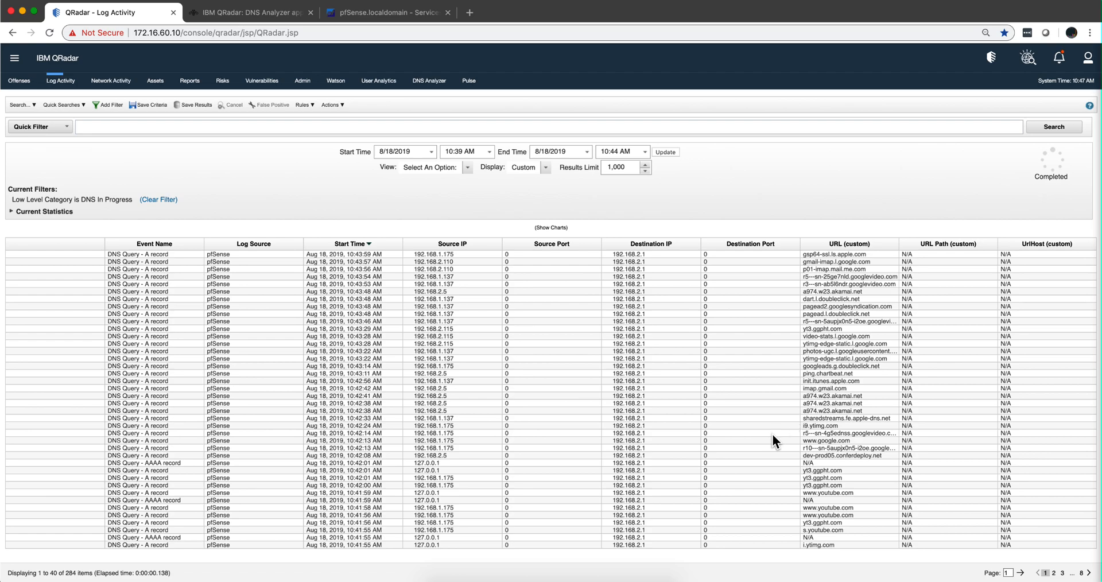